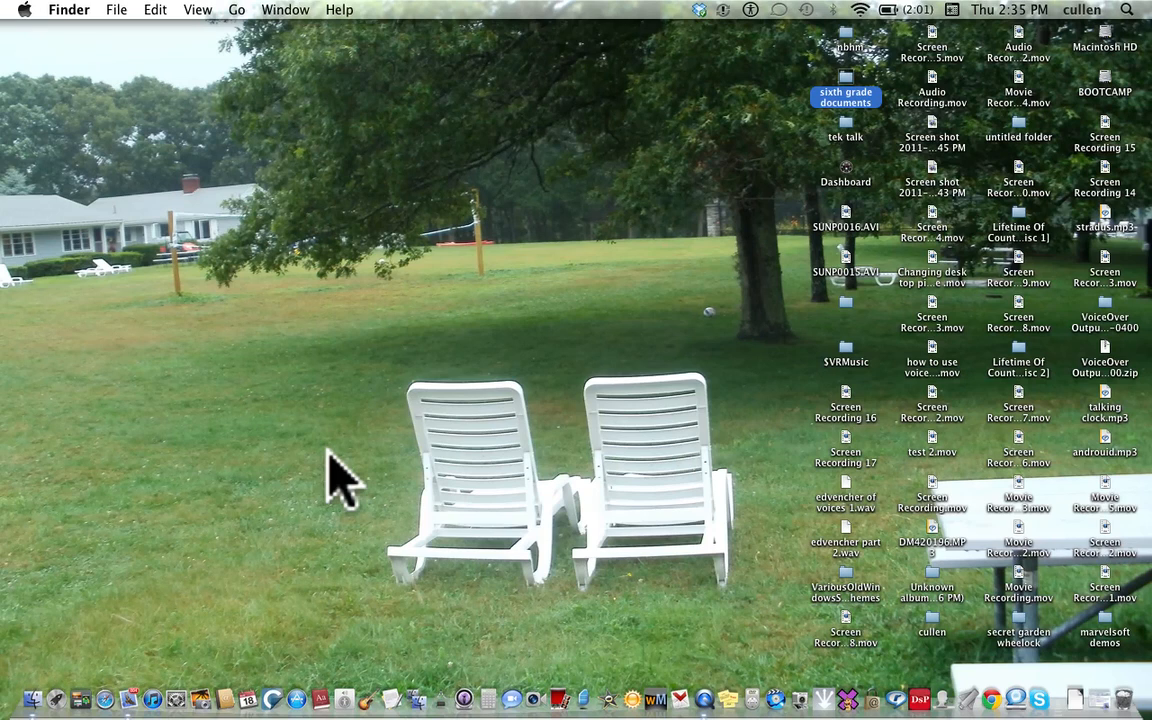
mouse_move(210, 430)
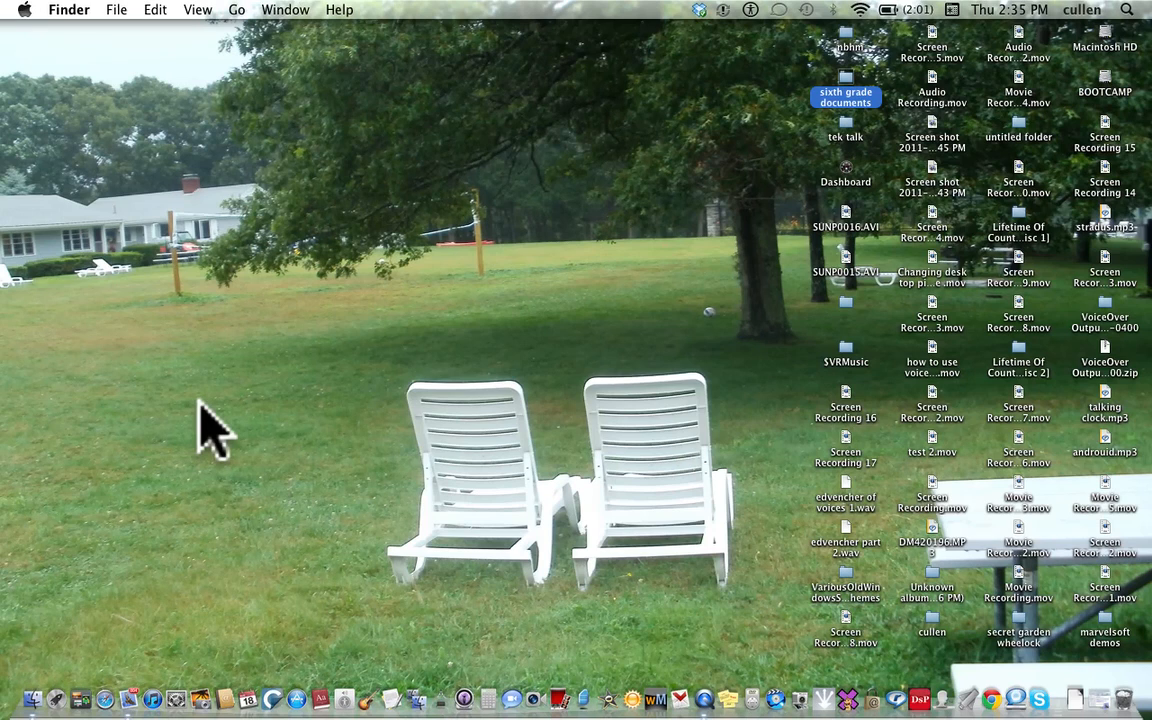
- Make the desktop active so Finder's Go menu can reach the Utilities folder
click(237, 9)
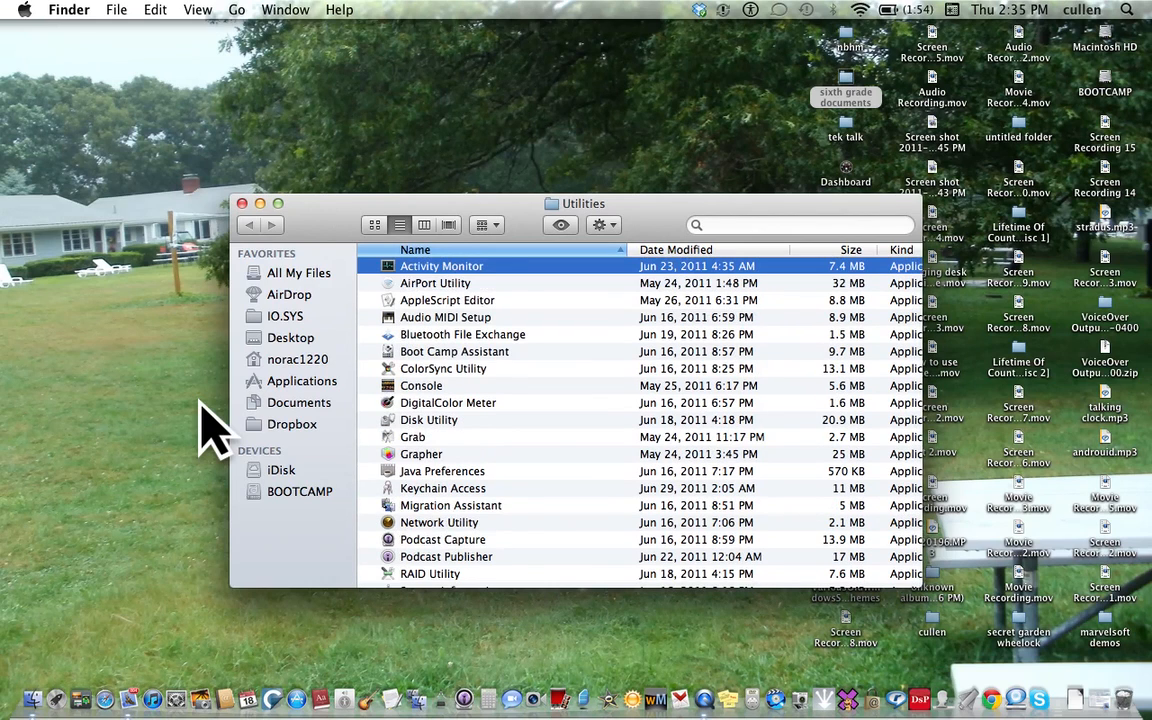
- Move down the Utilities list and launch VoiceOver Utility
click(447, 300)
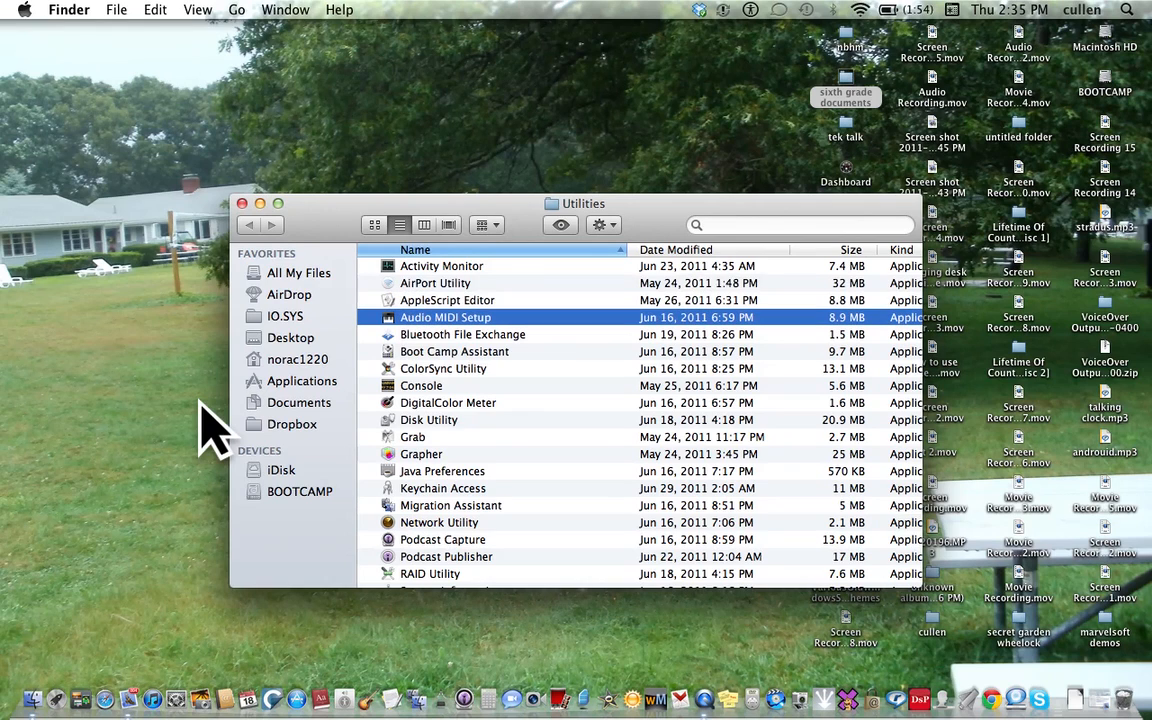
click(442, 368)
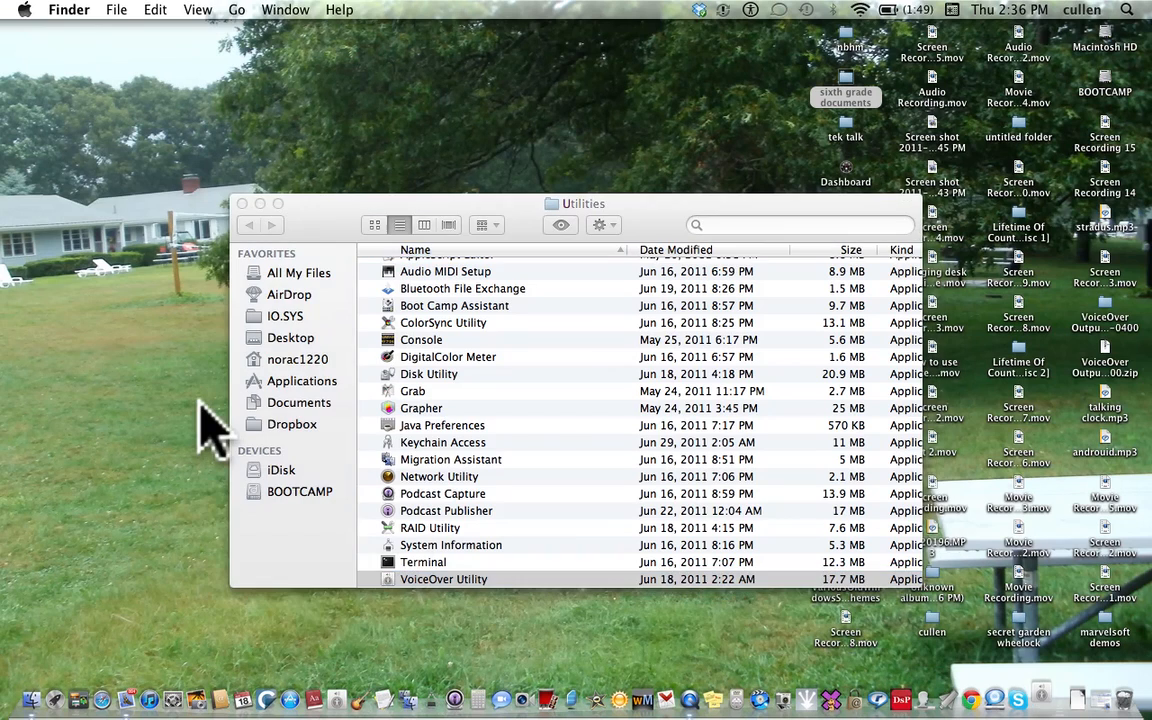
double_click(443, 579)
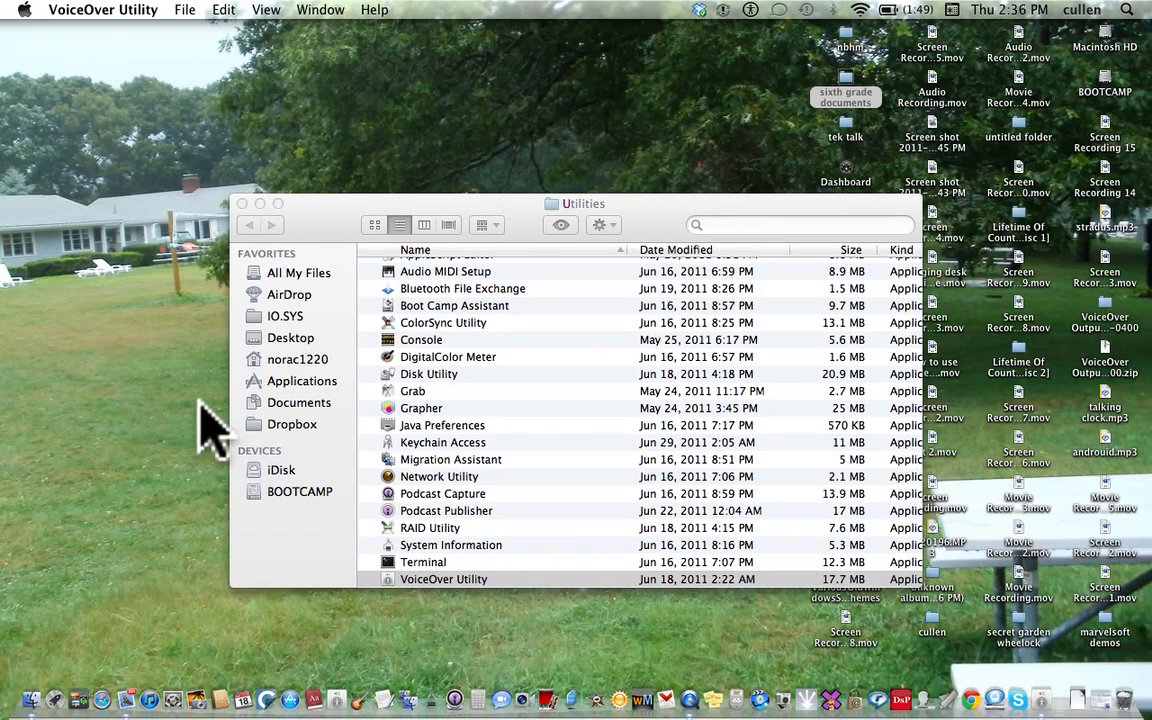
double_click(443, 579)
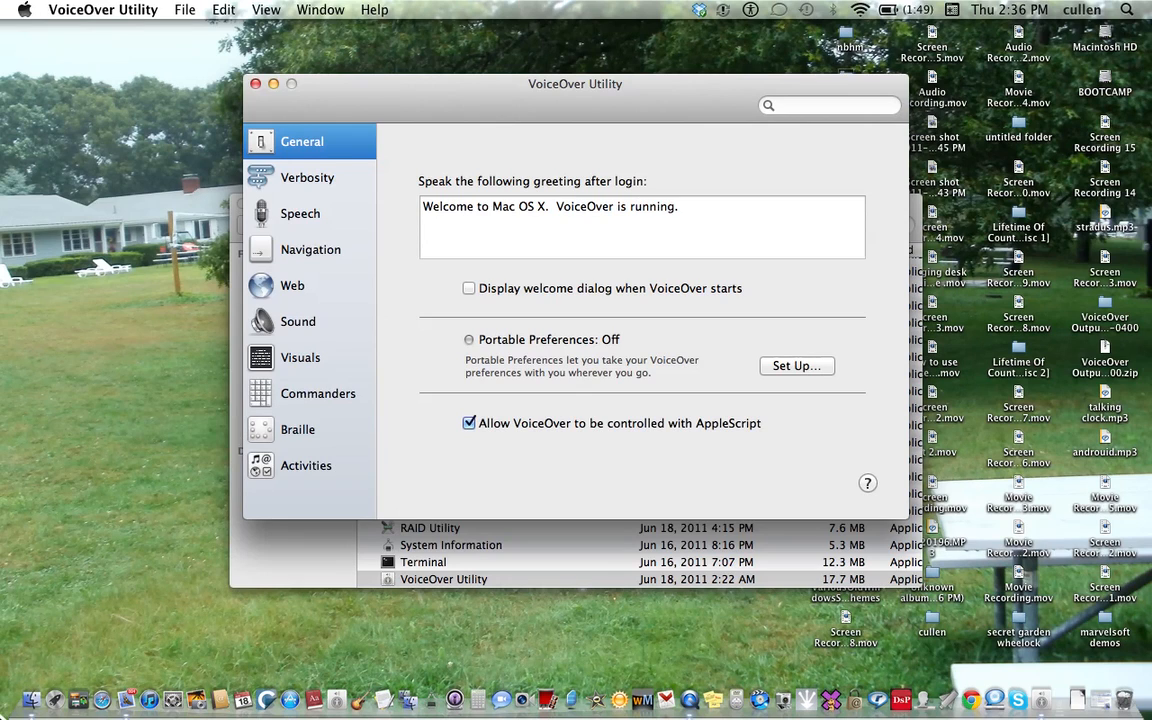
mouse_move(165, 120)
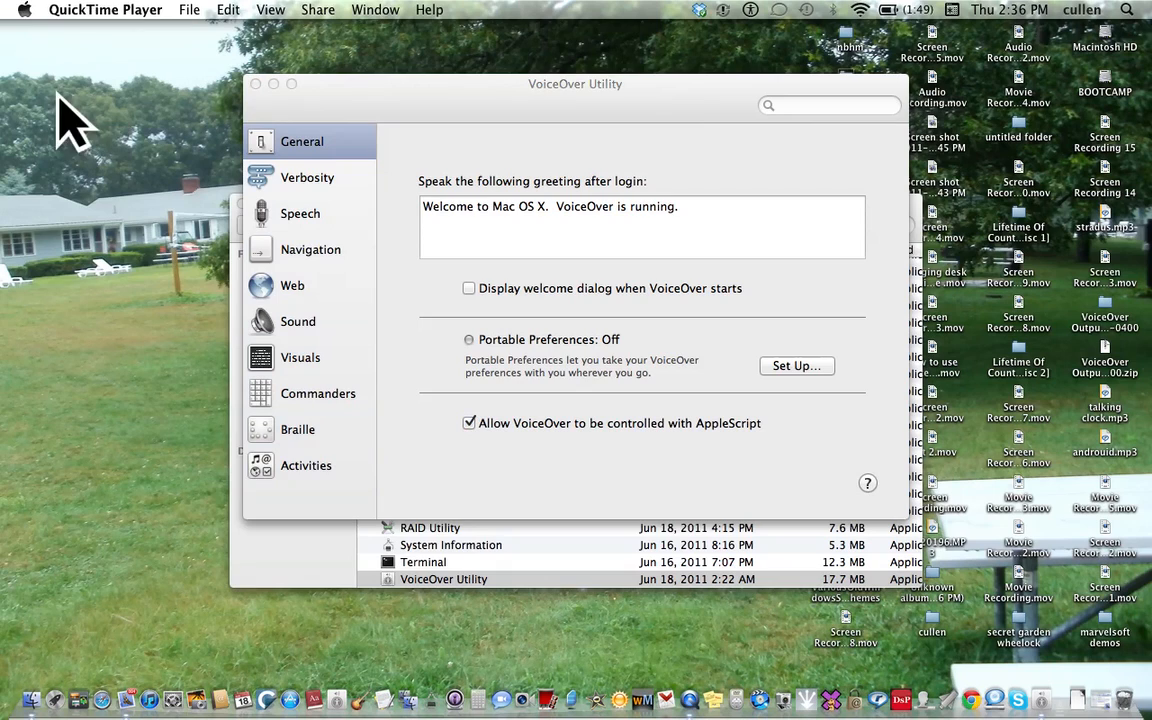
mouse_move(155, 145)
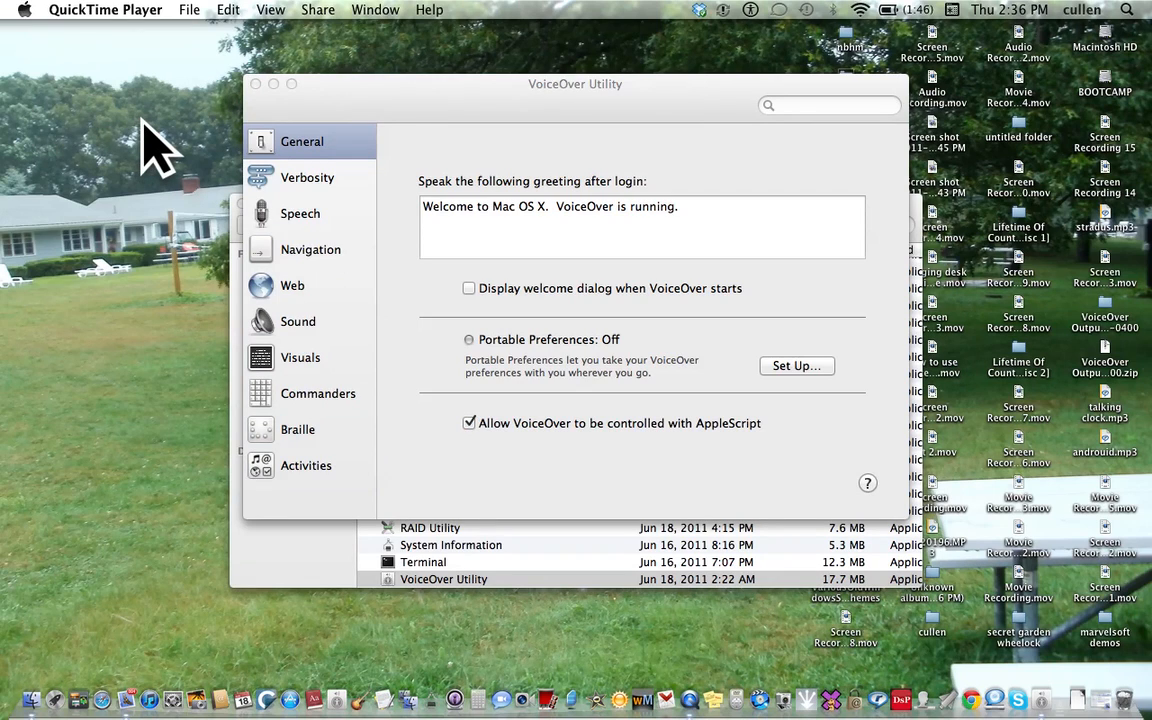
mouse_move(15, 140)
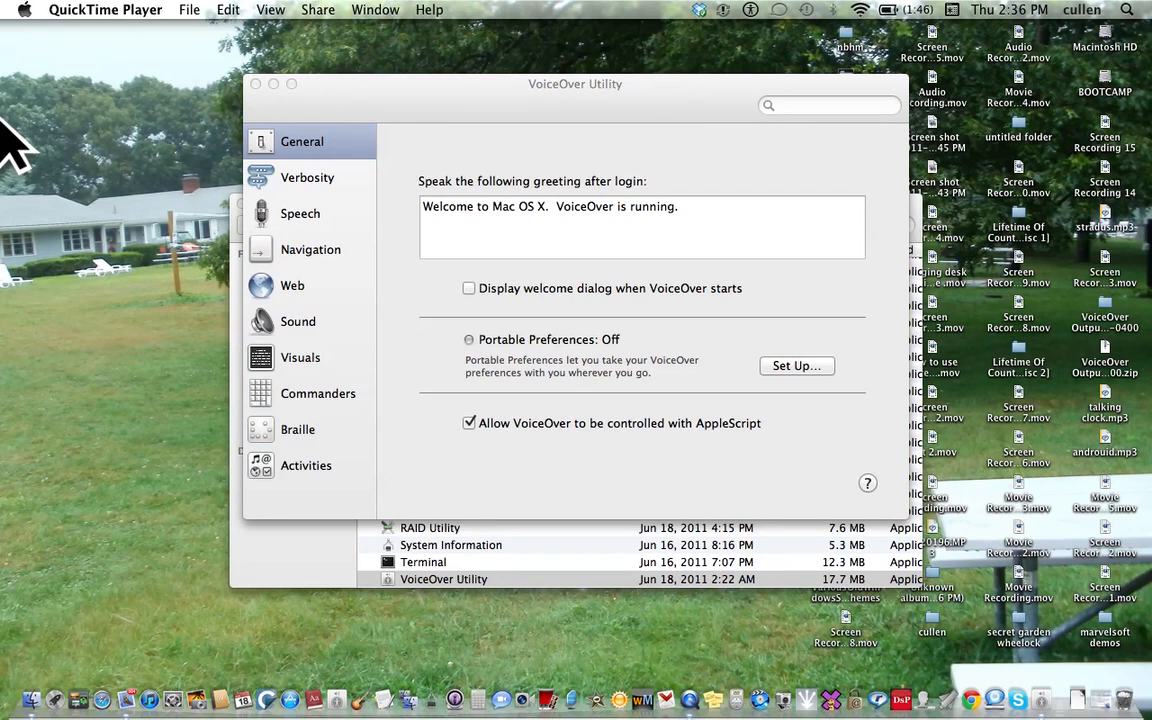
mouse_move(833, 290)
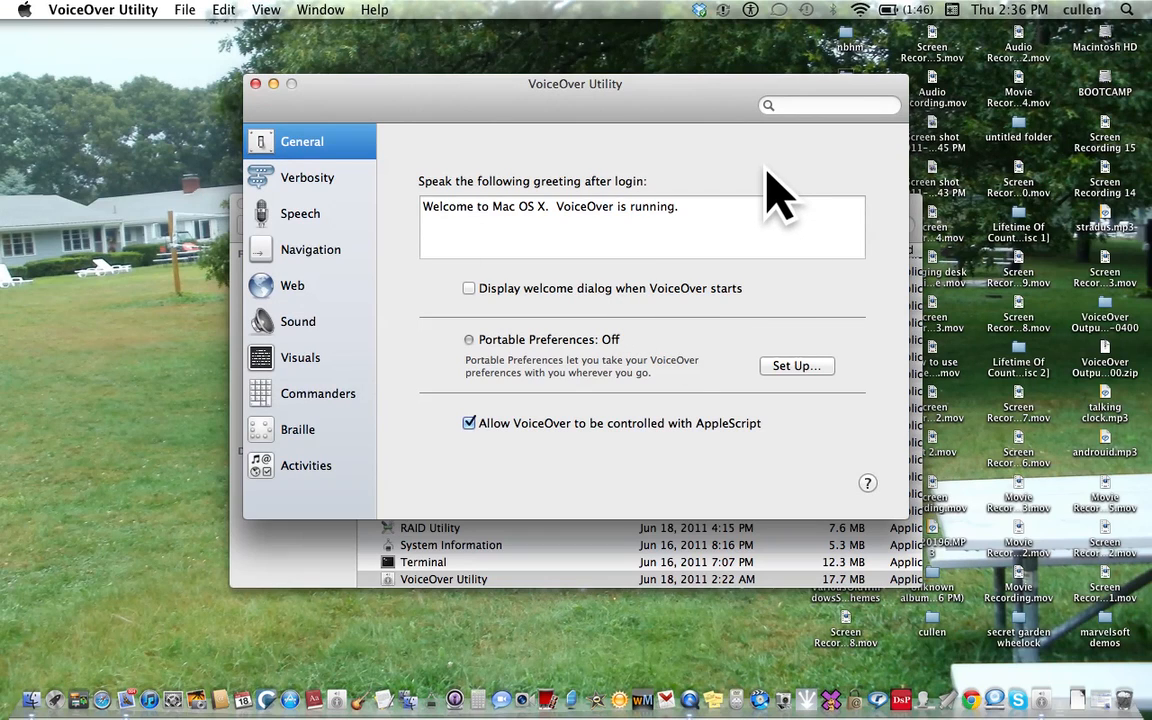
mouse_move(660, 210)
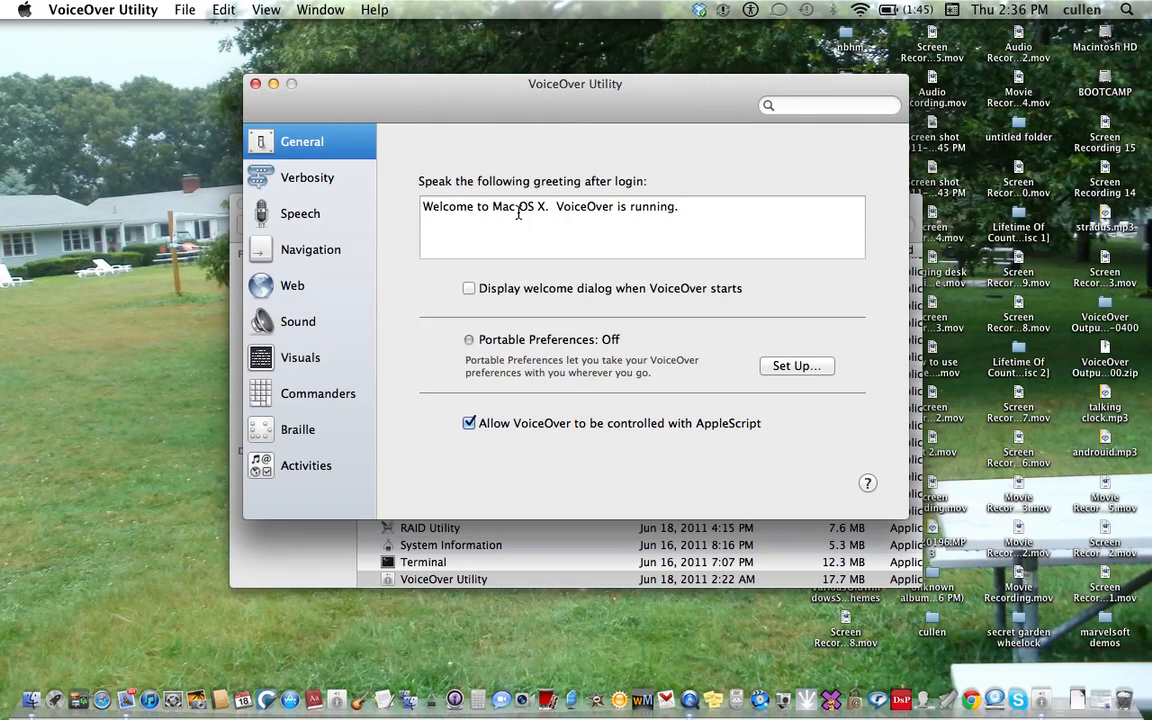
- Switch from Verbosity to the Speech category showing the Voices settings
click(307, 177)
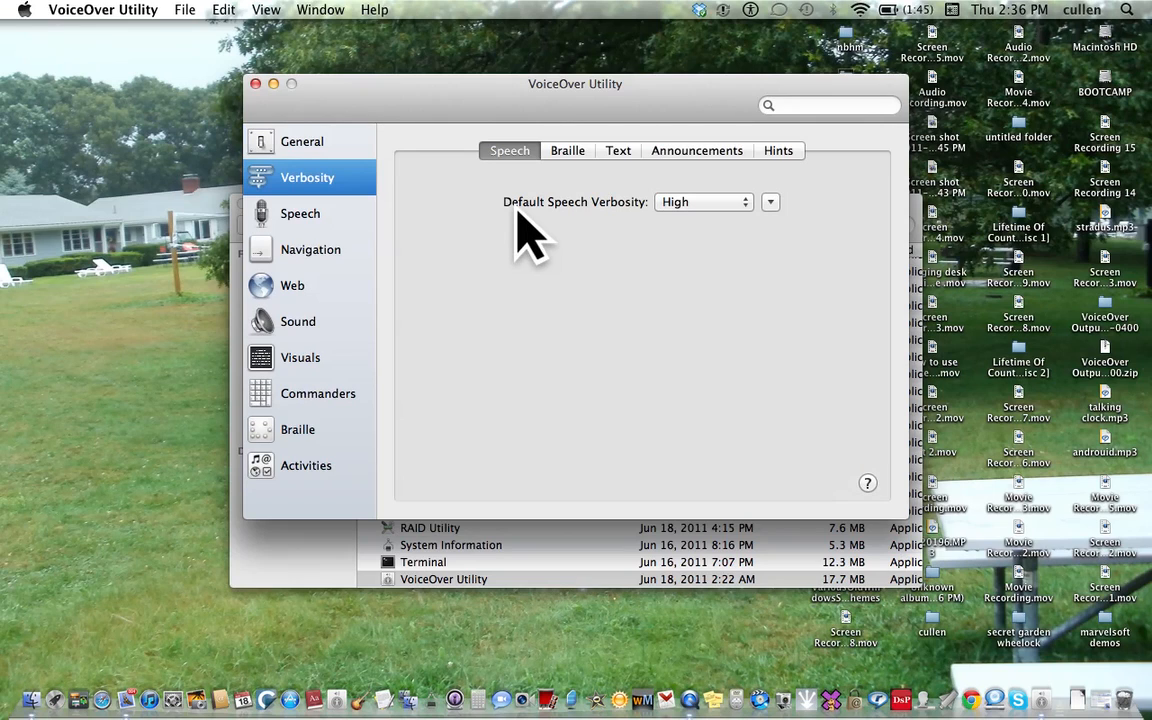
click(300, 213)
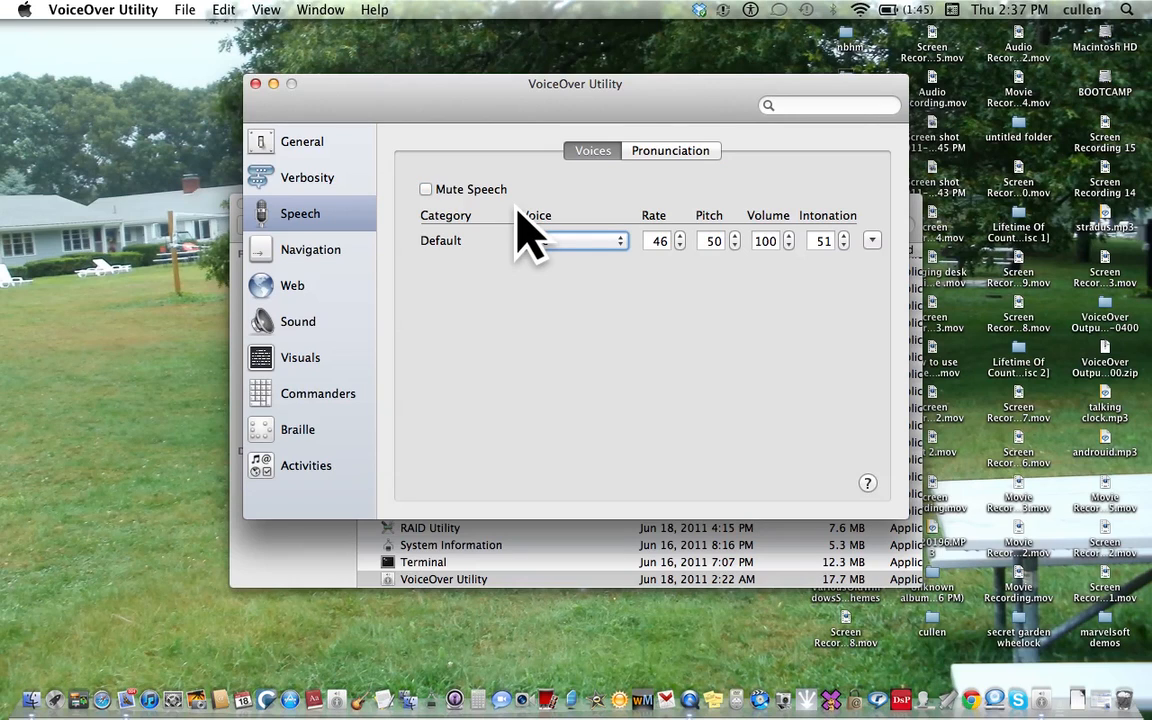
- Choose Customize… at the bottom of the default Voice pop-up menu
click(575, 240)
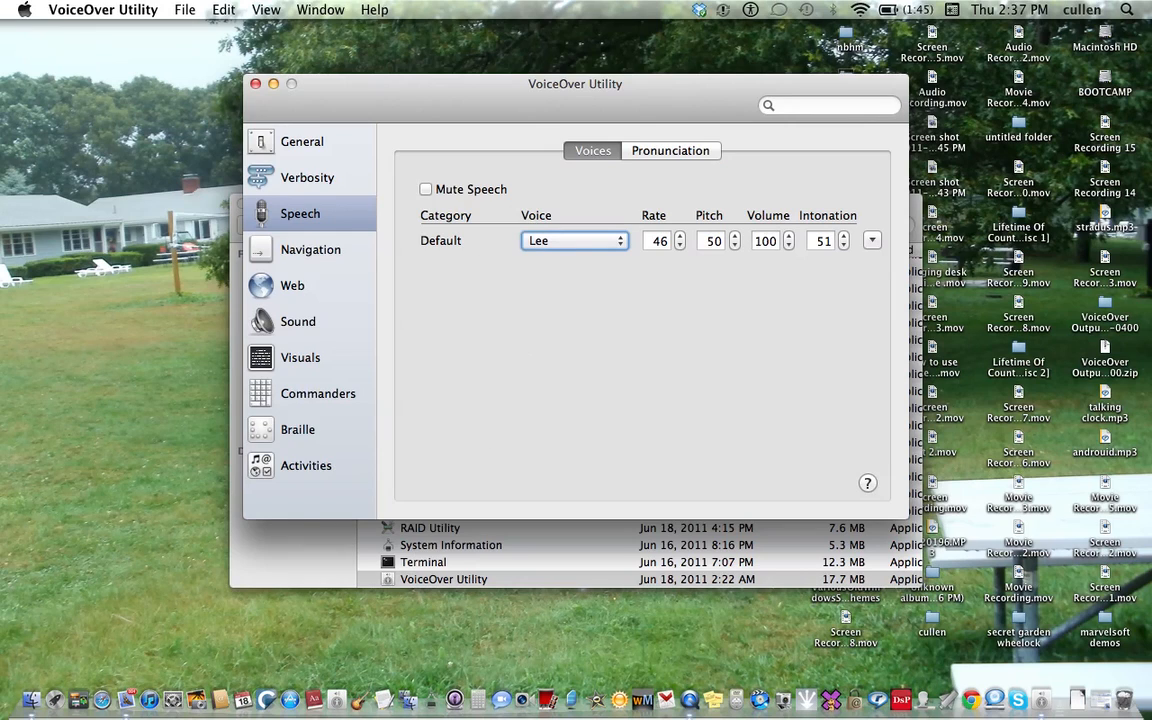
mouse_move(510, 410)
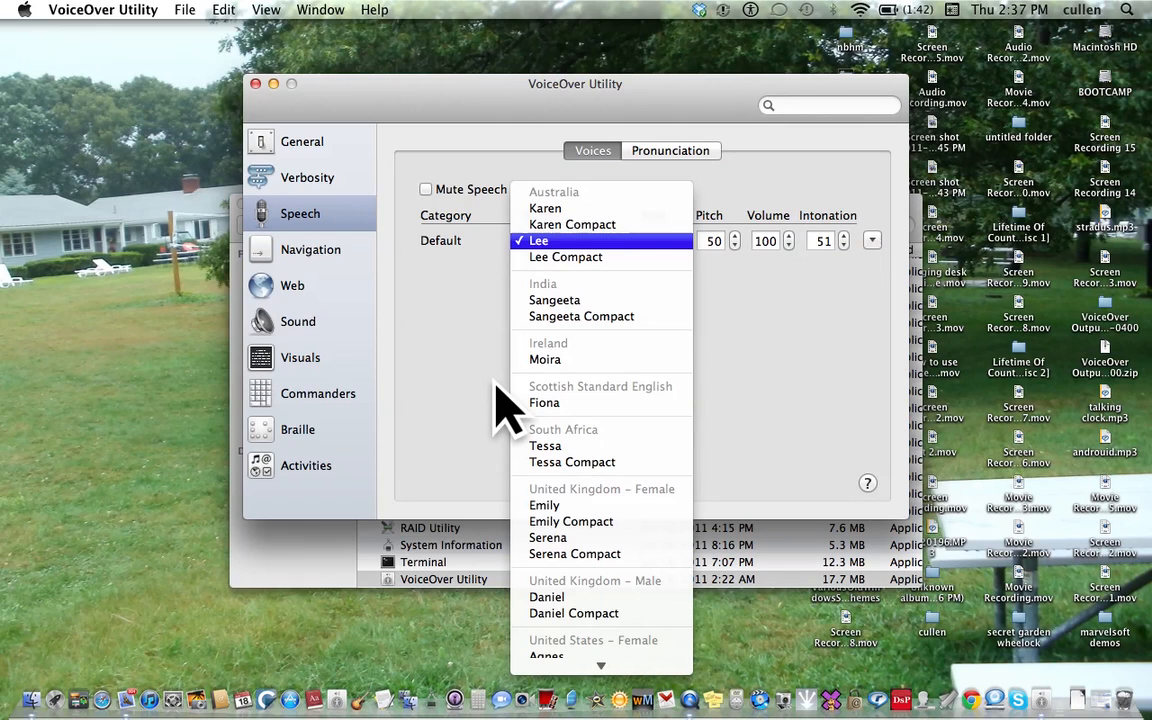
mouse_move(565, 257)
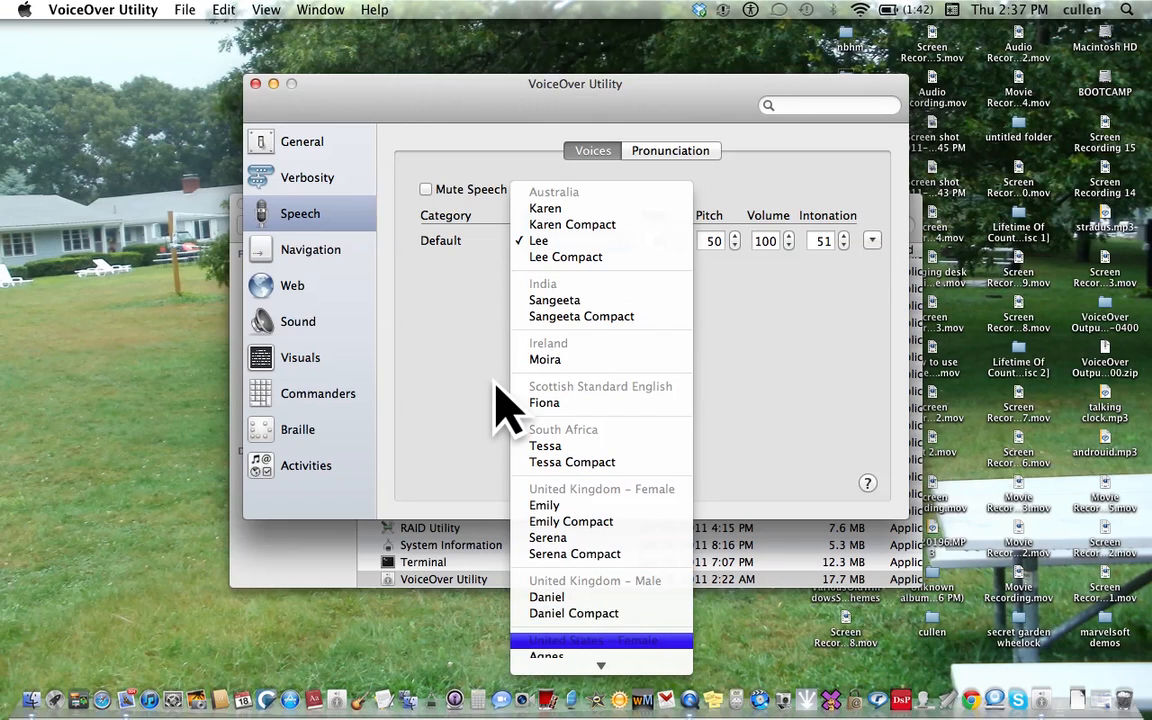
scroll(down, 3)
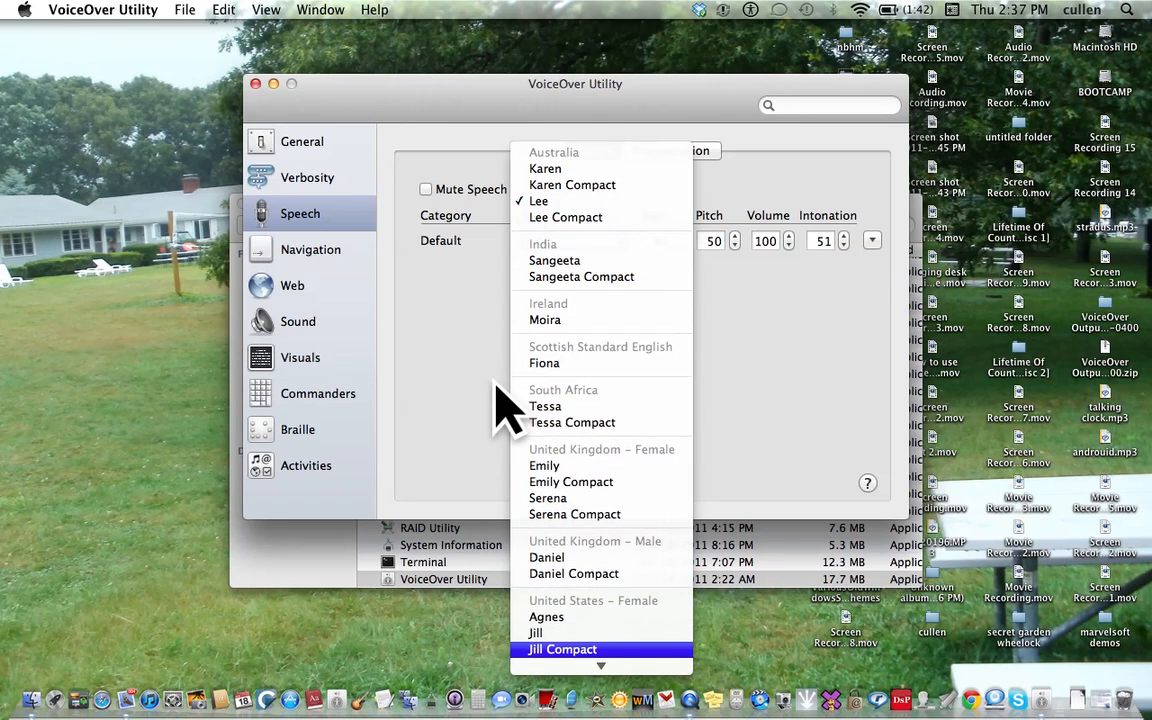
scroll(down, 3)
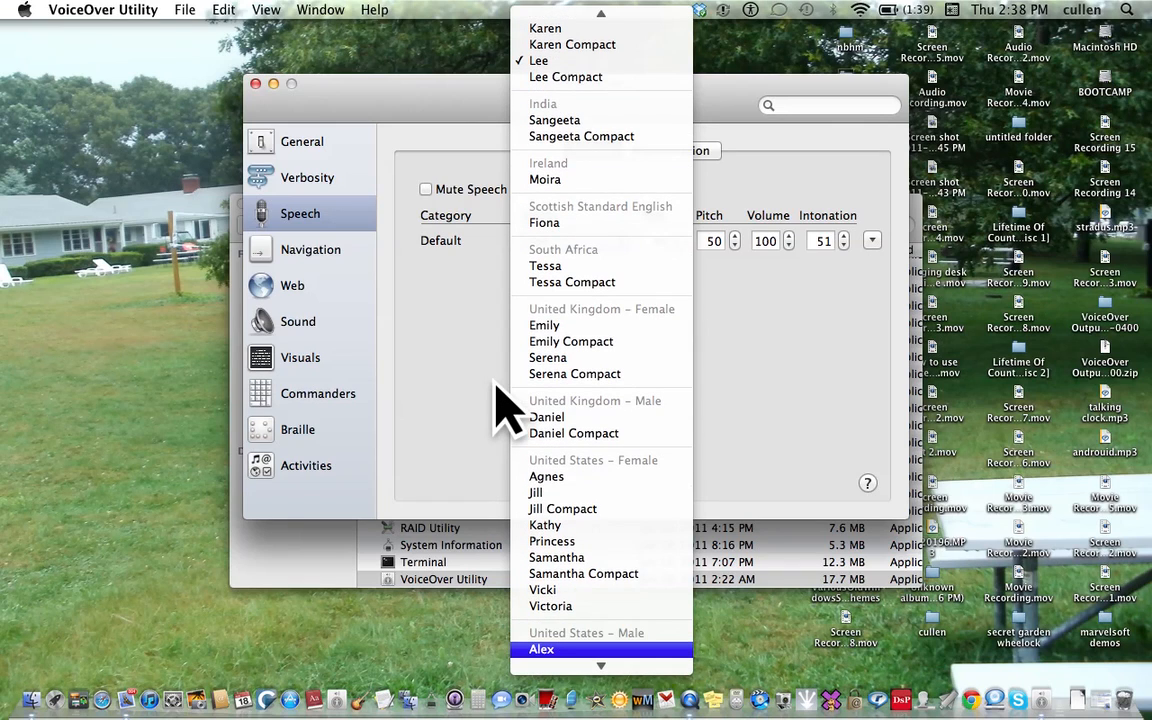
scroll(down, 3)
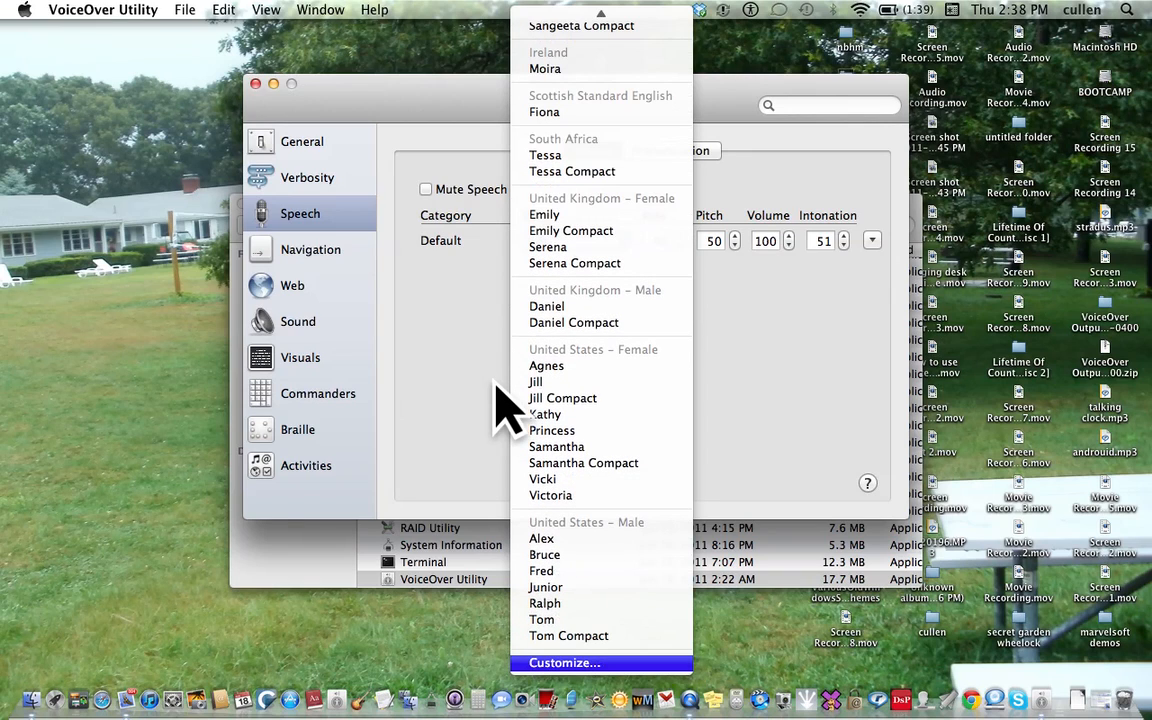
click(564, 662)
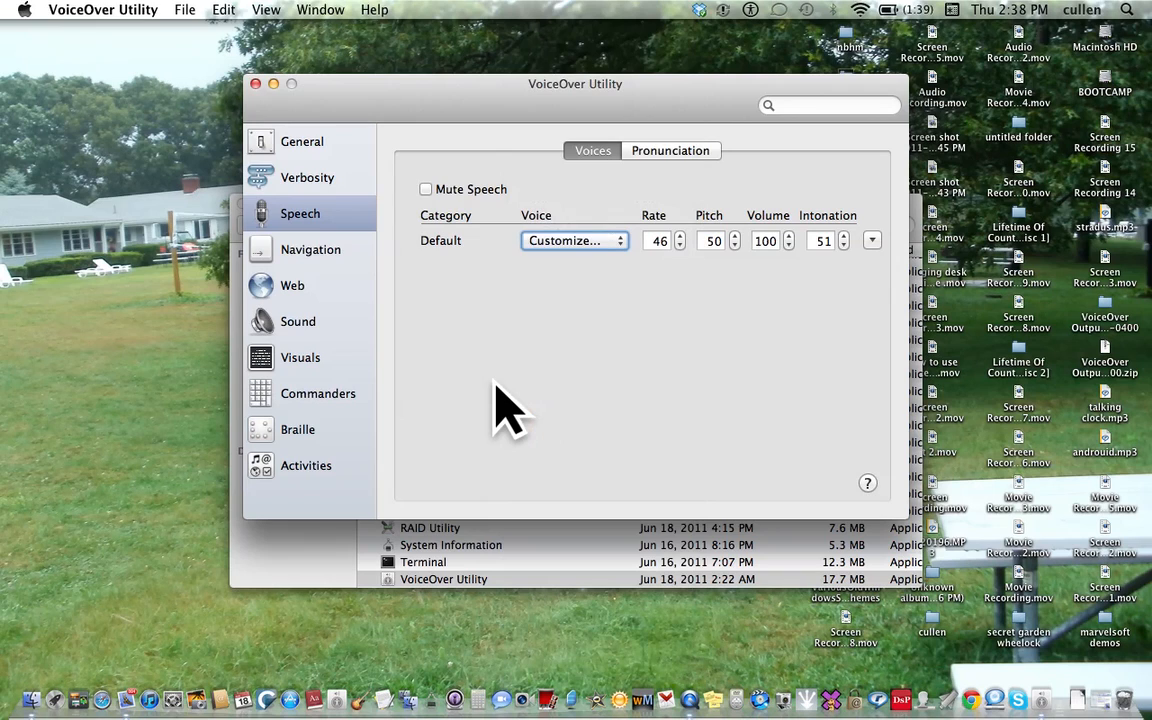
- Show the installed-voices checklist and select the Jill Compact voice
click(573, 240)
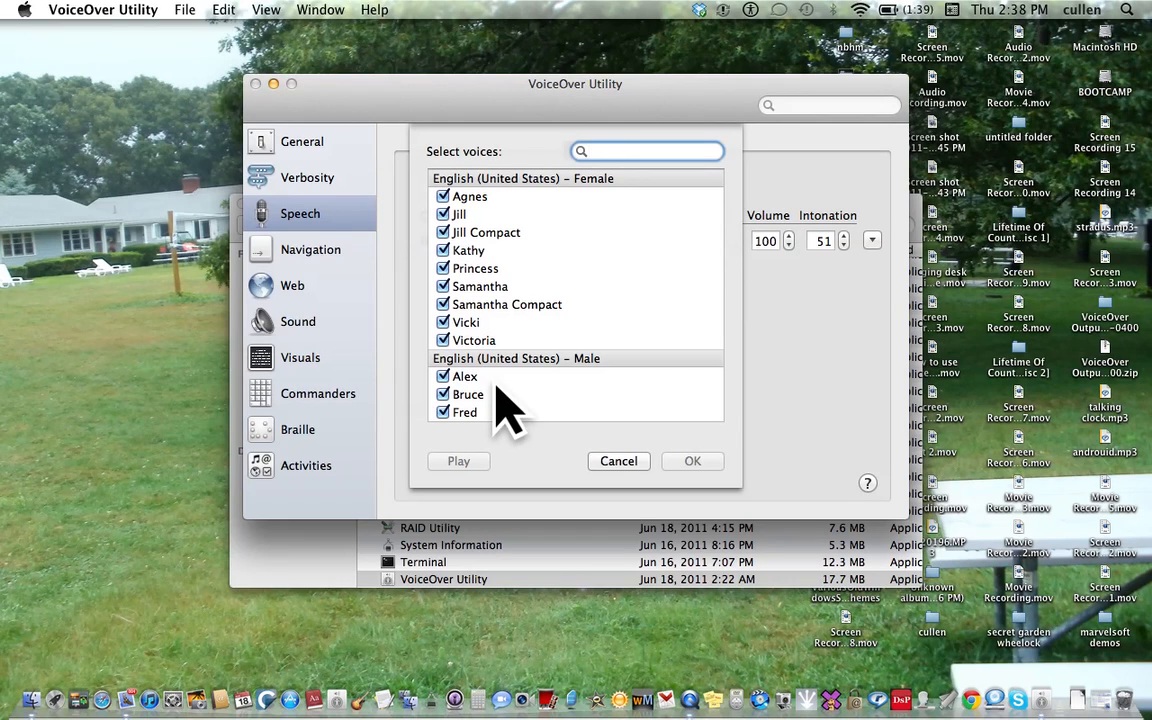
click(647, 151)
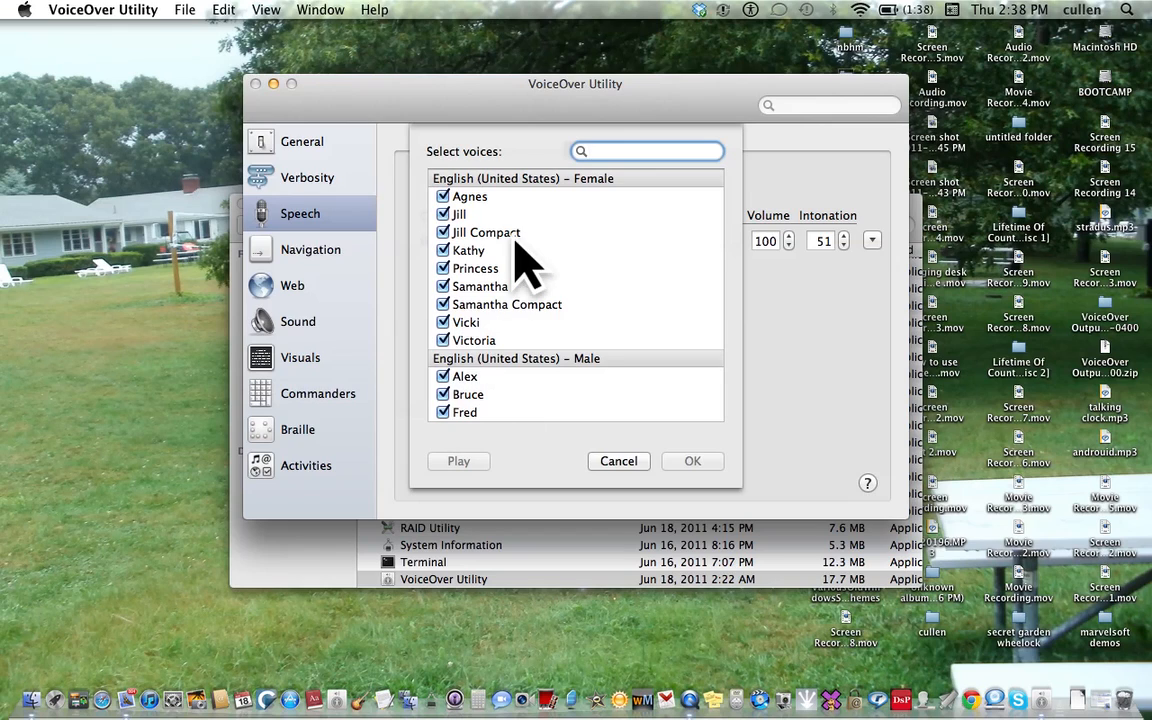
click(485, 232)
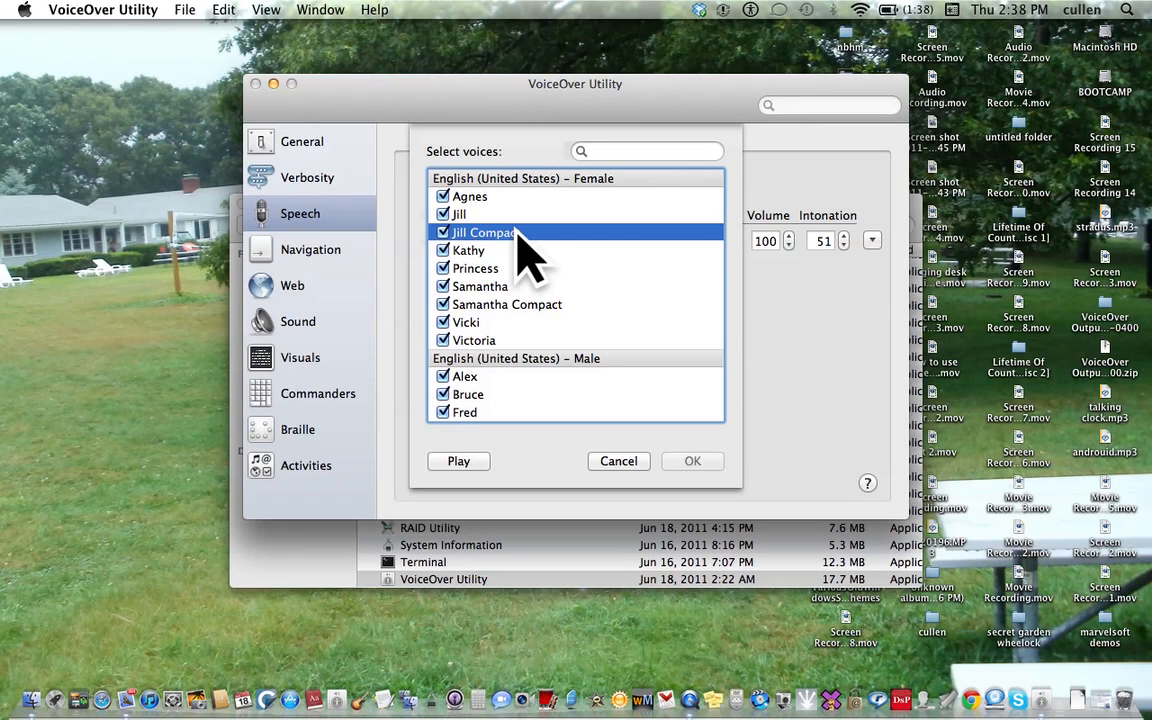
mouse_move(655, 465)
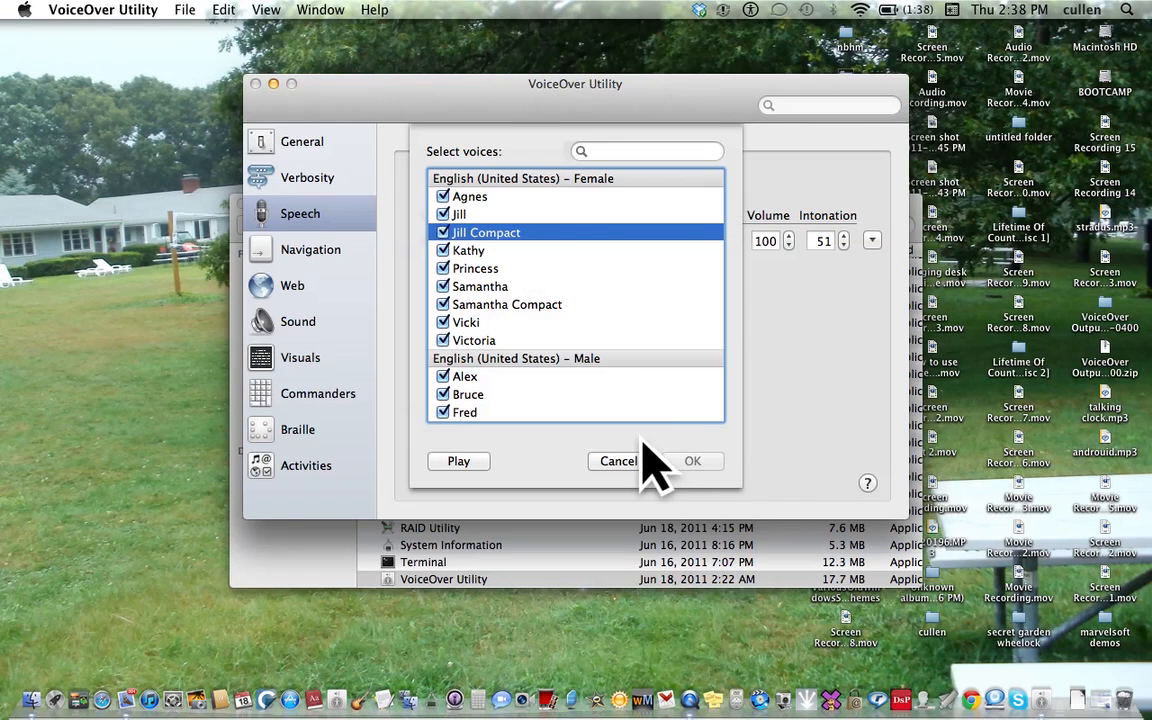
mouse_move(620, 475)
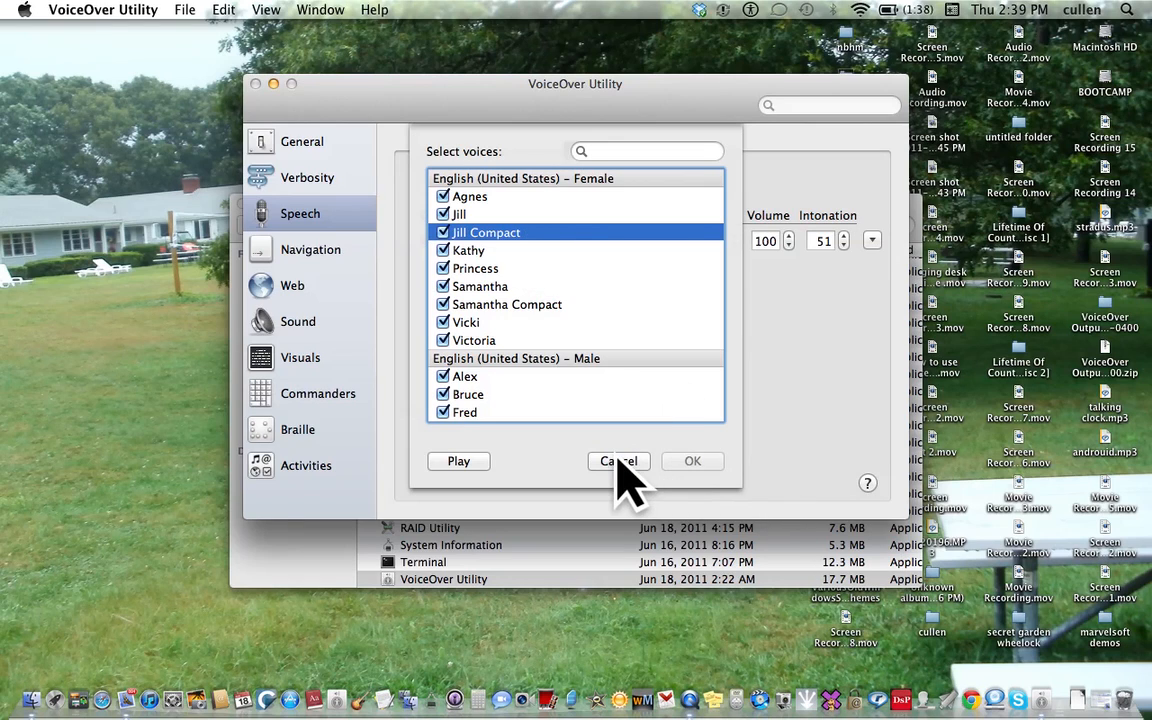
- Cancel the checklist, then reopen it from the default Voice pop-up menu
click(617, 461)
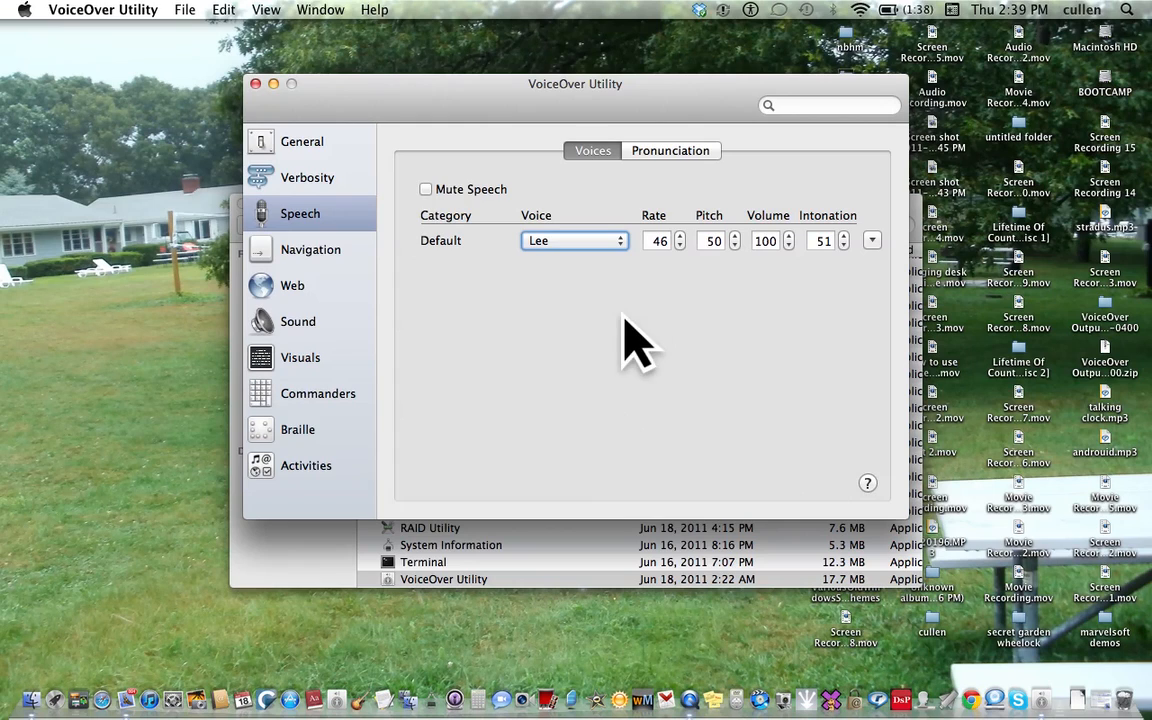
mouse_move(595, 260)
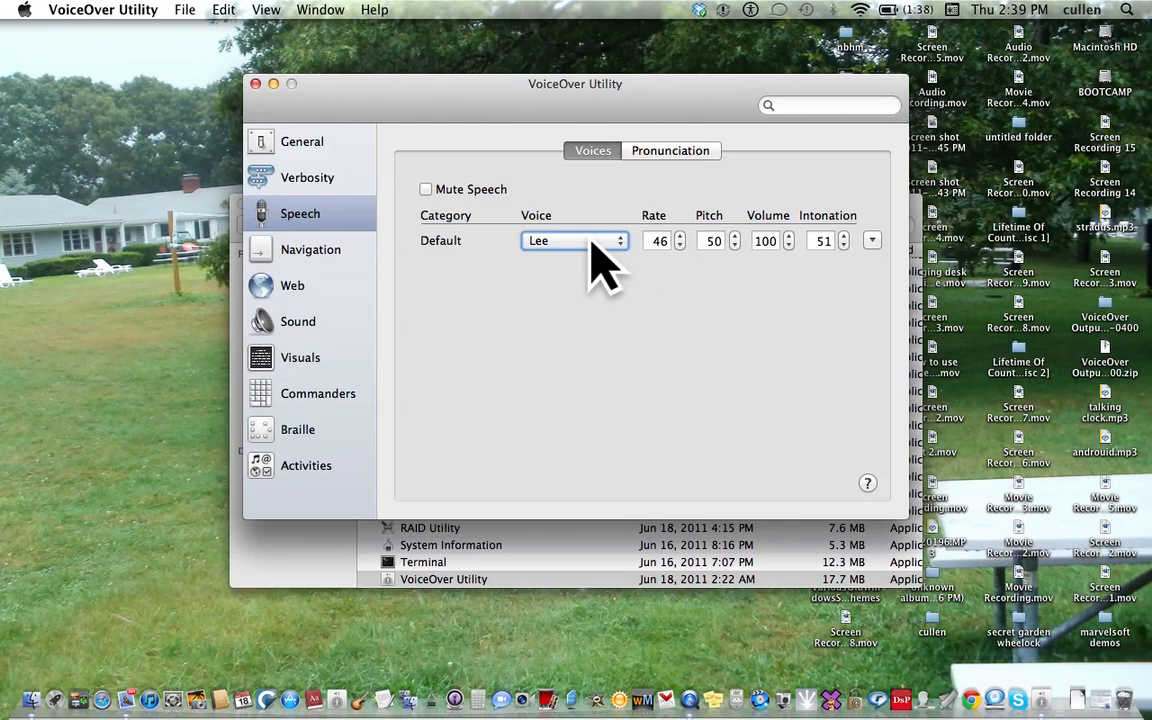
click(573, 240)
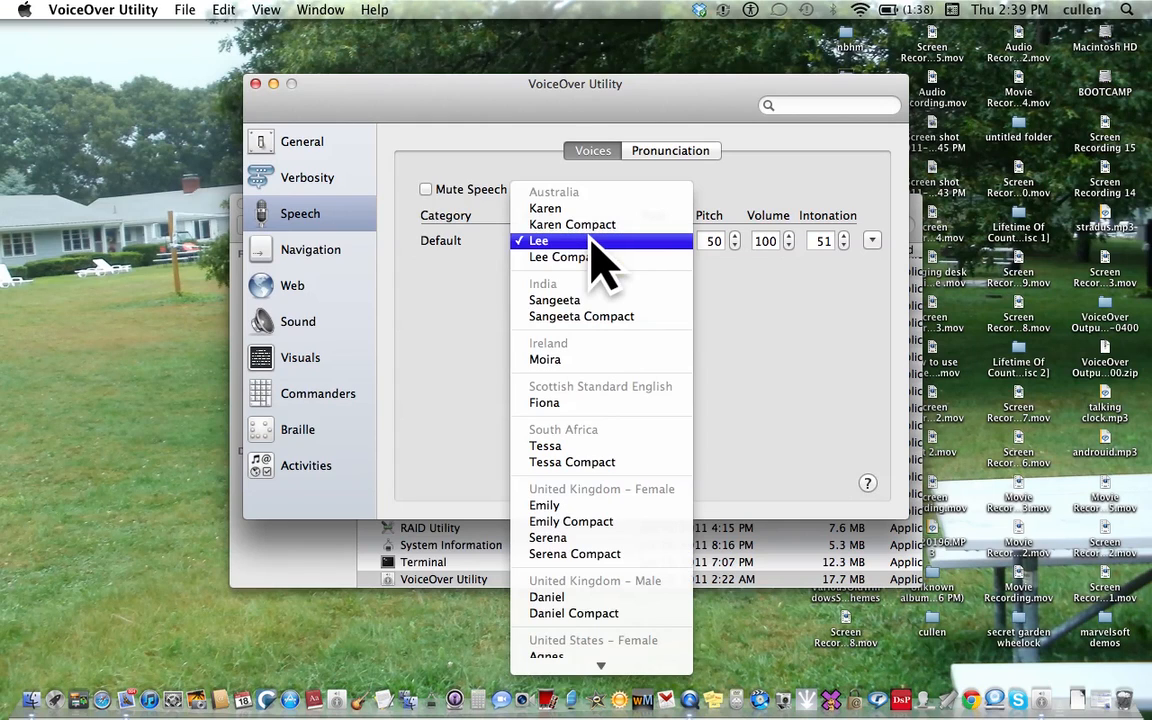
click(539, 240)
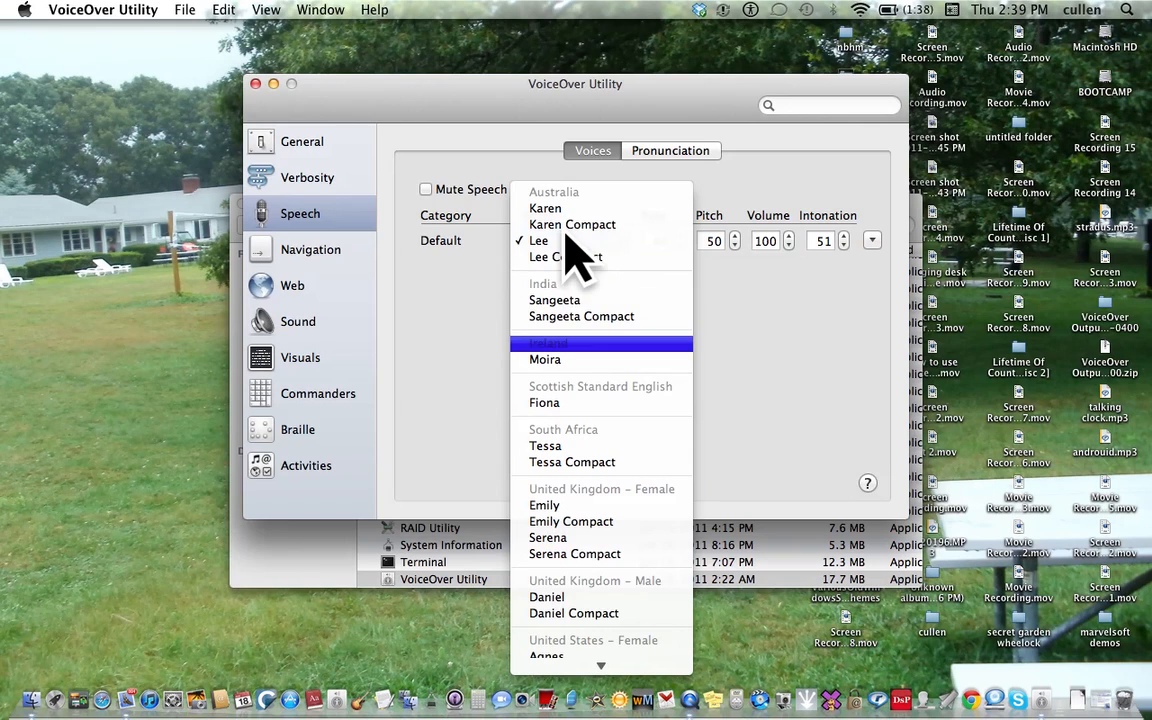
scroll(down, 3)
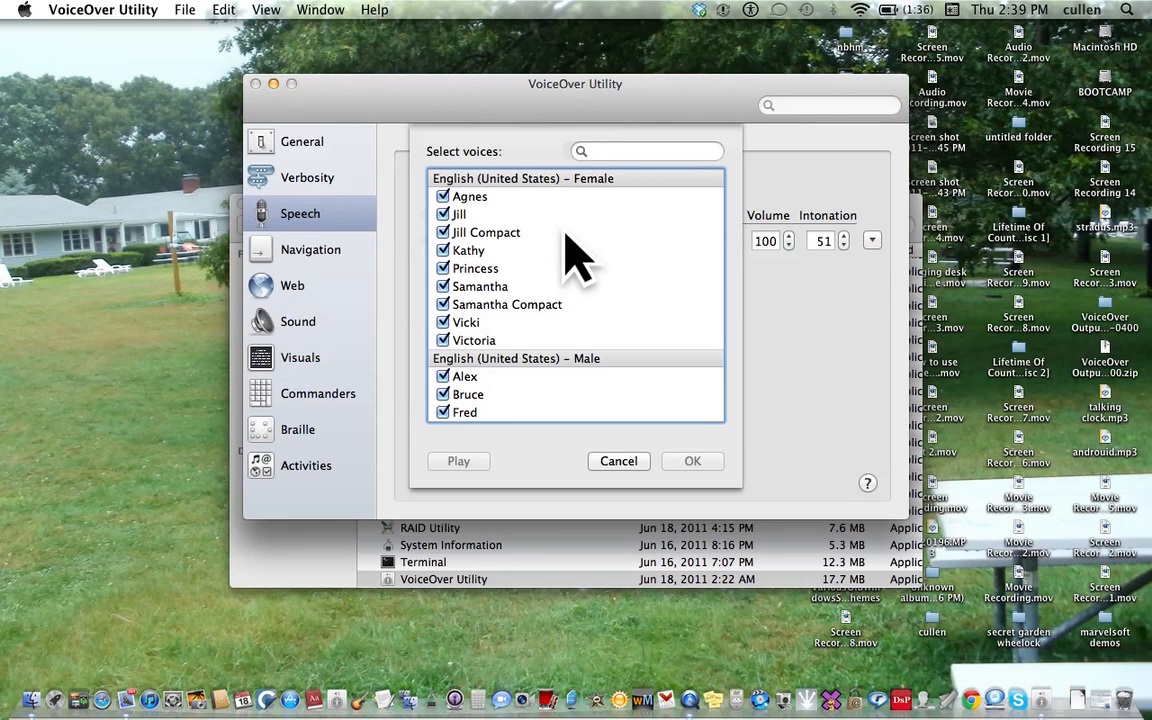
- Navigate the US English voices and uncheck Samantha Compact
click(470, 196)
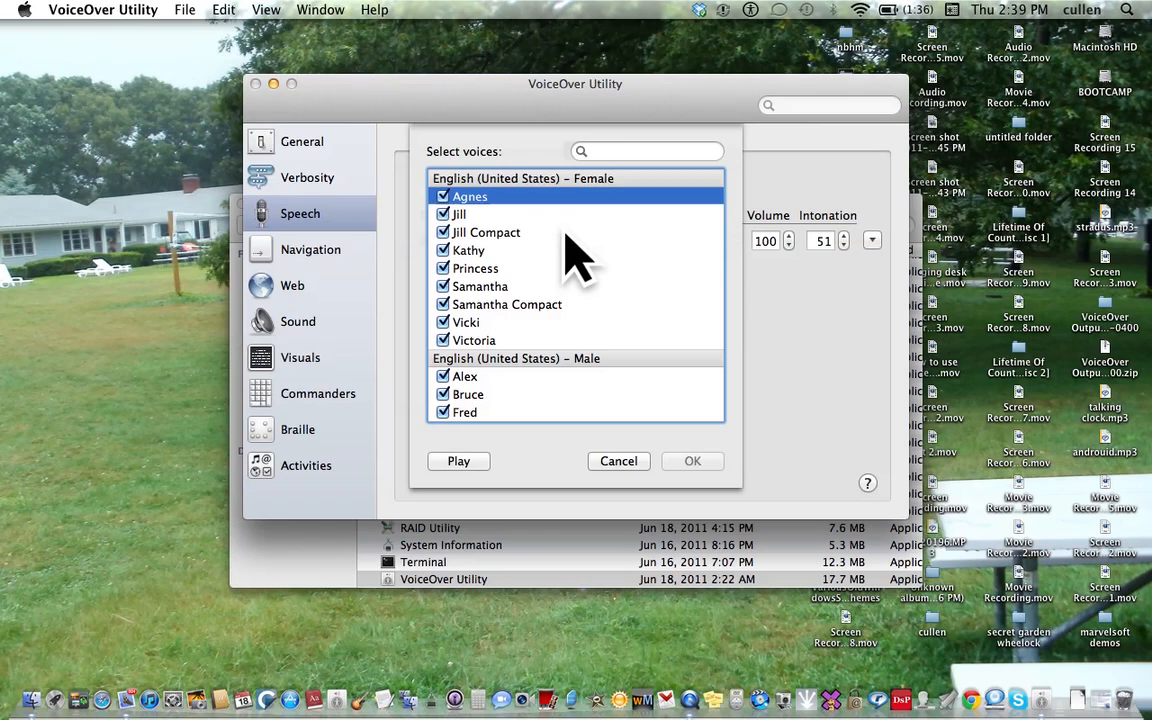
click(459, 214)
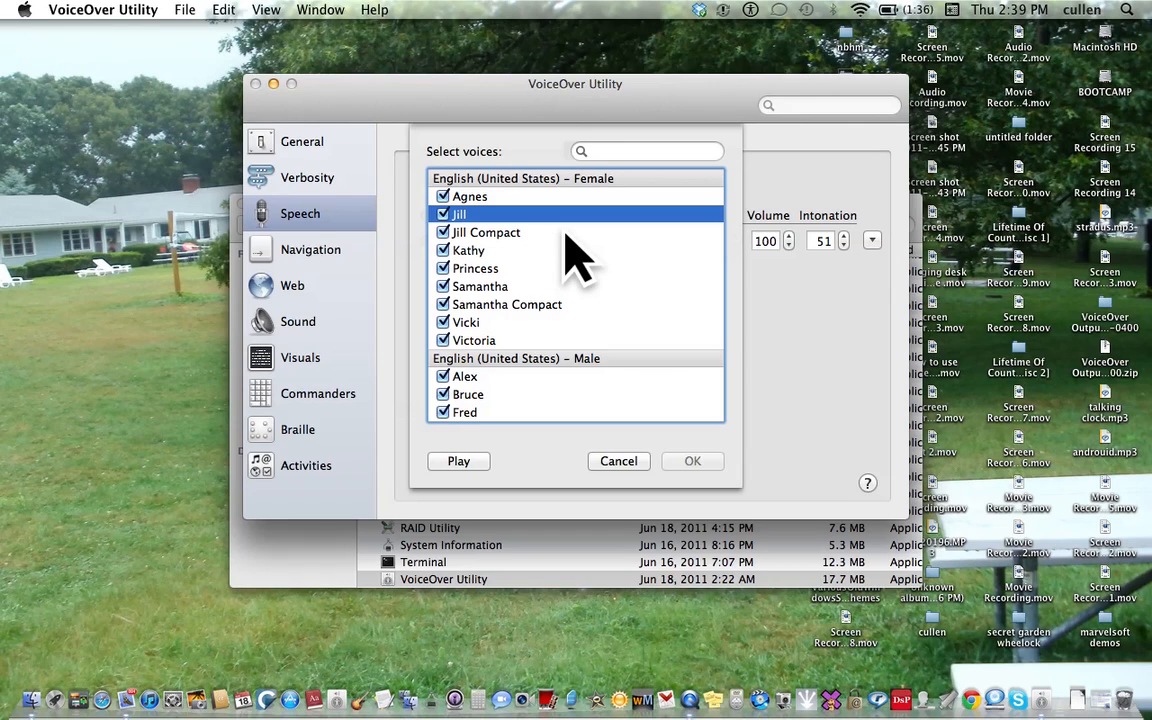
click(486, 232)
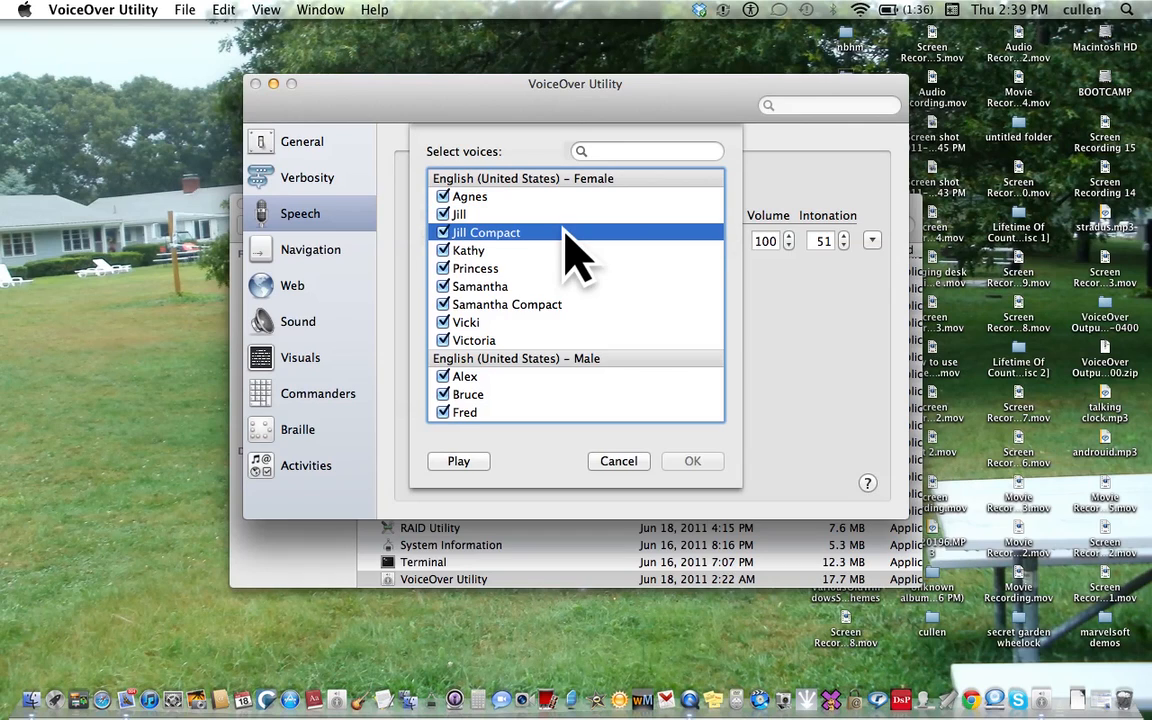
click(475, 268)
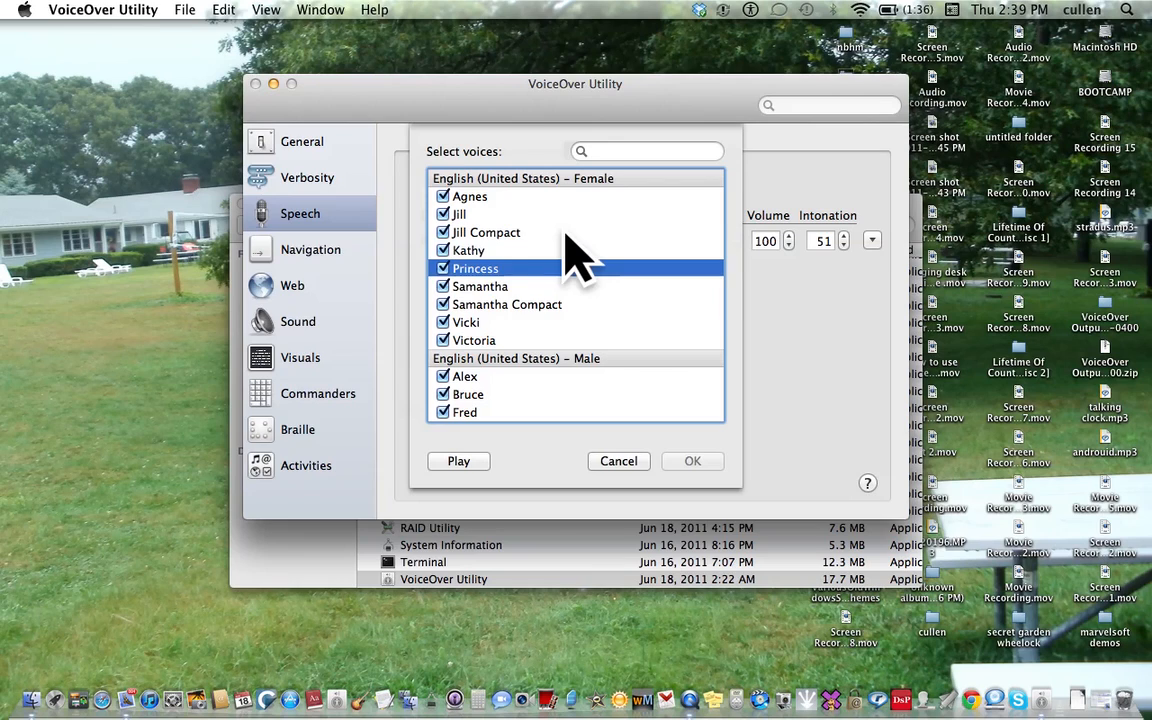
click(507, 304)
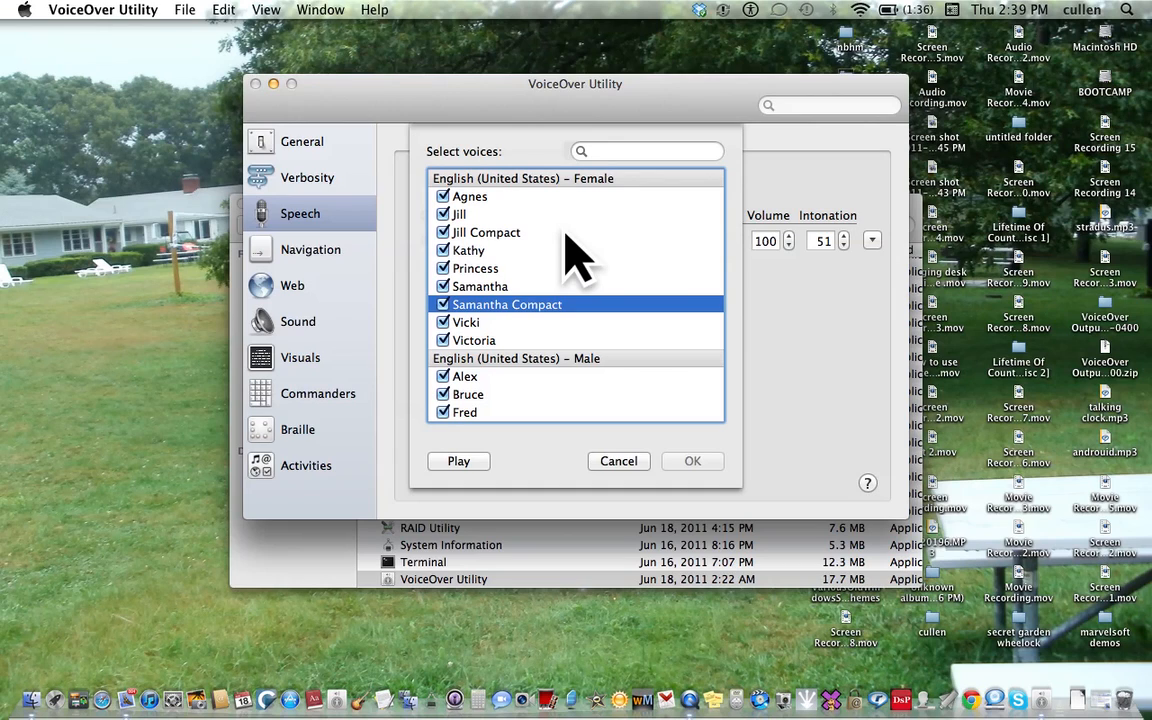
click(443, 304)
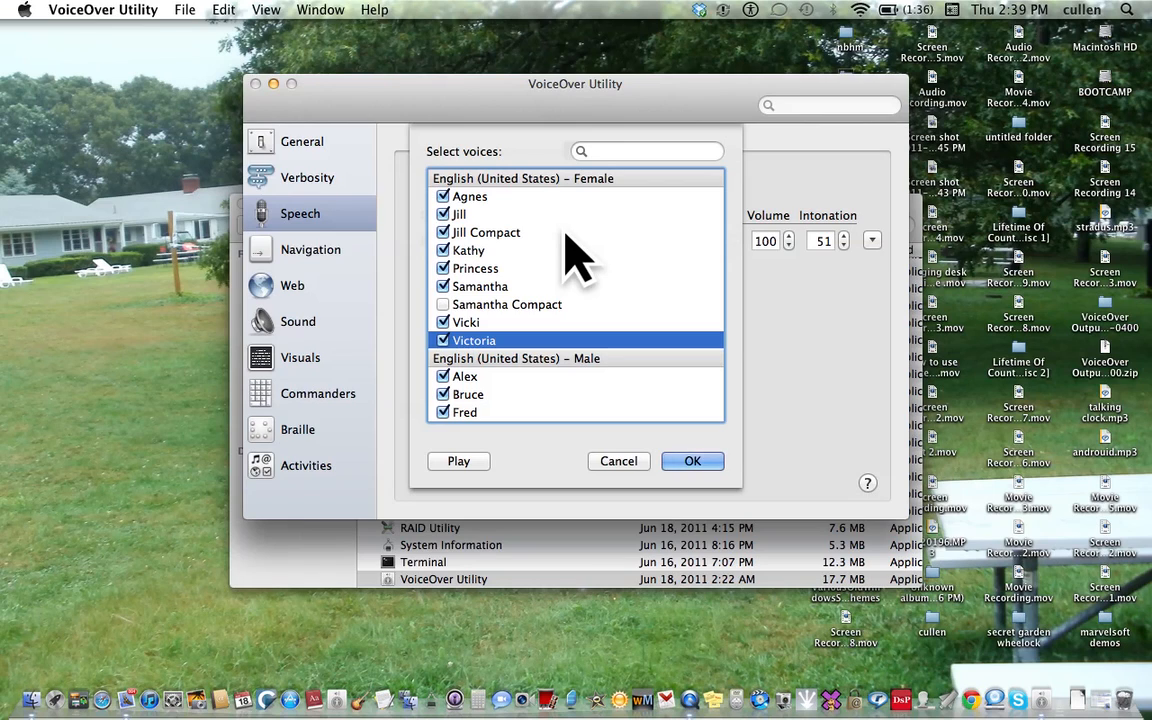
click(467, 394)
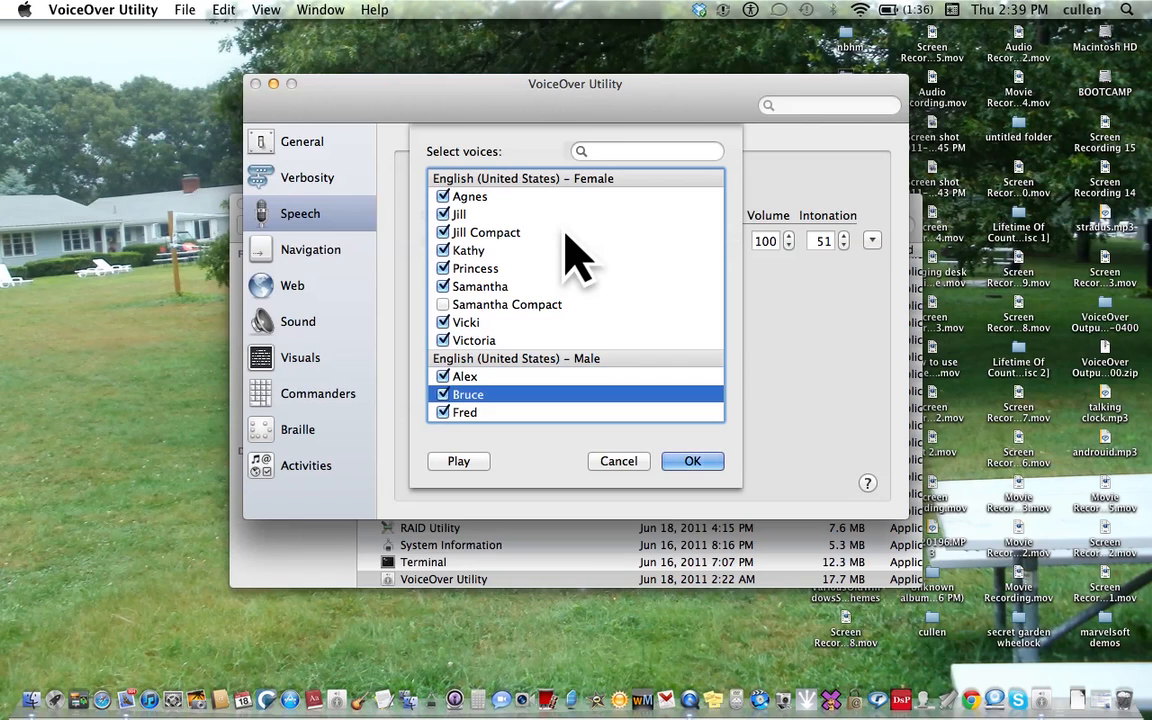
click(464, 412)
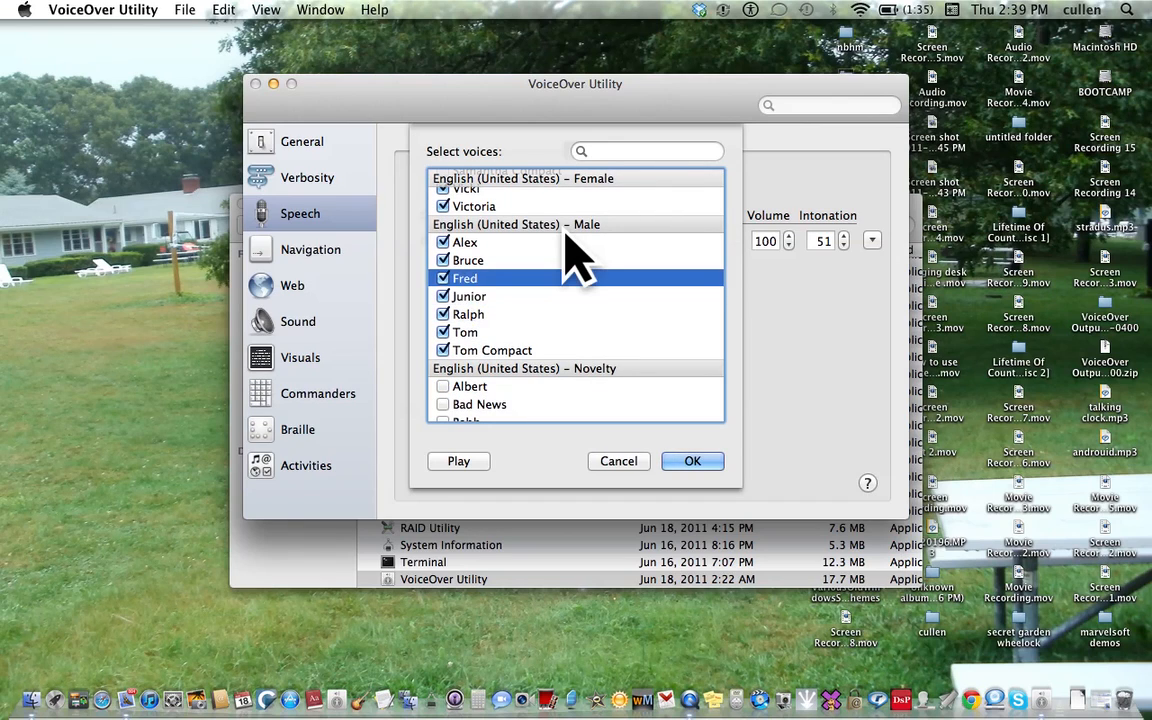
- Move back up to uncheck Jill Compact, then continue down to Tom Compact
click(473, 206)
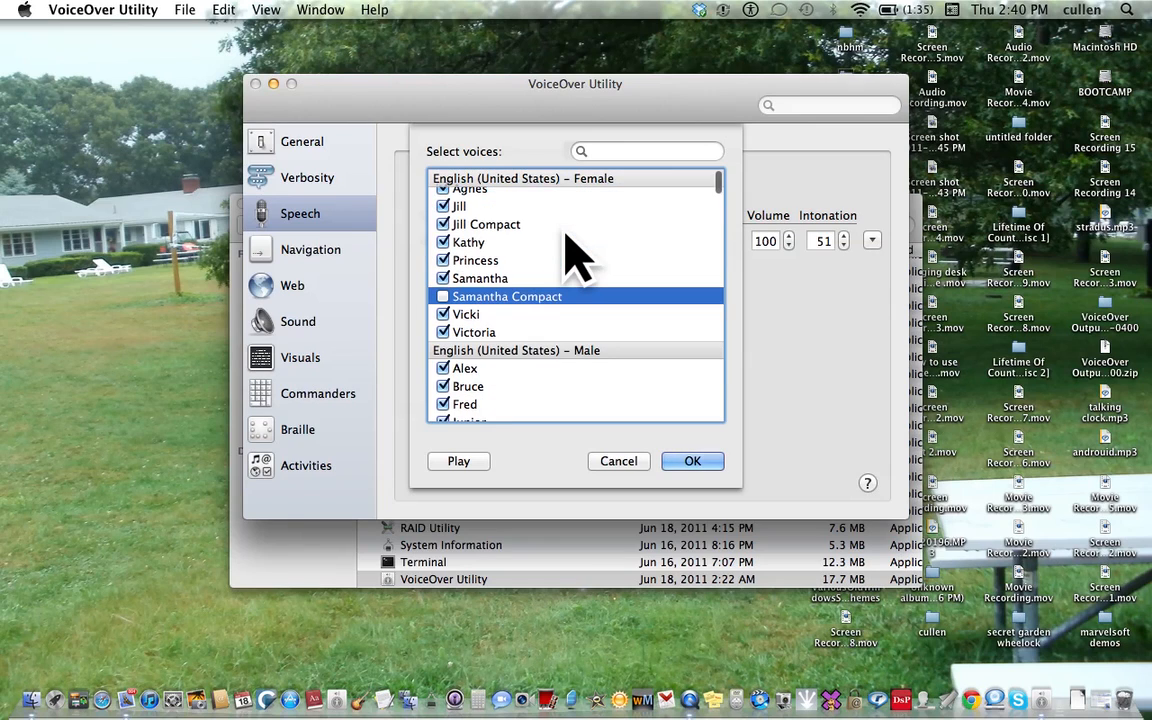
click(474, 260)
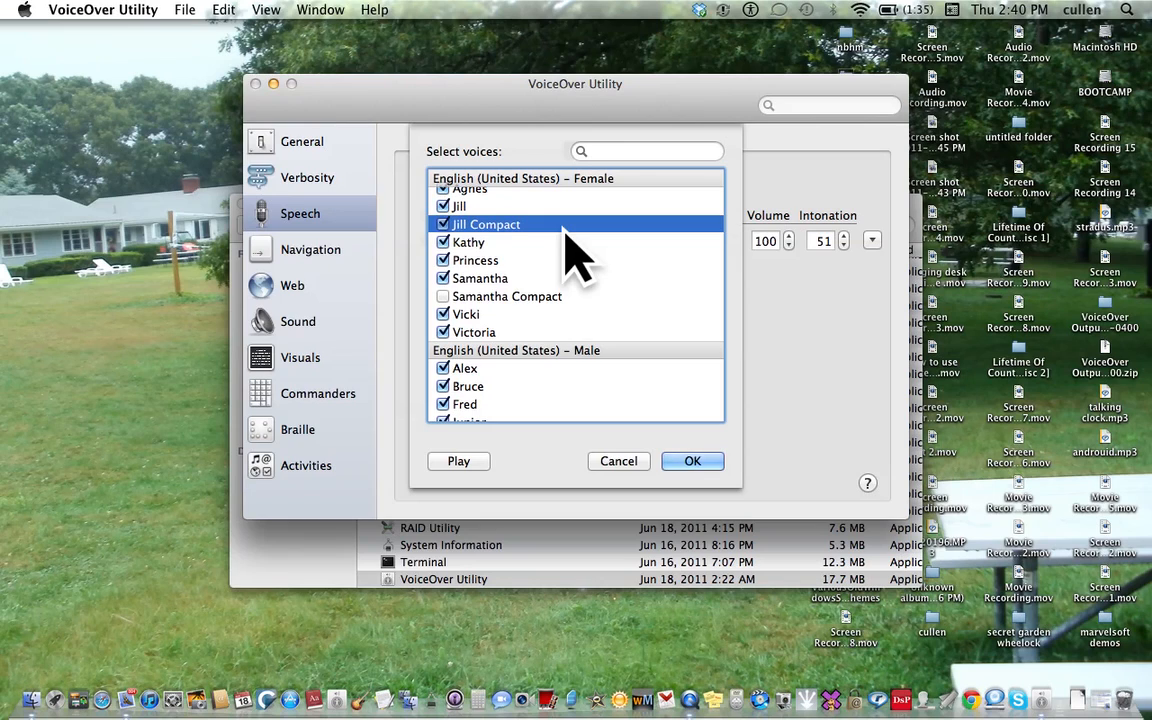
click(443, 224)
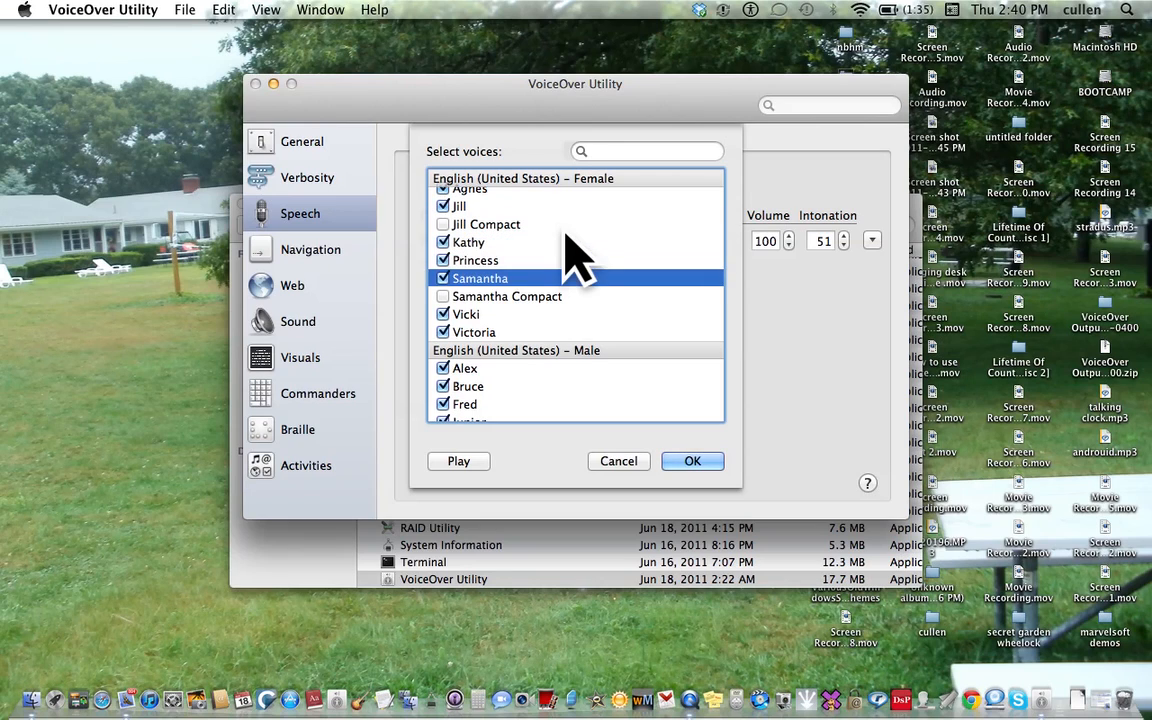
click(507, 296)
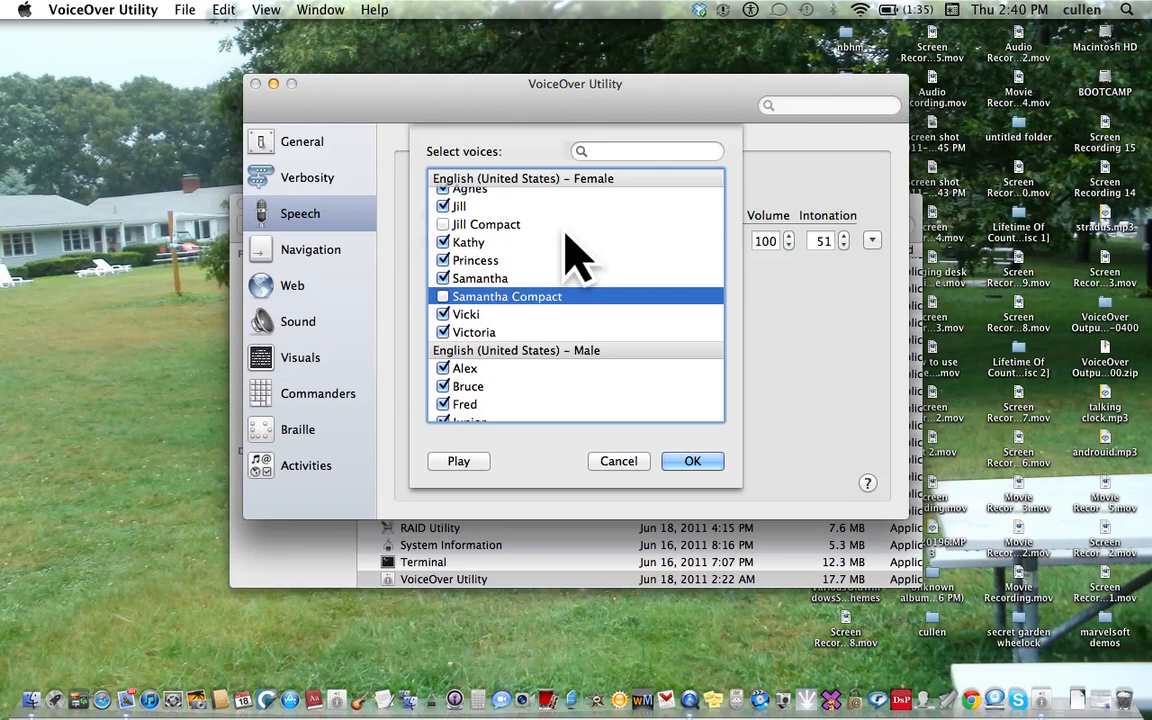
click(473, 332)
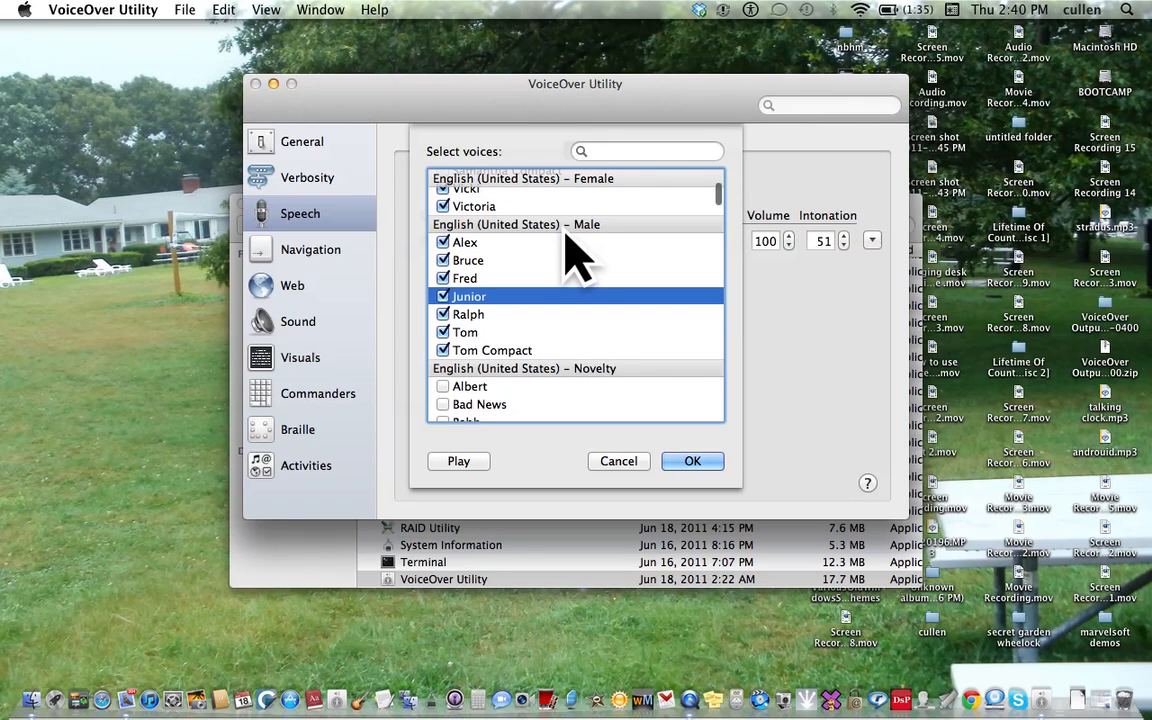
click(464, 332)
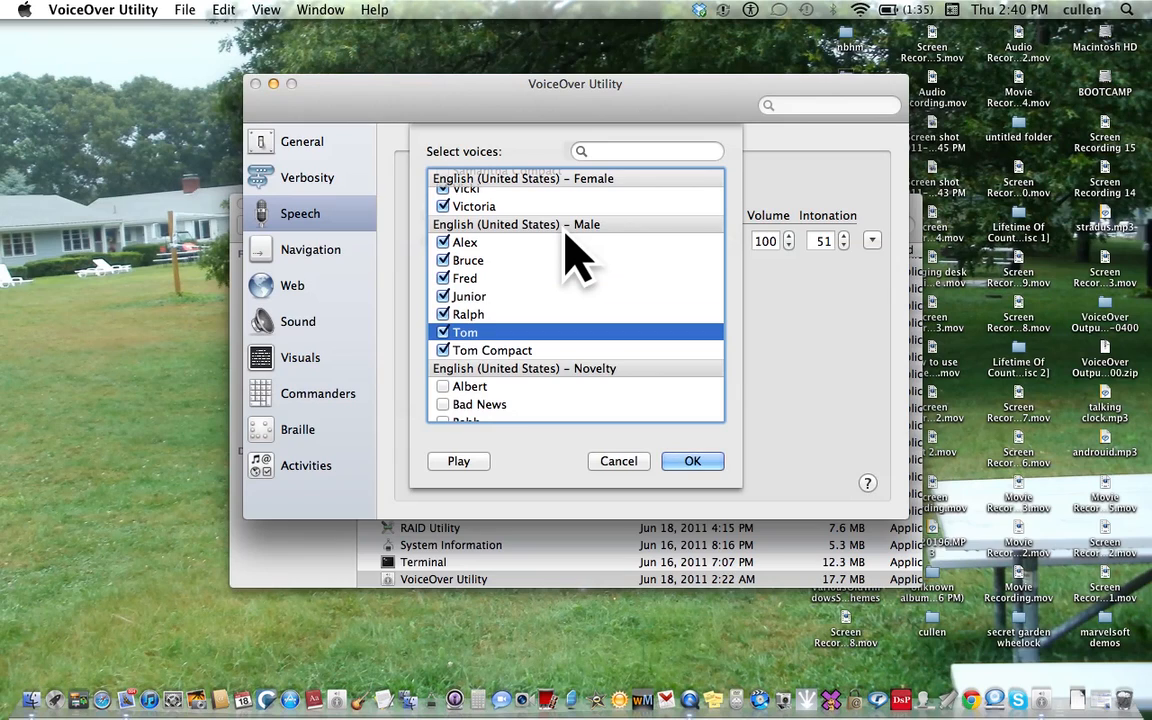
click(492, 350)
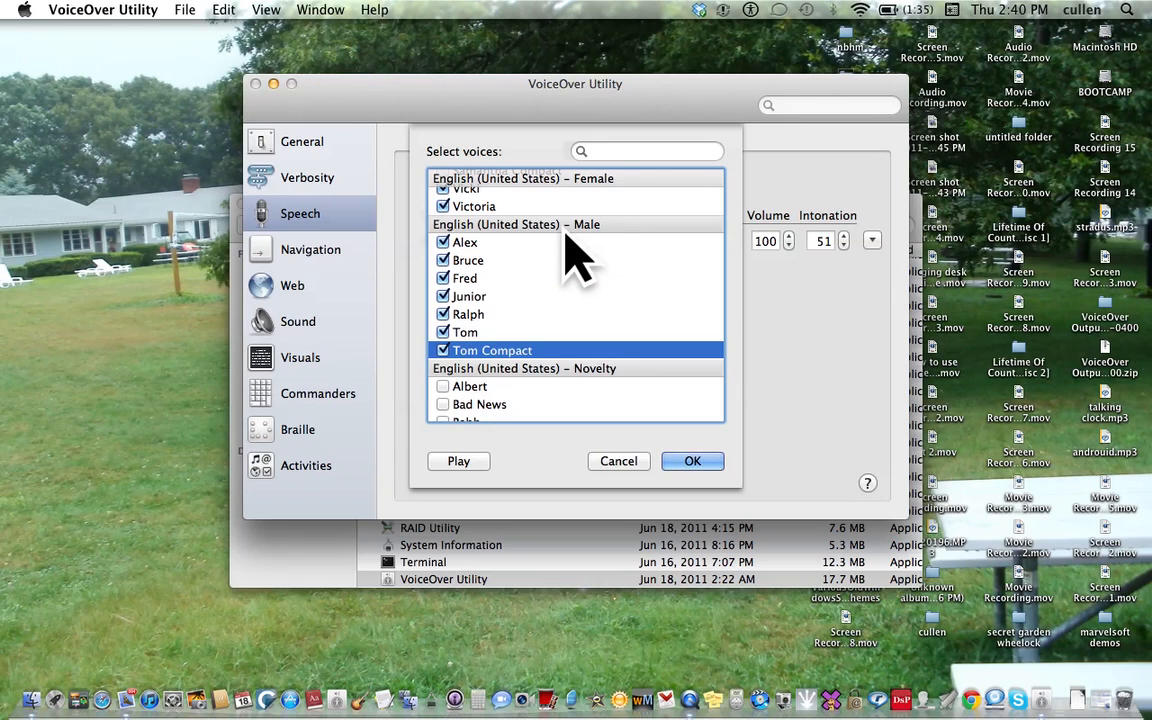
- Uncheck Tom Compact, leaving Tom checked, and move on to the novelty voices
click(443, 350)
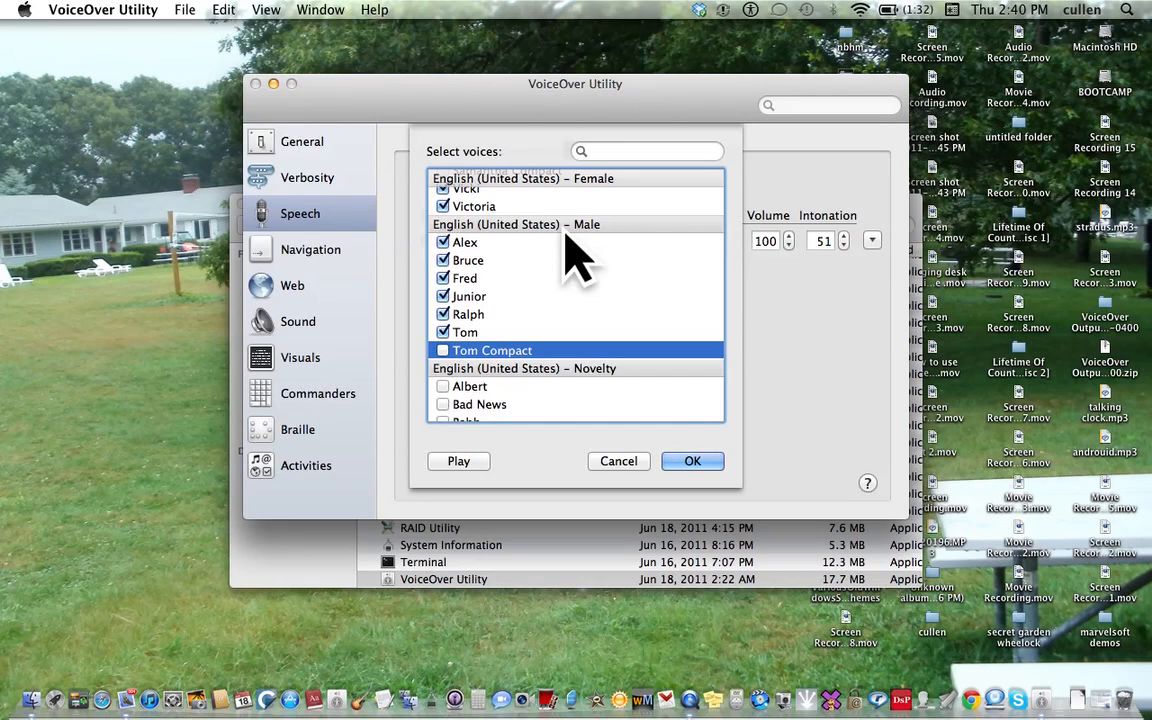
click(443, 350)
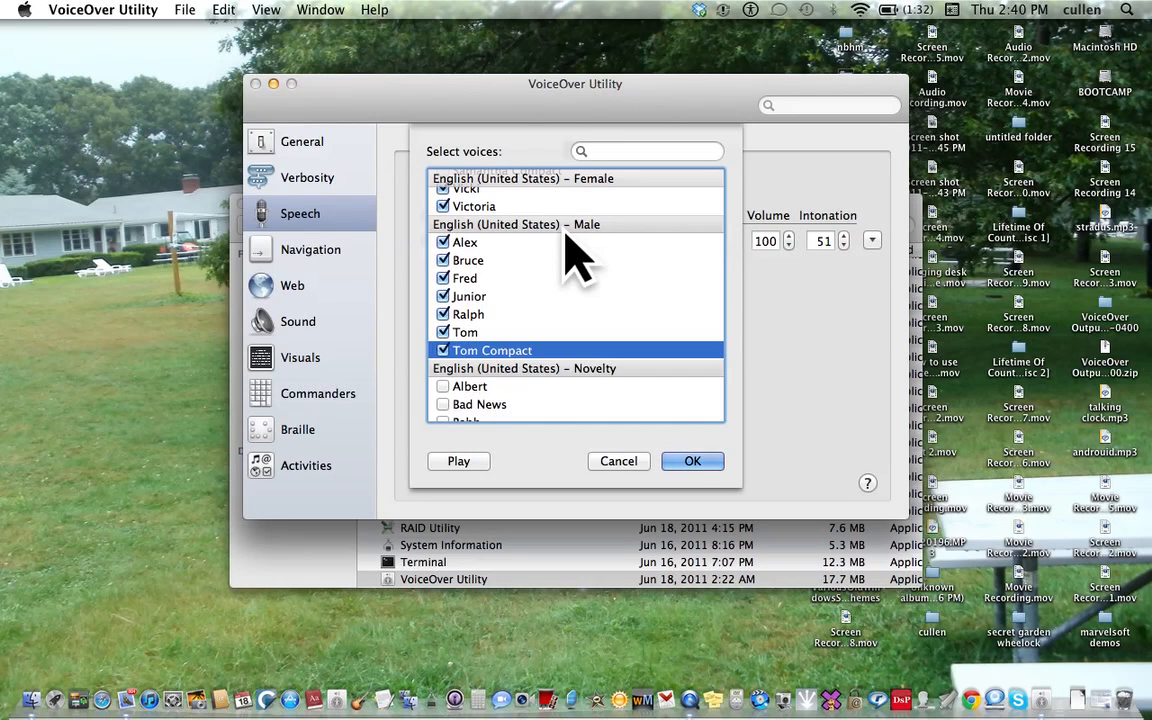
click(443, 350)
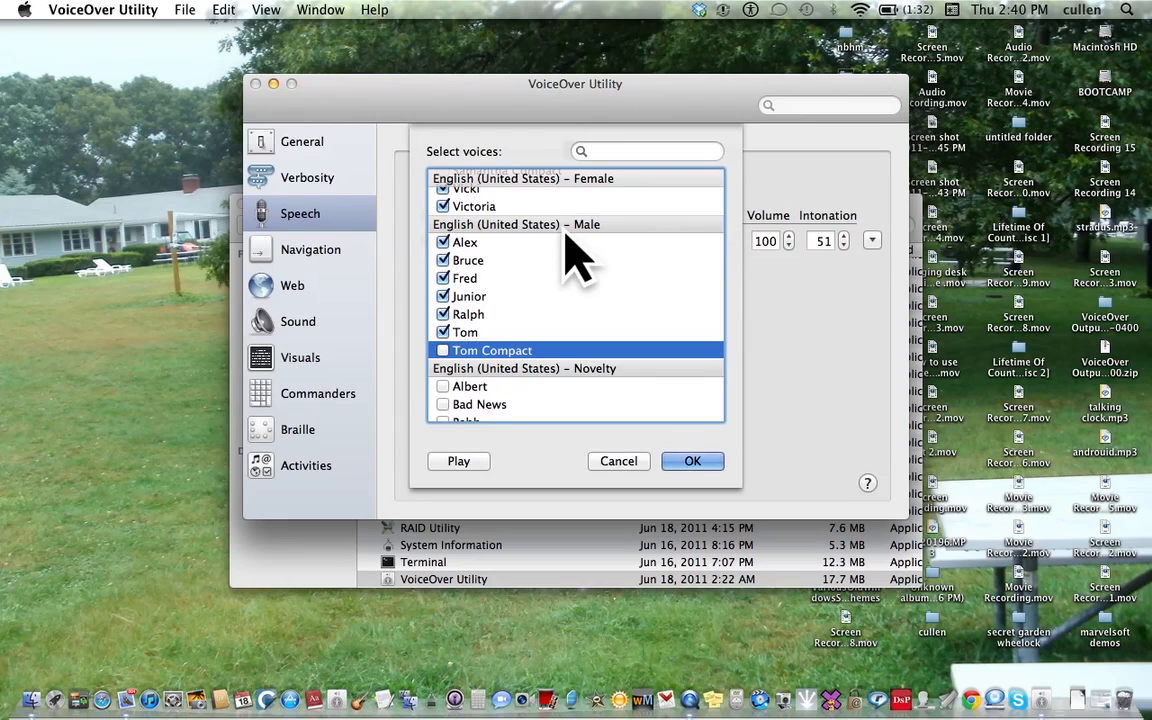
click(470, 386)
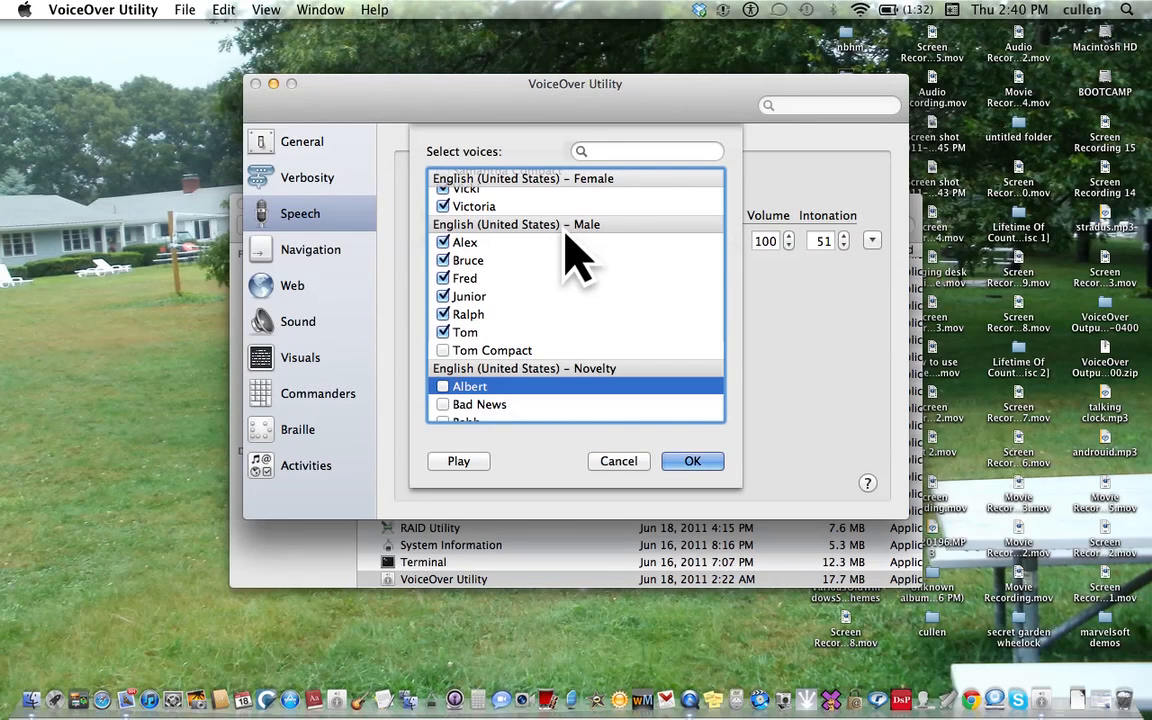
click(479, 404)
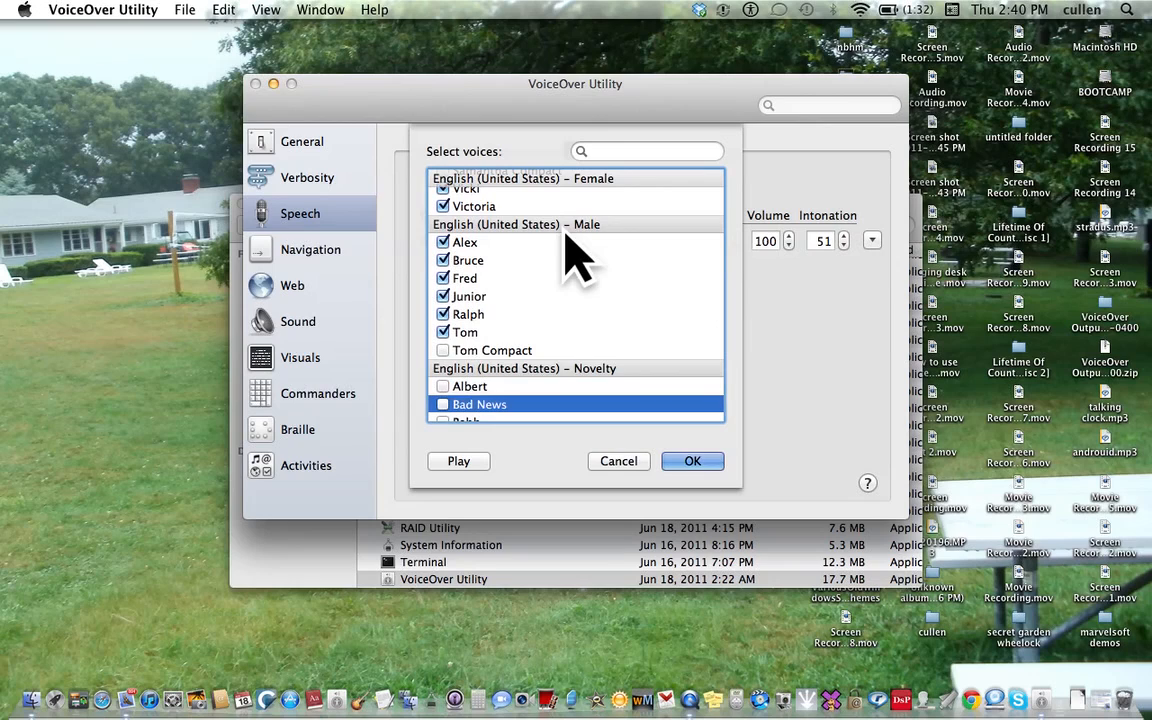
scroll(down, 3)
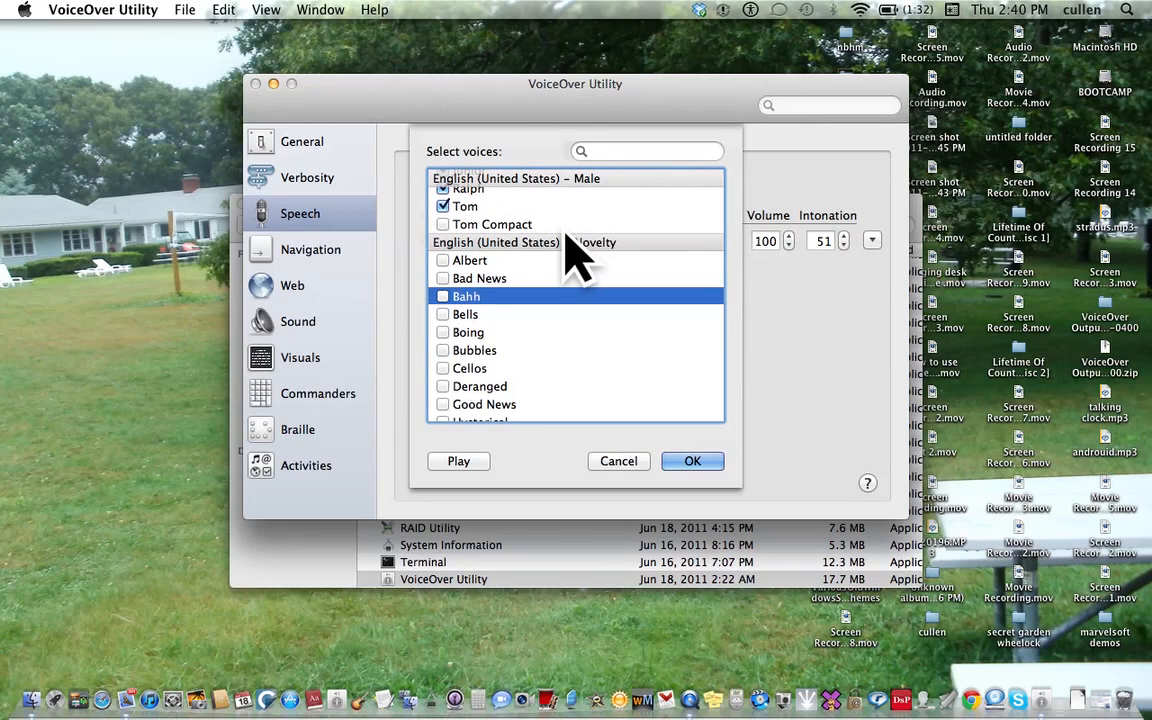
click(465, 314)
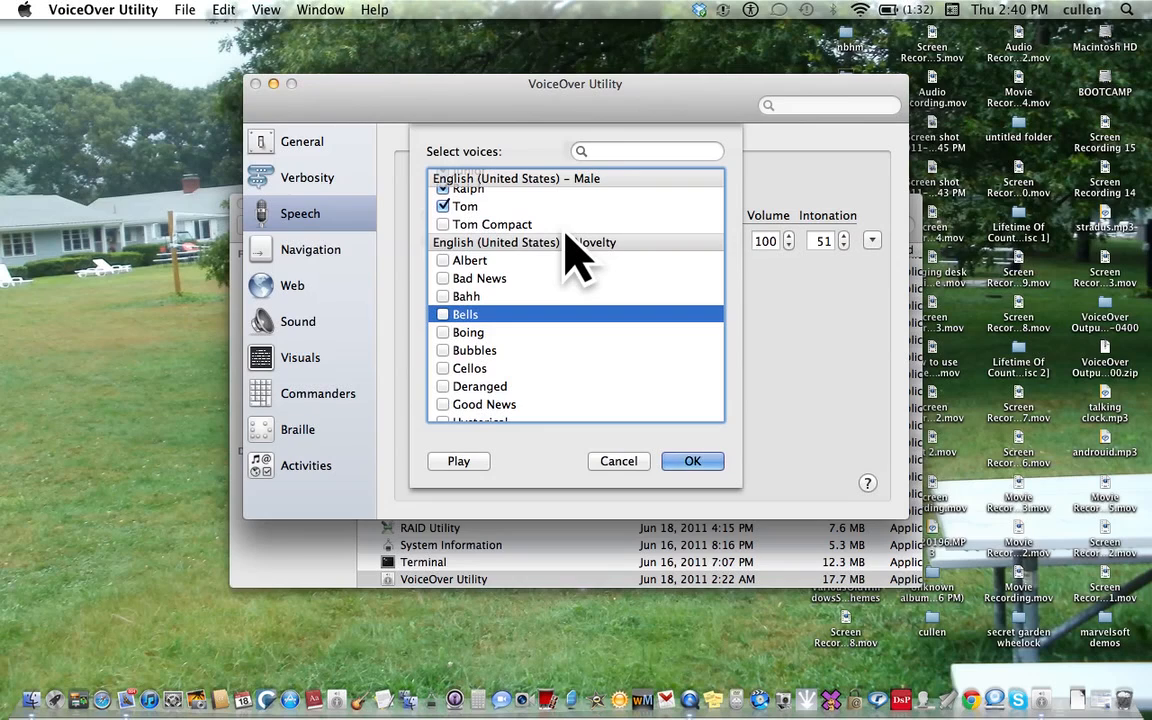
click(468, 332)
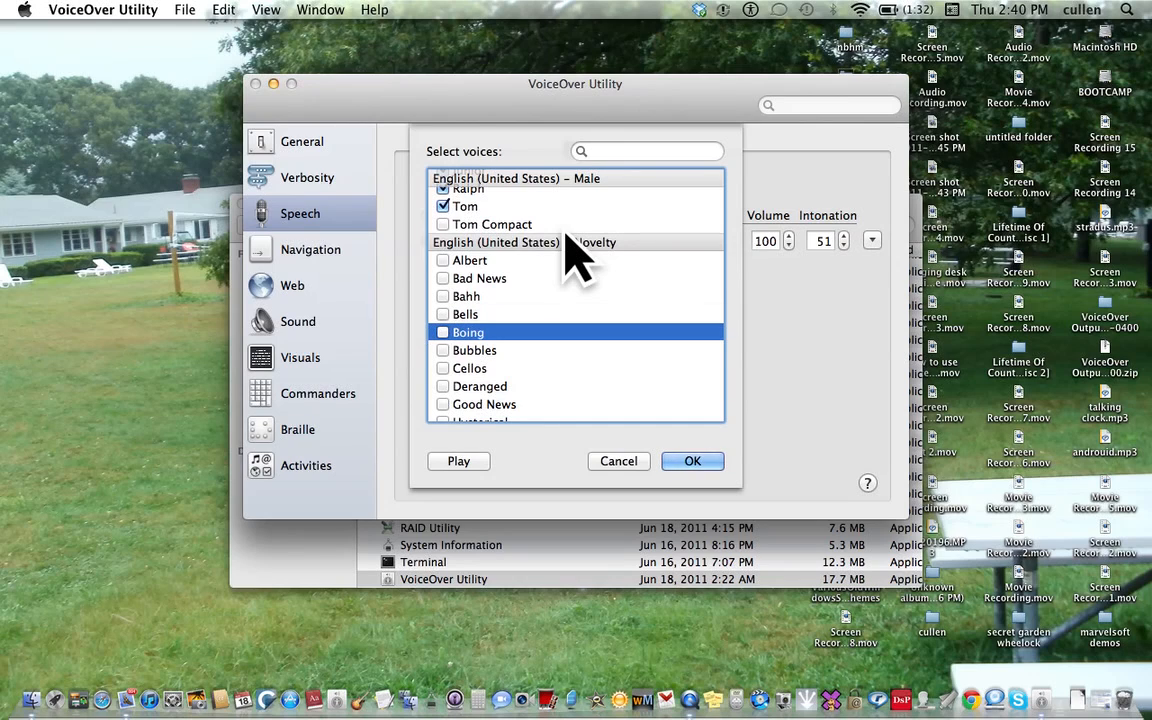
click(469, 368)
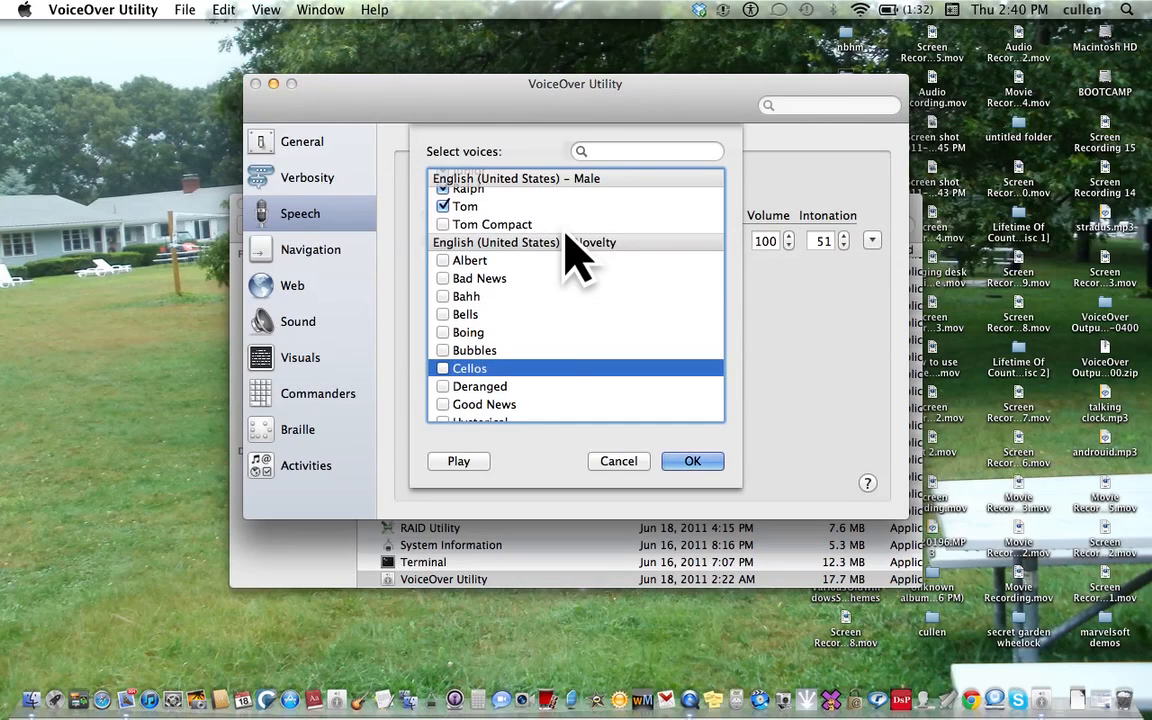
click(484, 404)
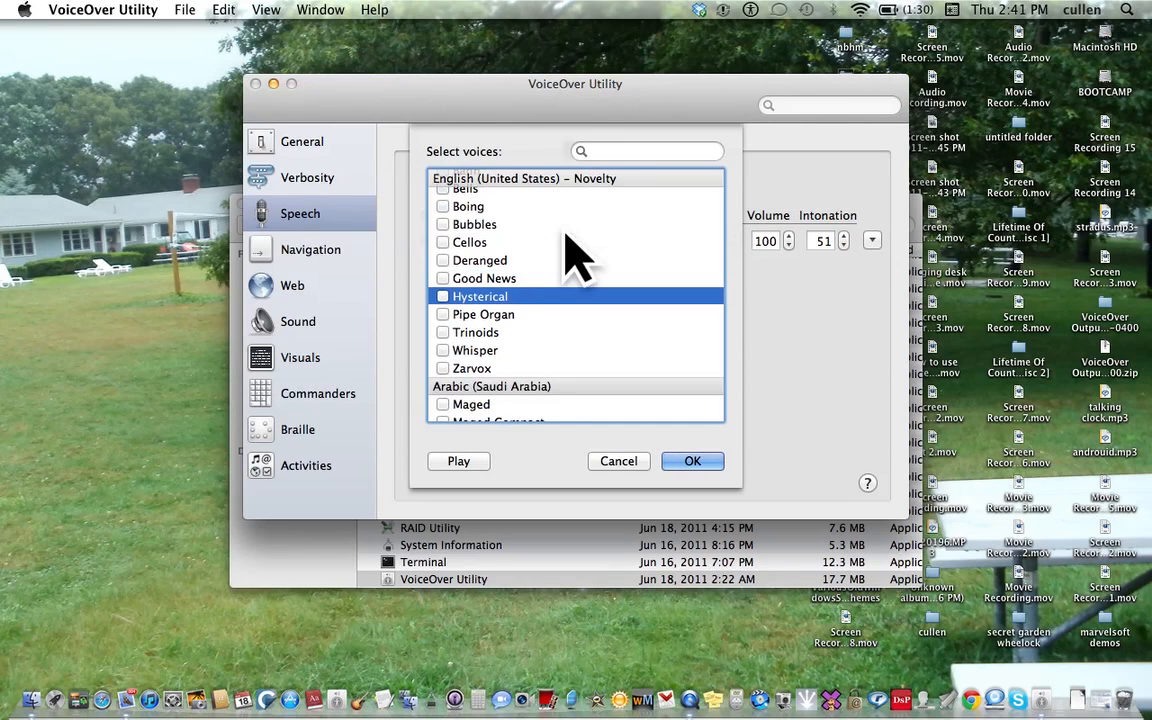
click(476, 332)
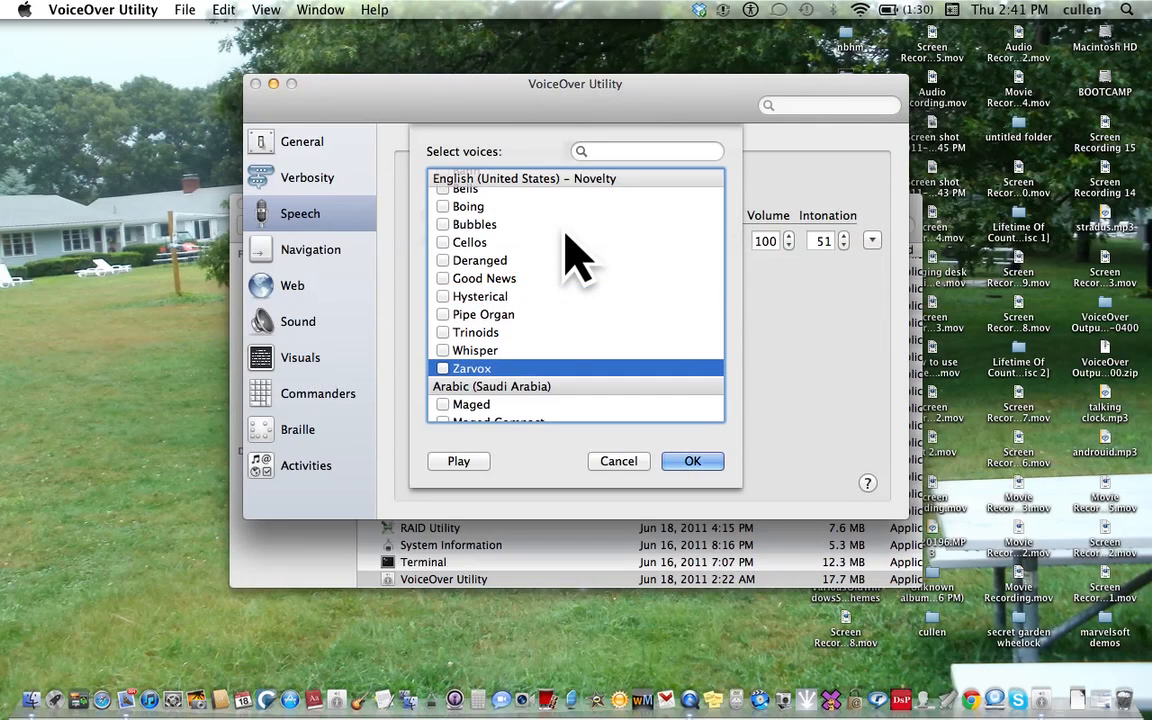
click(471, 404)
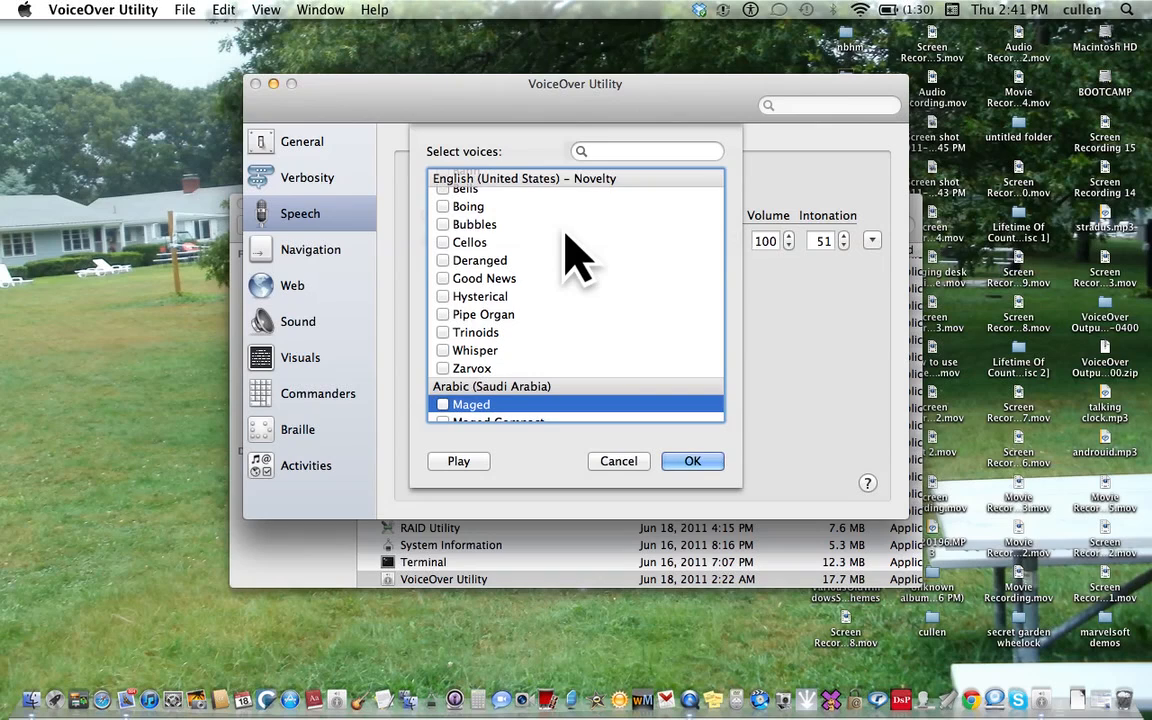
- Move through the international voices and uncheck Karen Compact and Lee Compact
scroll(down, 3)
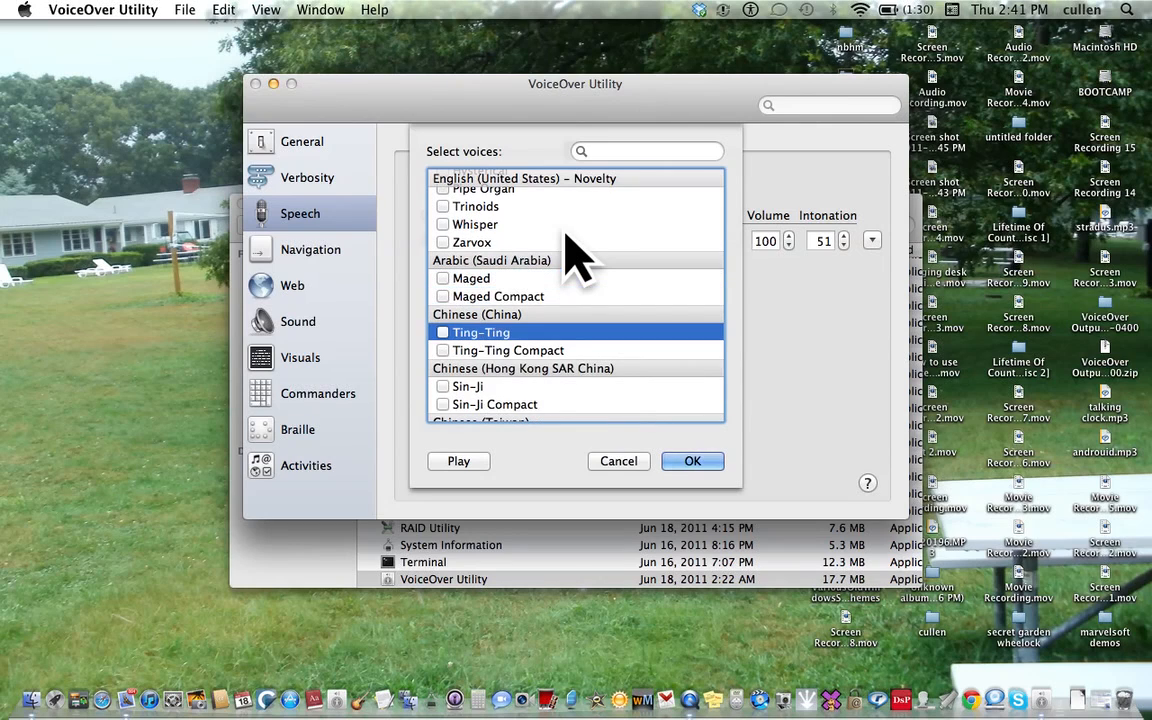
click(467, 386)
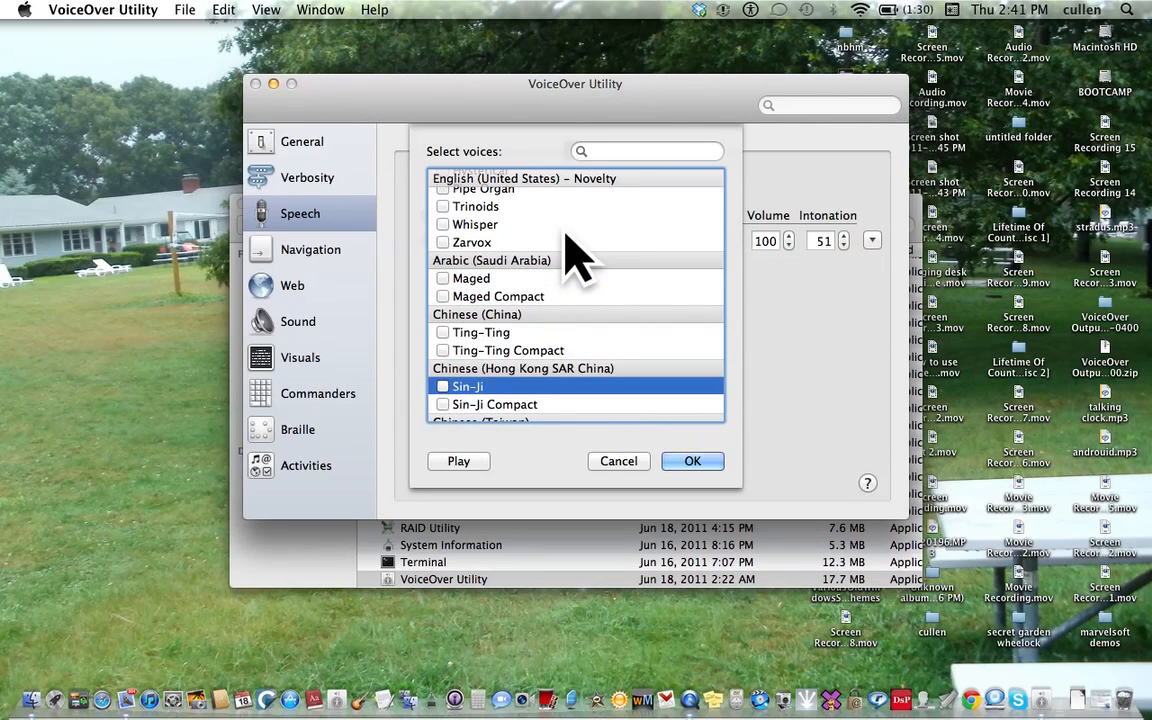
scroll(down, 3)
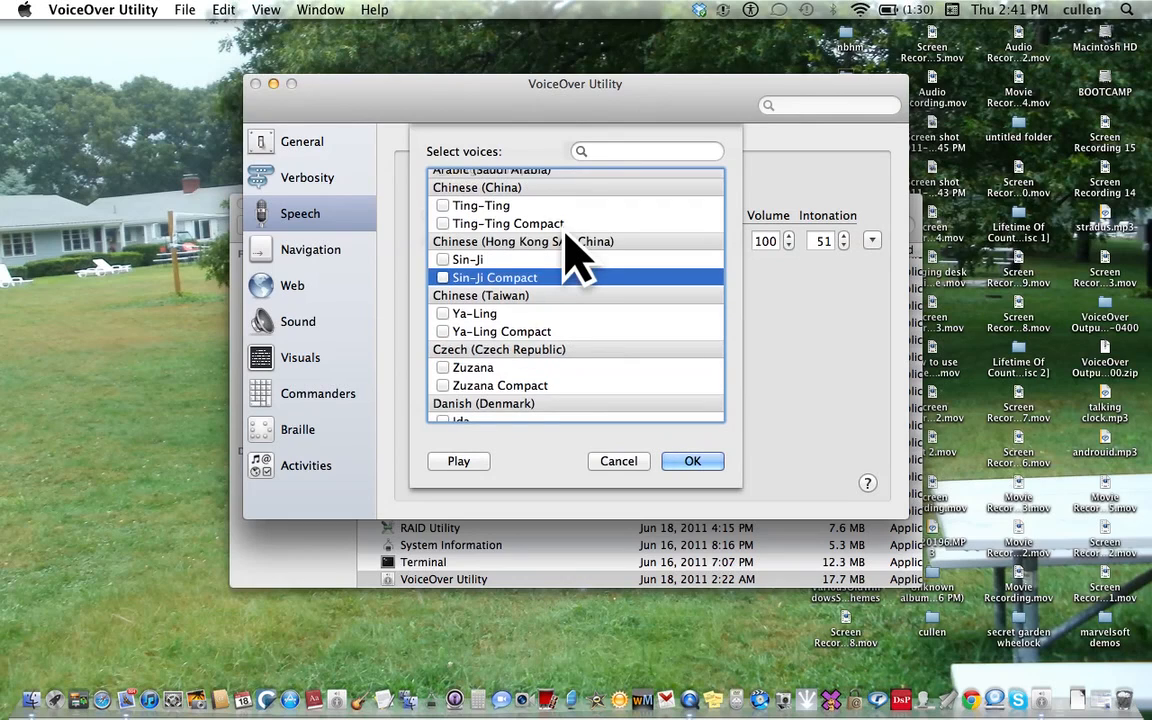
click(474, 313)
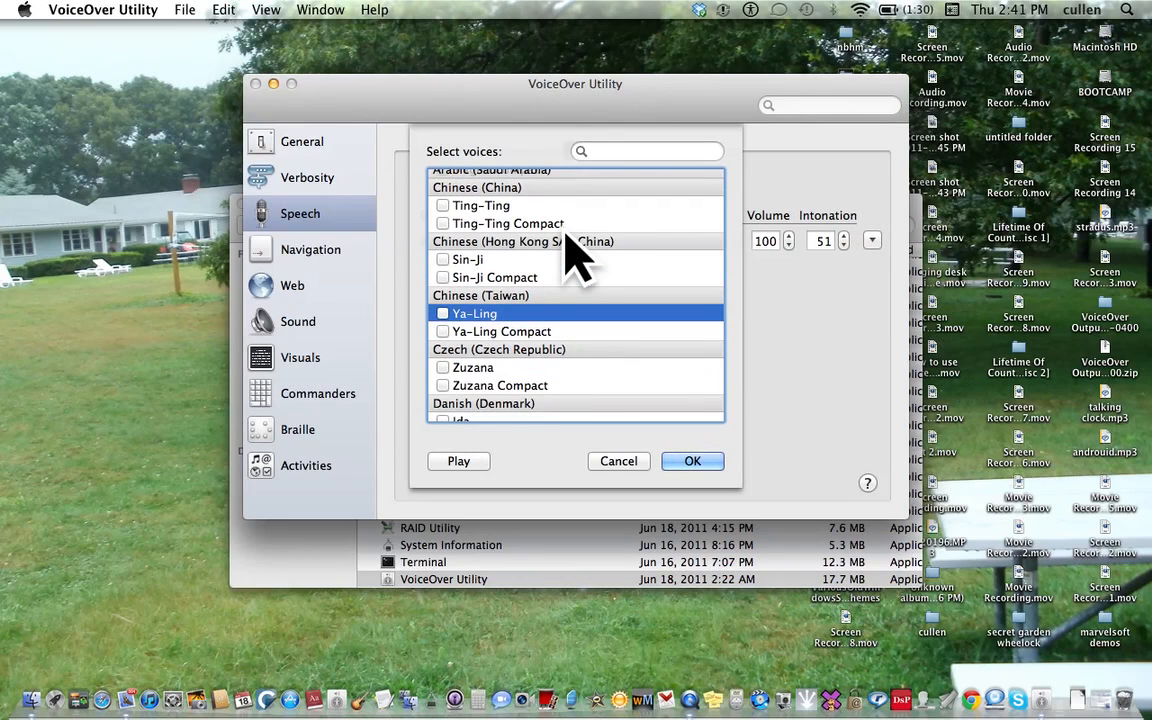
click(502, 331)
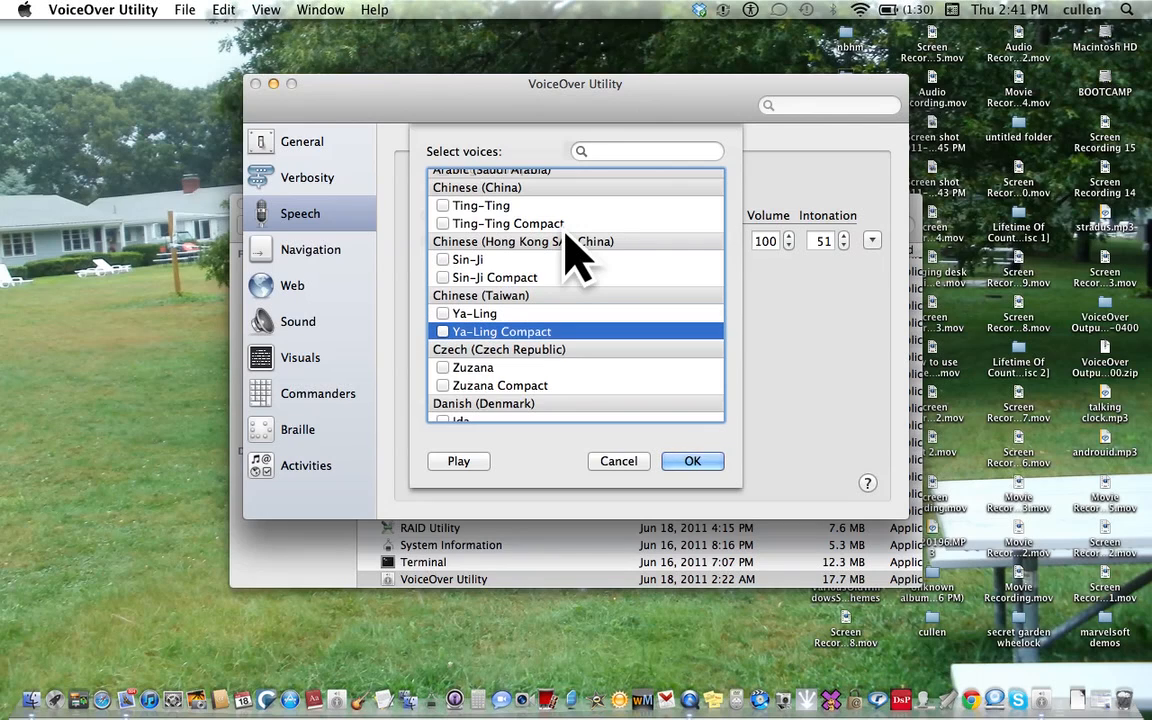
click(472, 367)
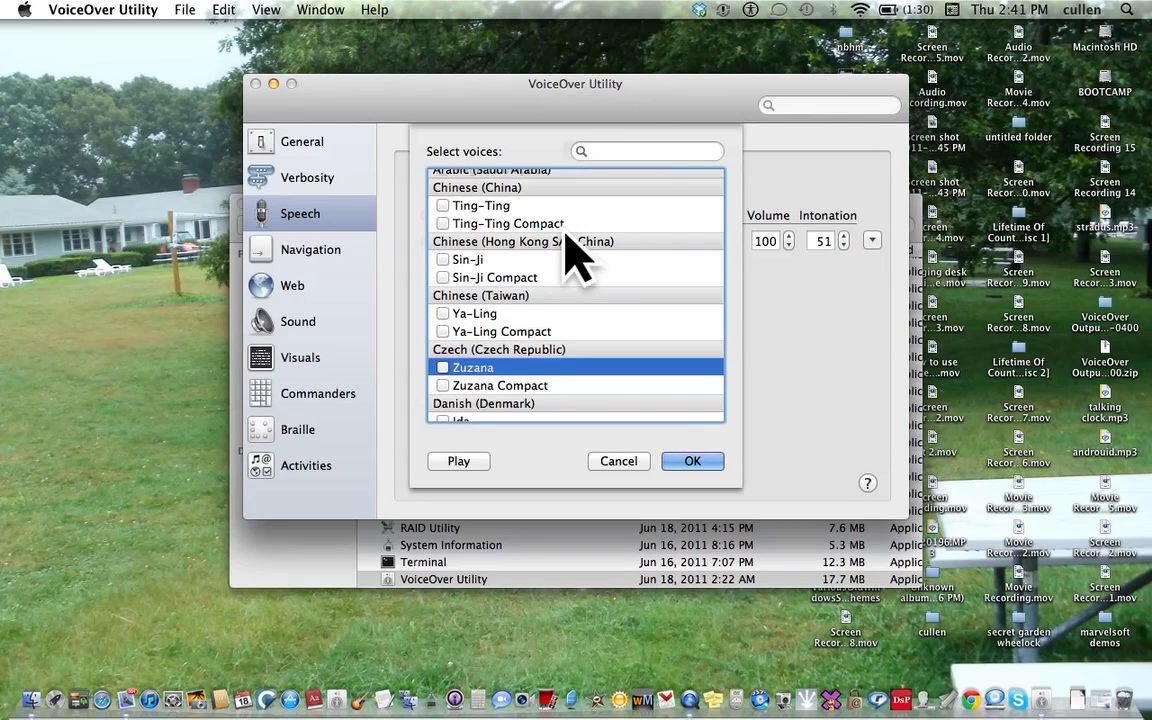
scroll(down, 3)
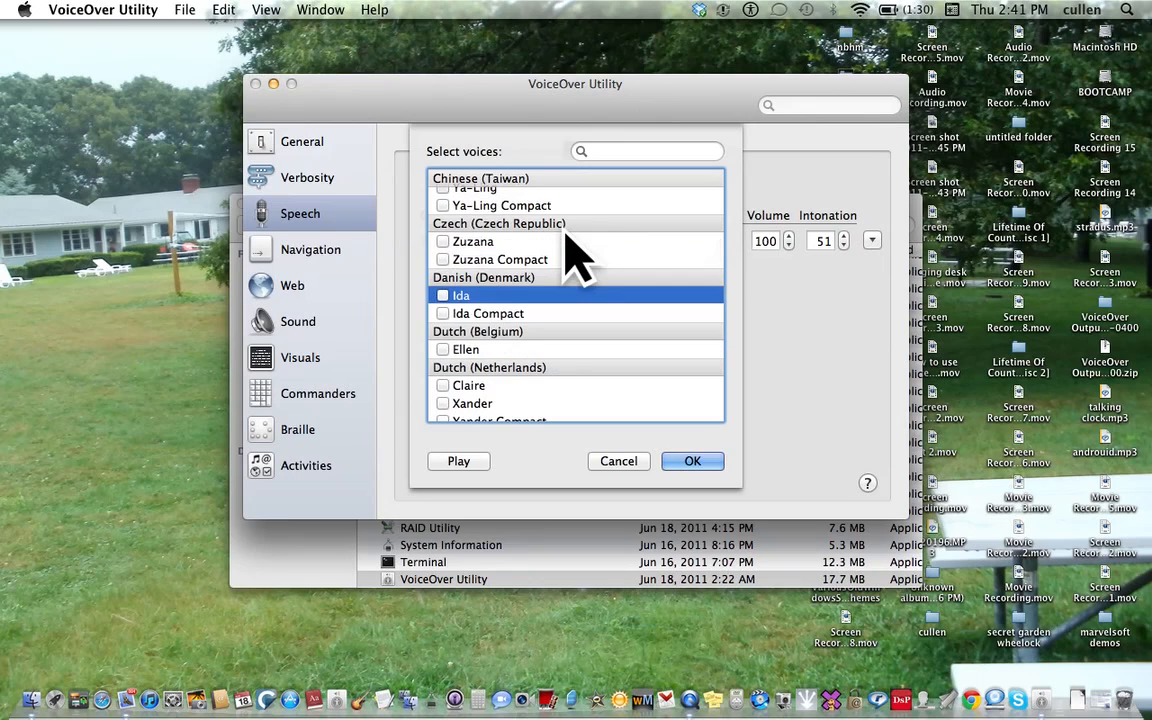
click(466, 349)
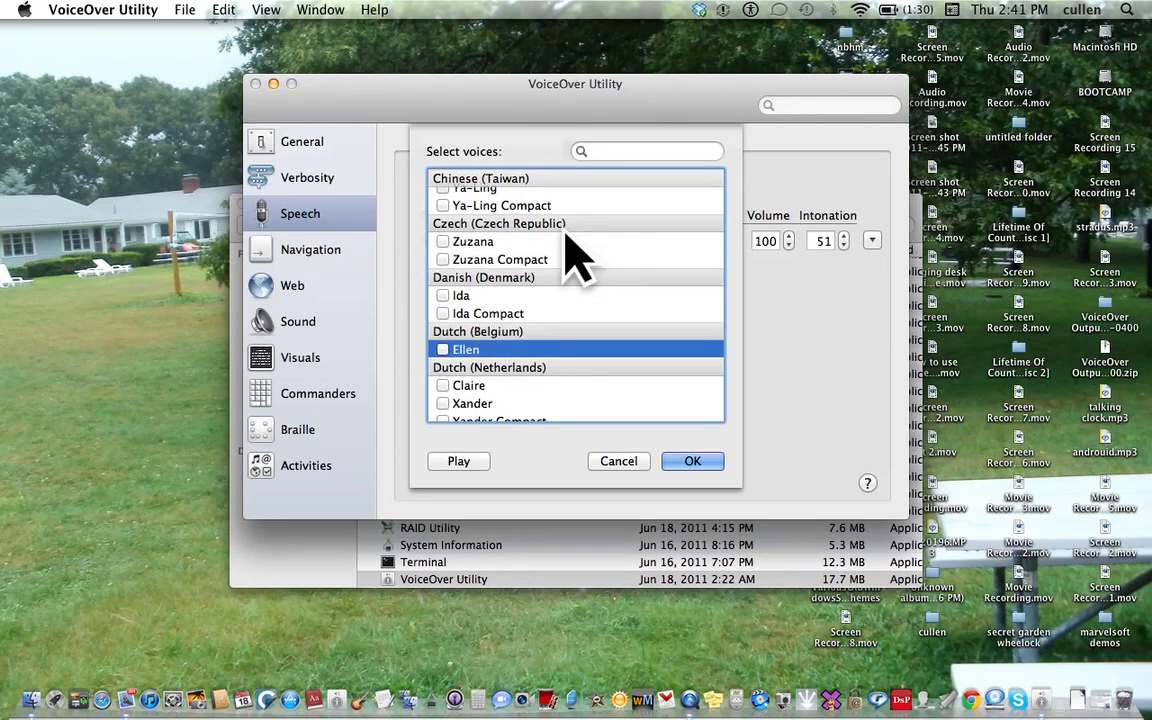
click(468, 385)
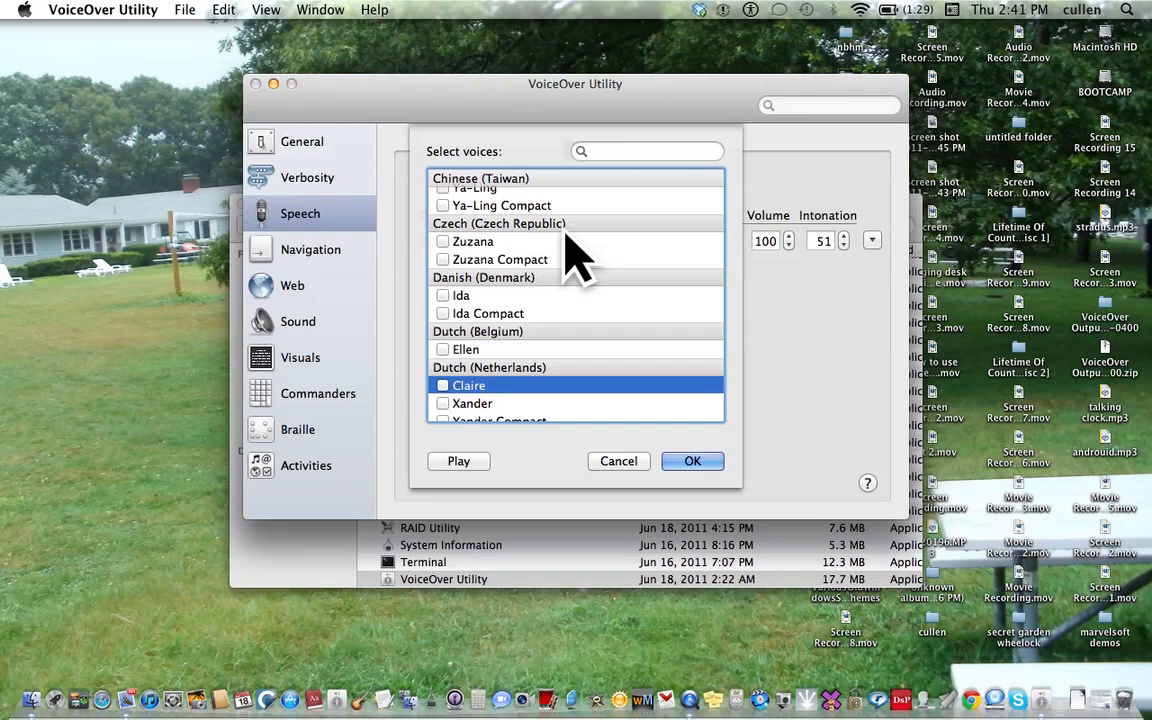
scroll(down, 3)
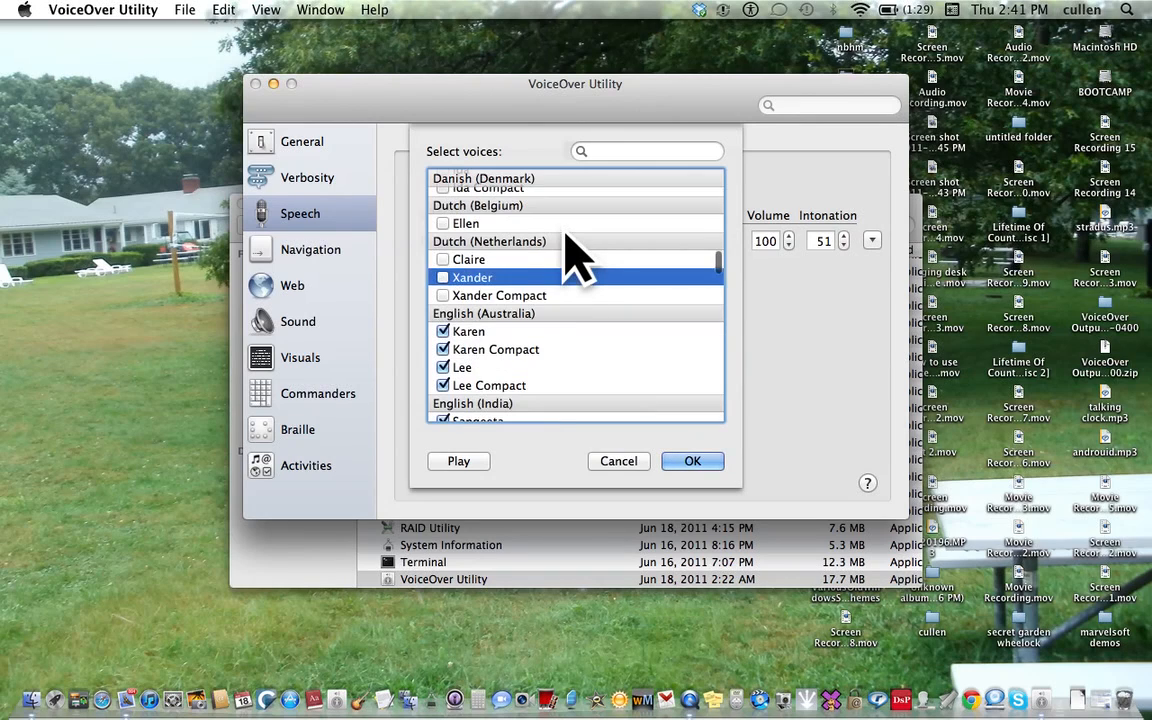
click(499, 295)
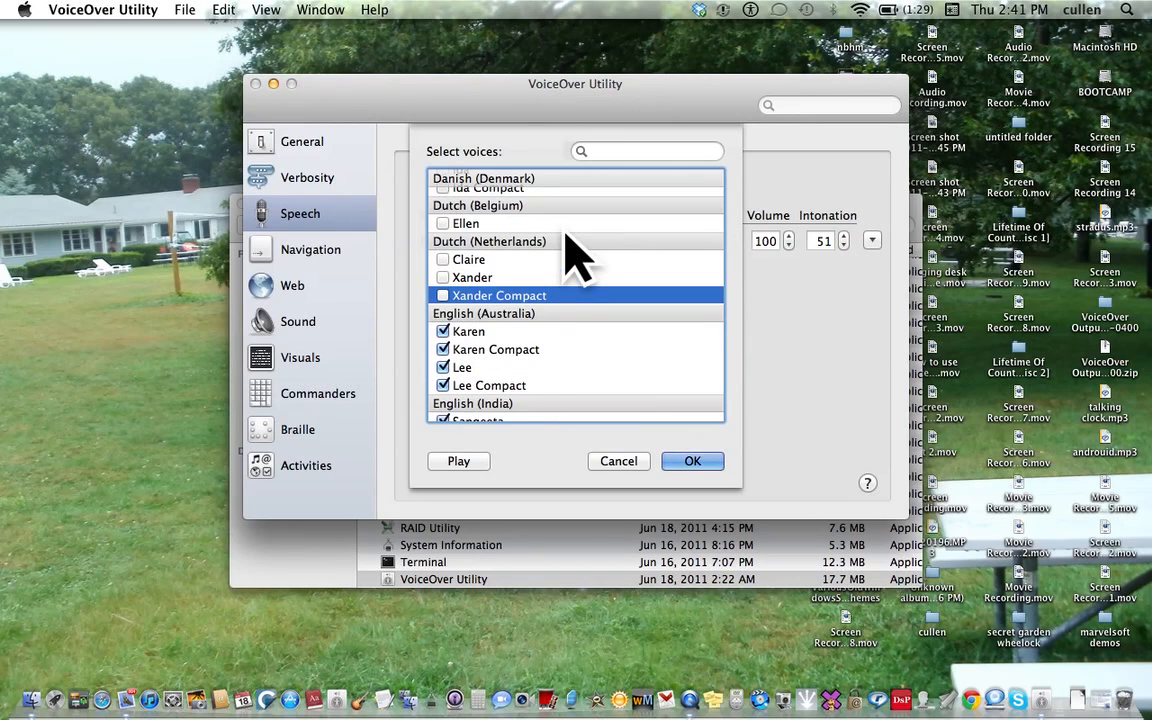
click(468, 331)
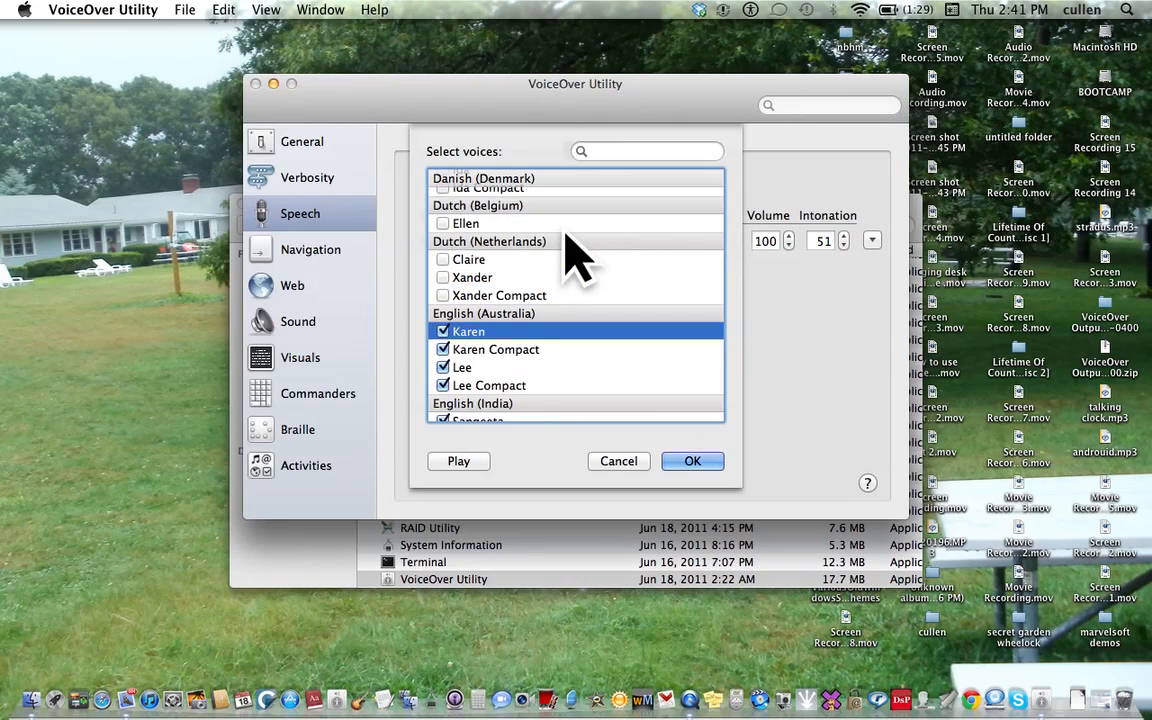
click(495, 349)
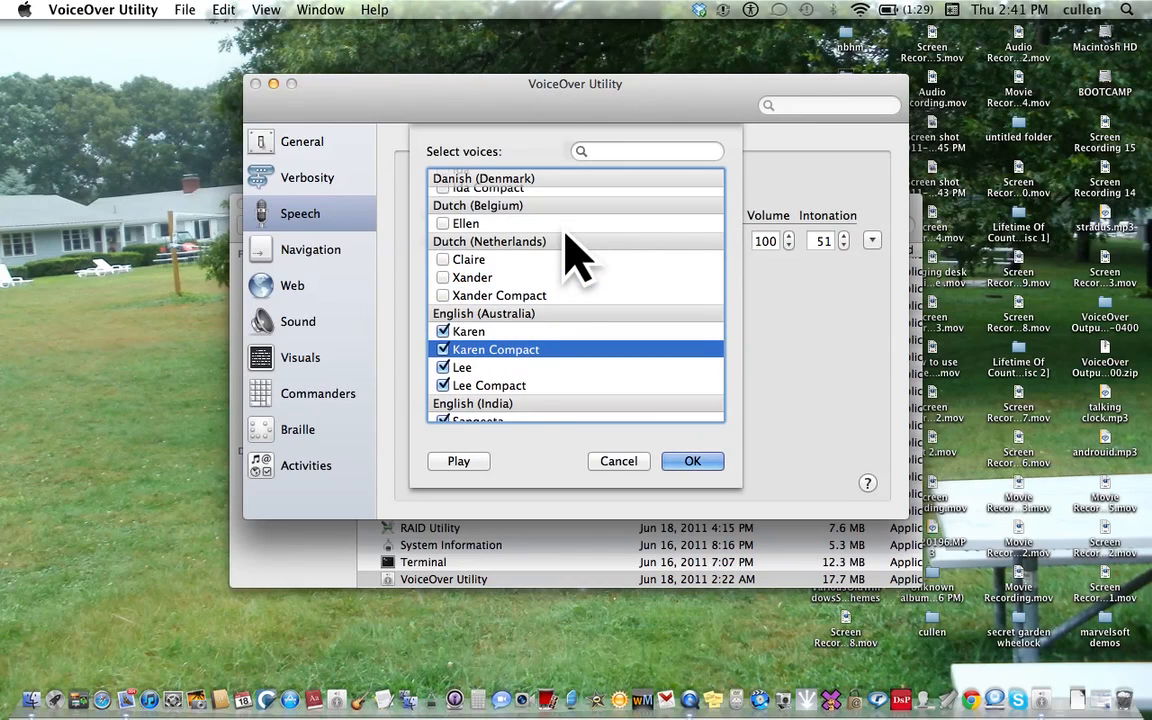
click(443, 349)
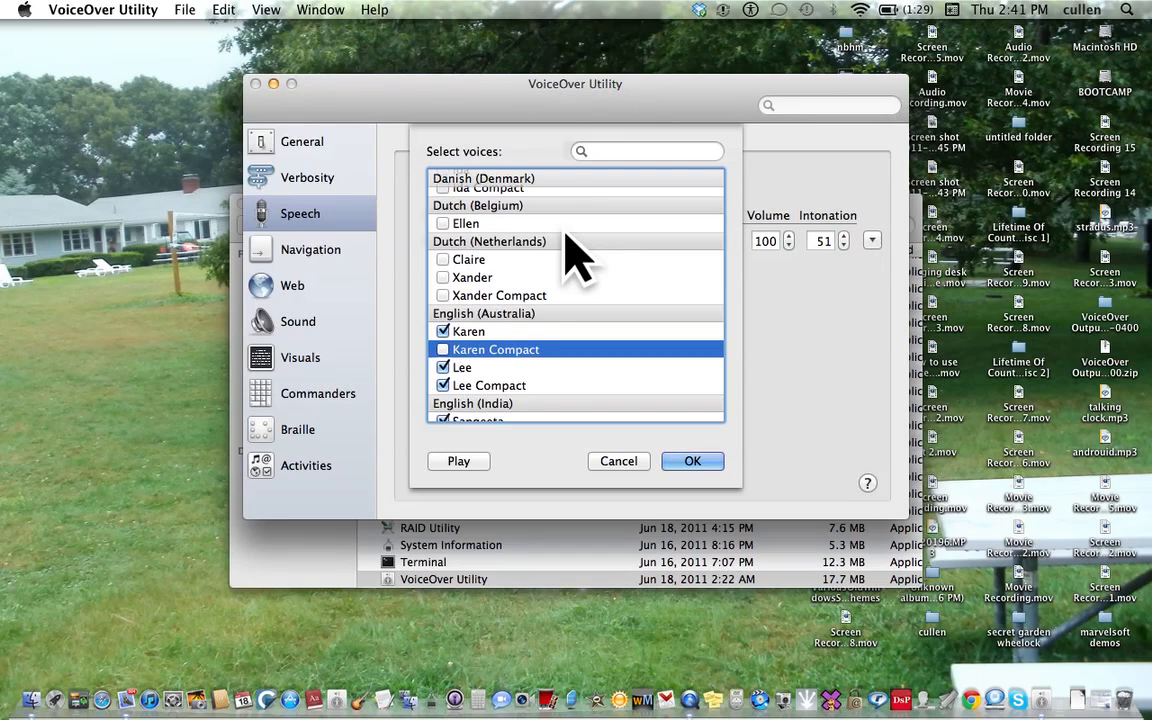
click(489, 385)
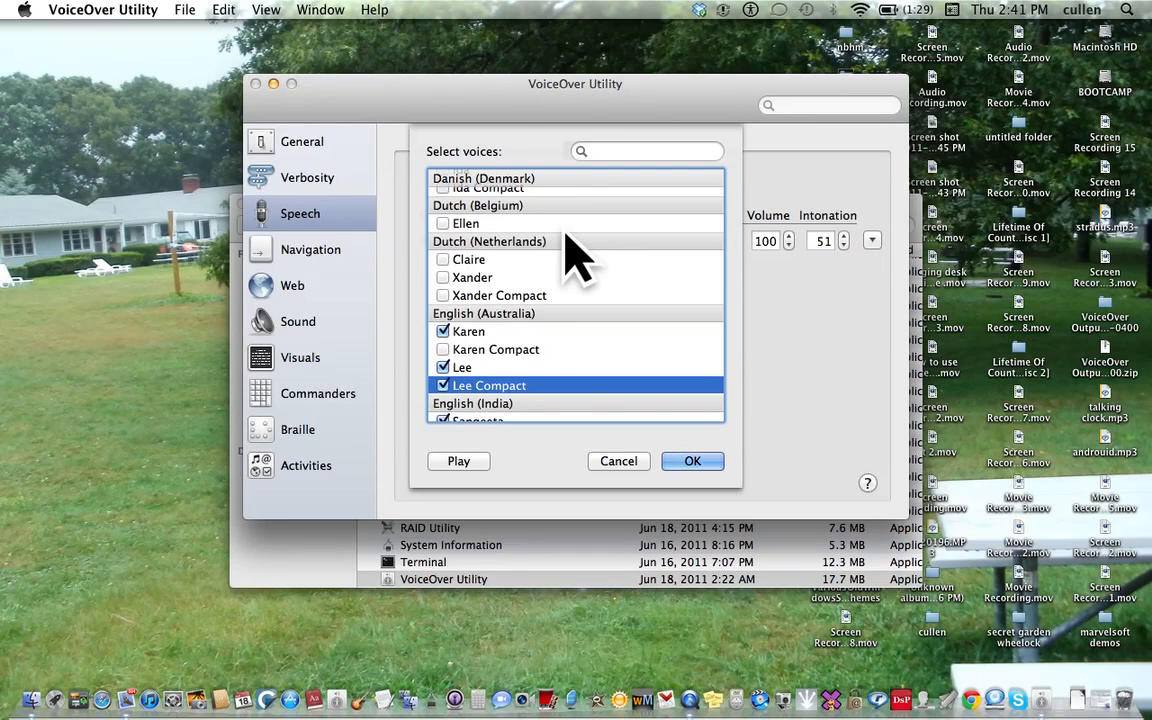
click(462, 367)
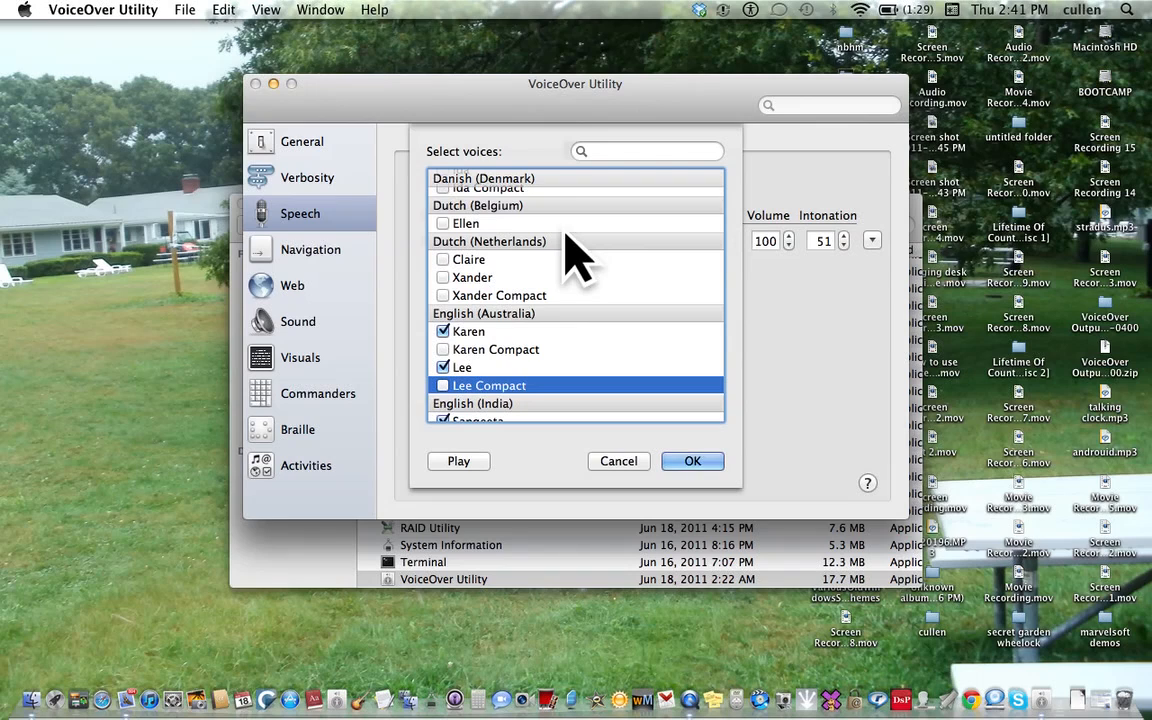
- Uncheck Sangeeta Compact and Tessa Compact, keeping their full voices checked
scroll(down, 3)
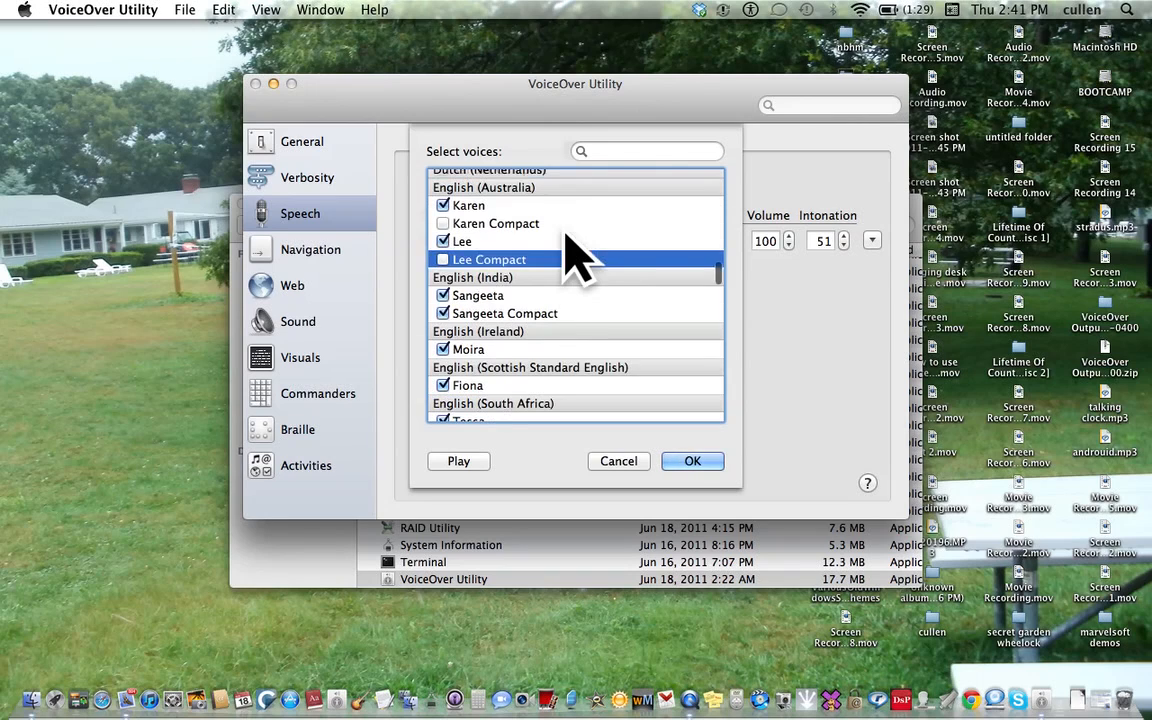
click(505, 313)
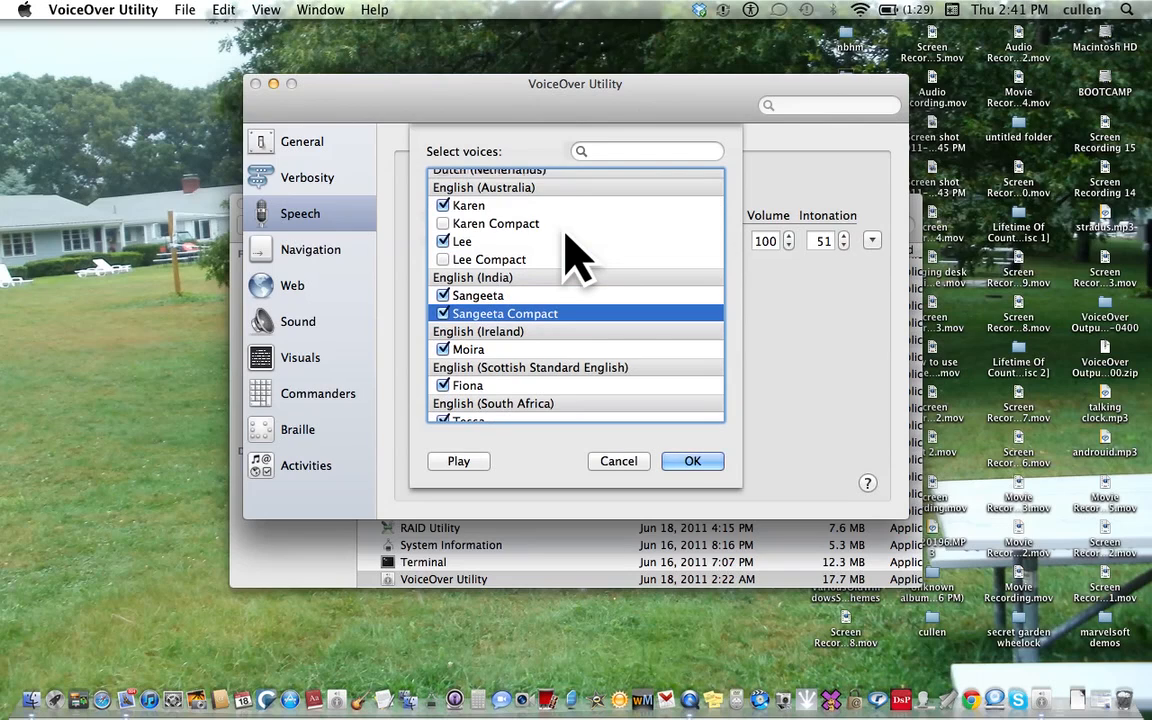
click(442, 313)
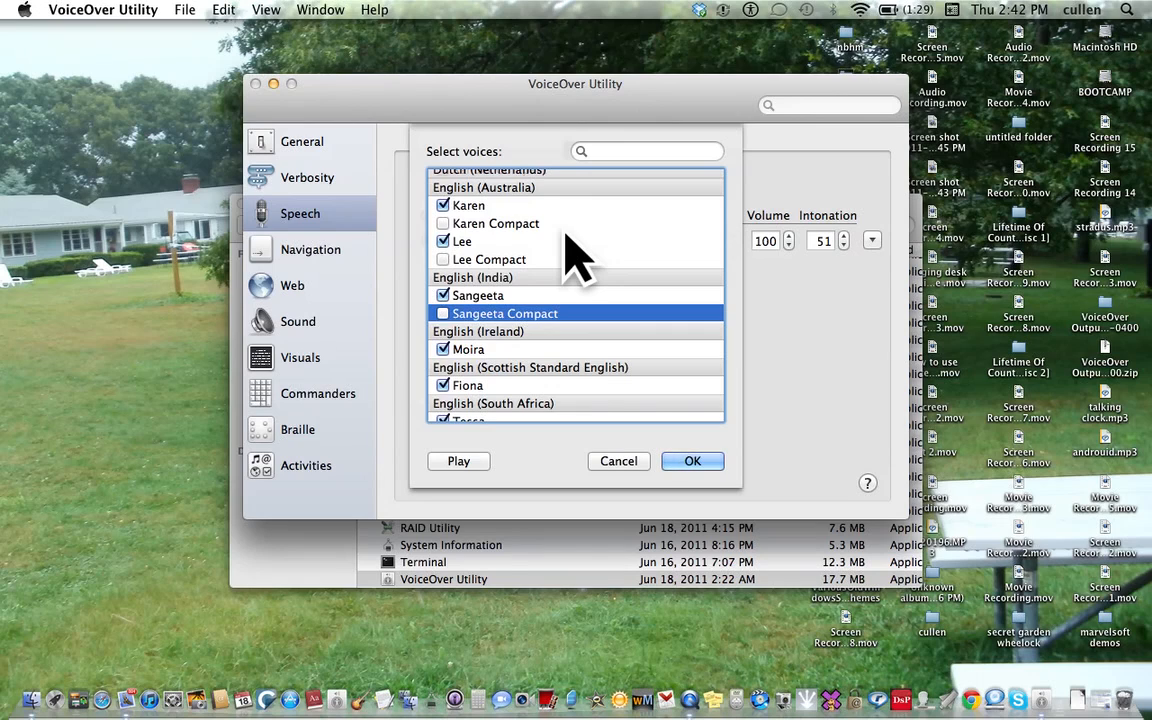
click(468, 349)
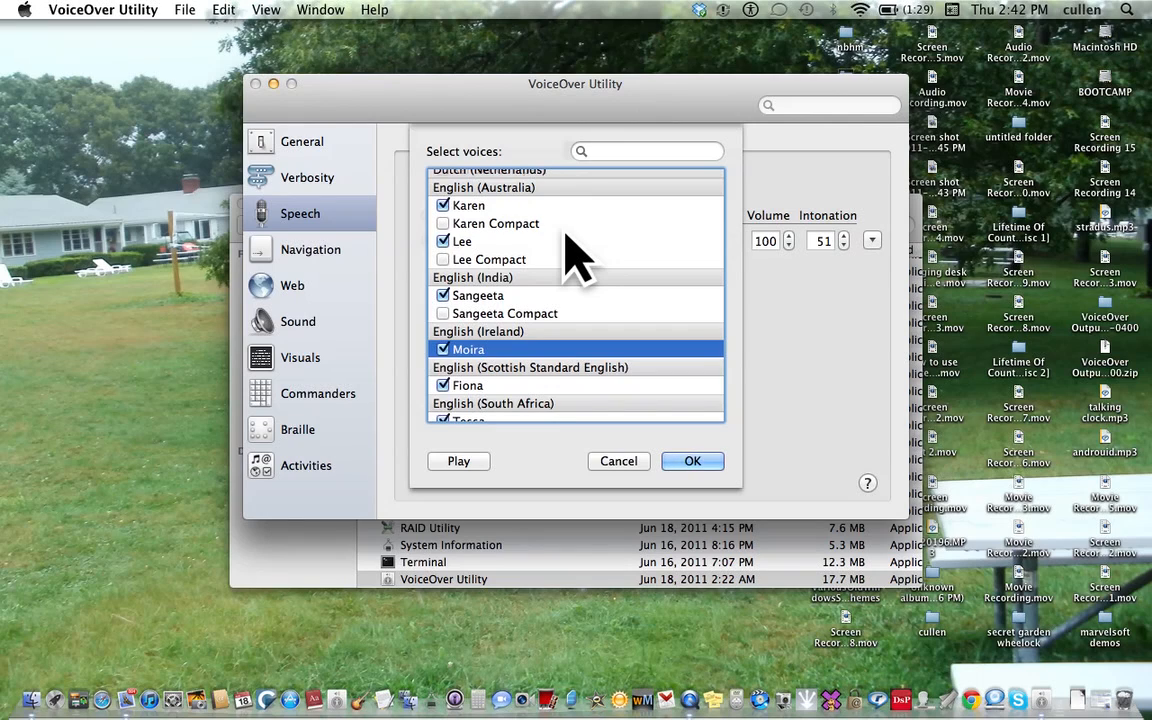
click(467, 385)
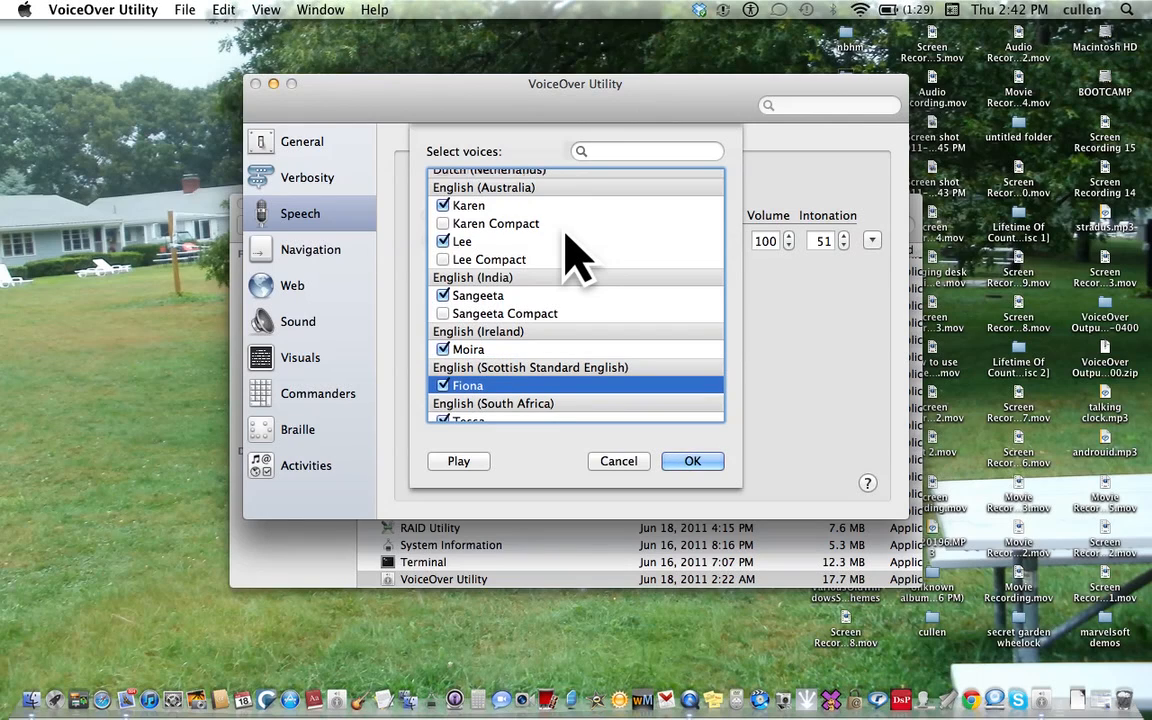
scroll(down, 3)
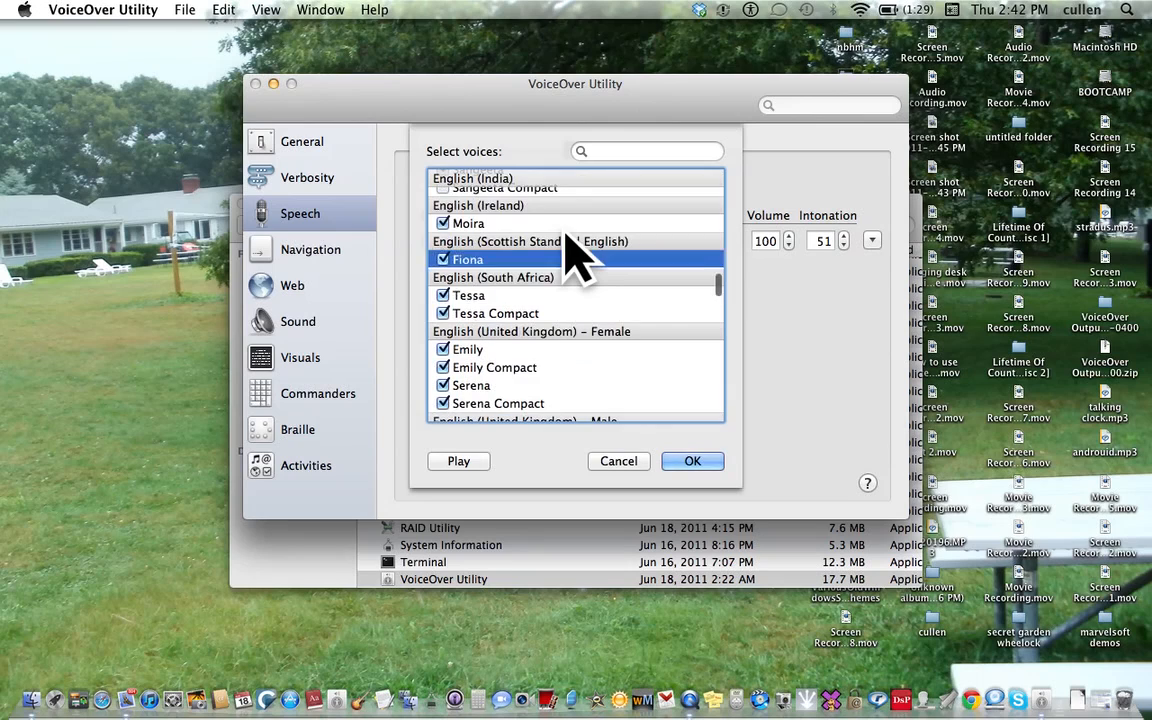
click(495, 313)
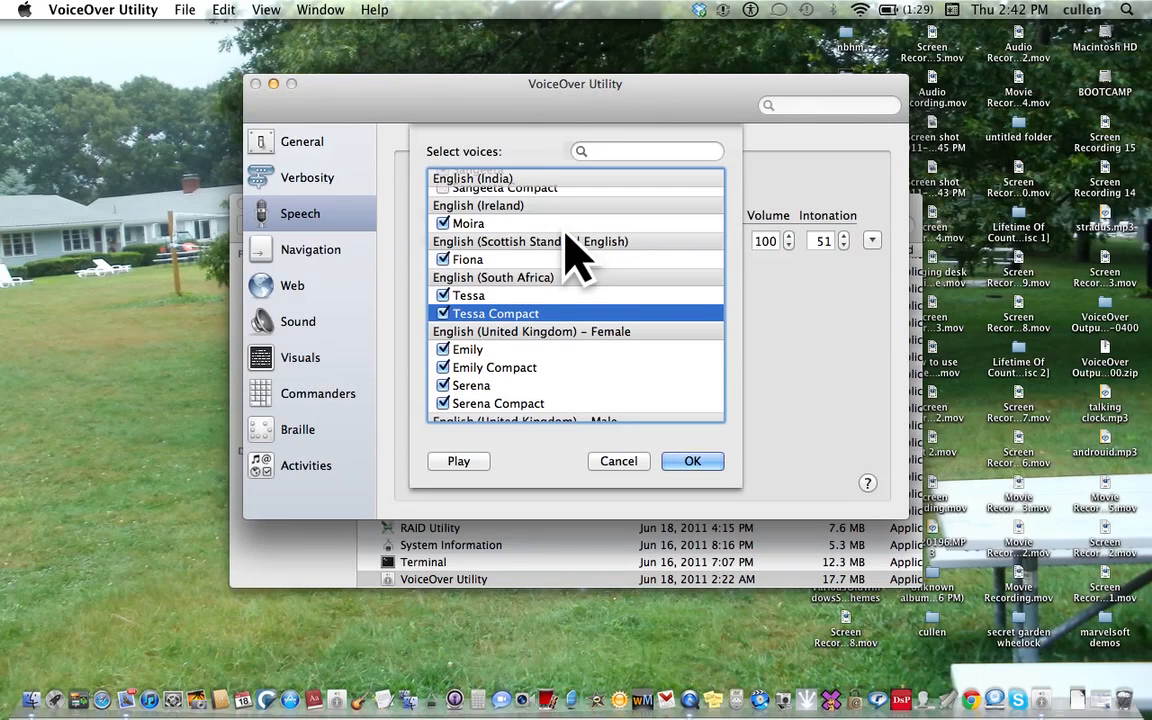
click(443, 313)
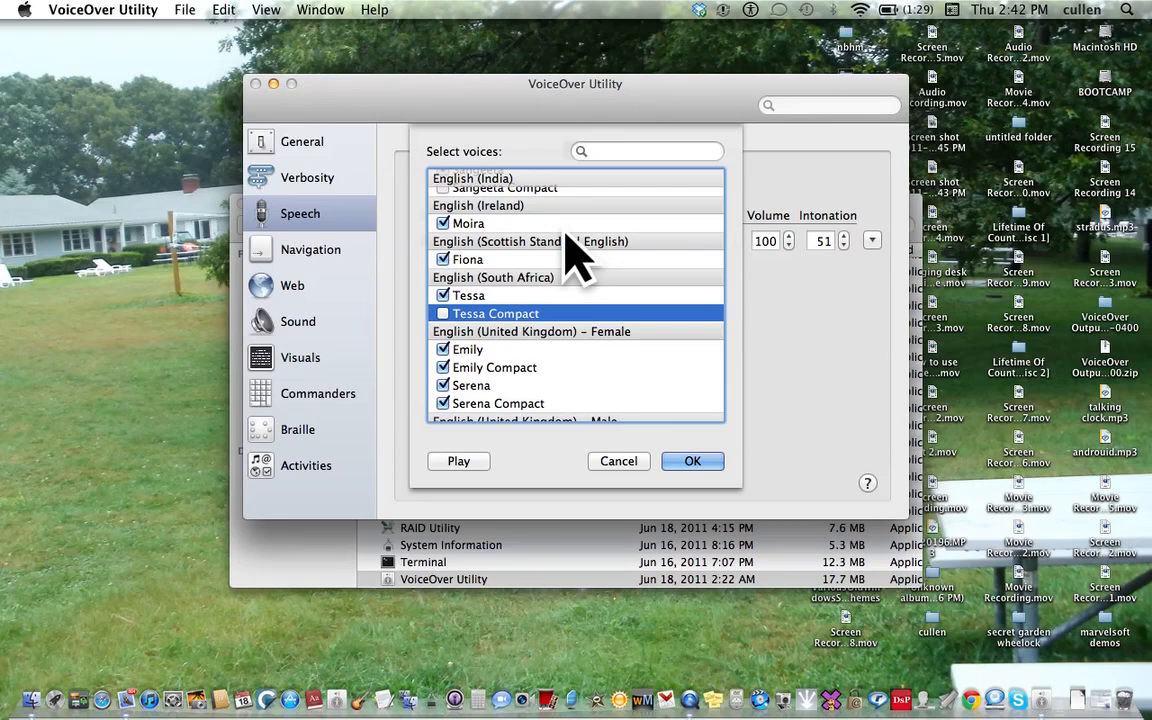
- Uncheck Emily Compact, Serena Compact and Daniel Compact
click(467, 349)
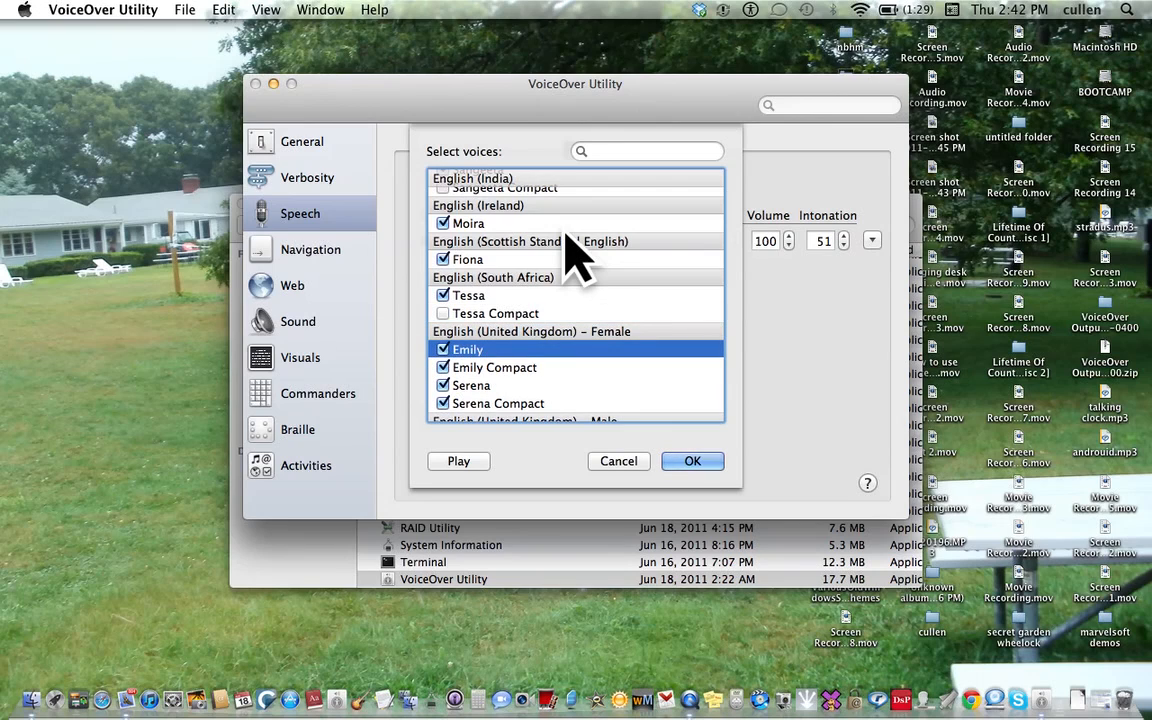
click(494, 367)
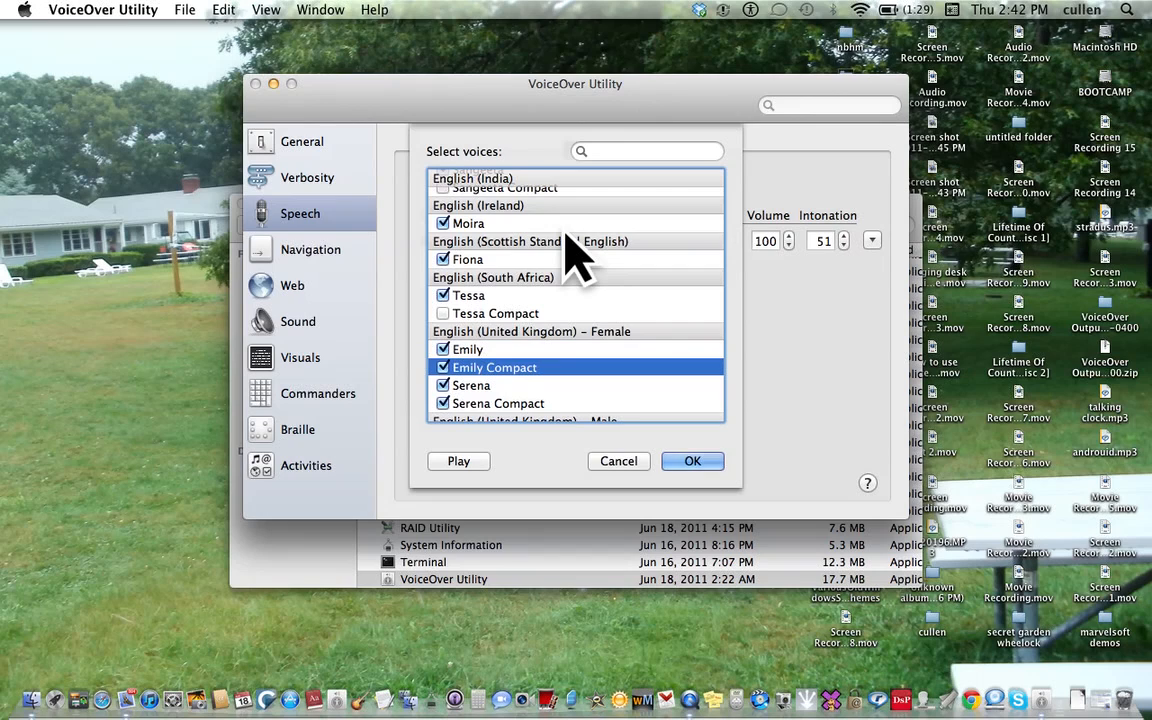
click(471, 385)
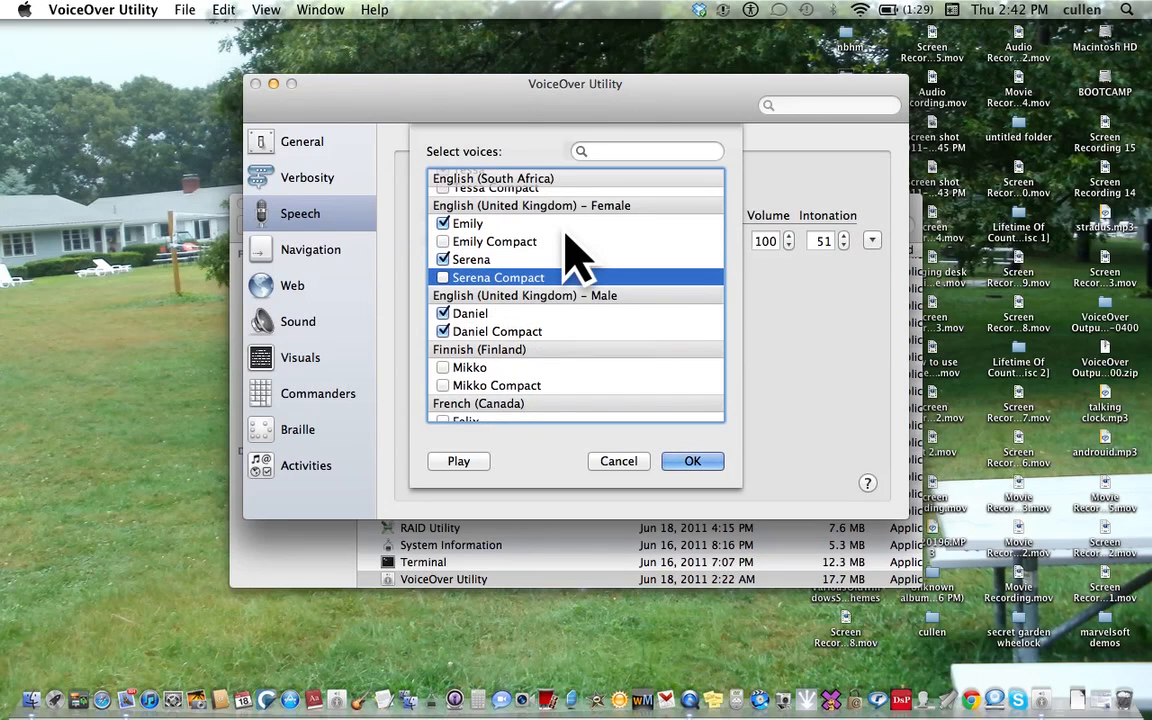
click(470, 313)
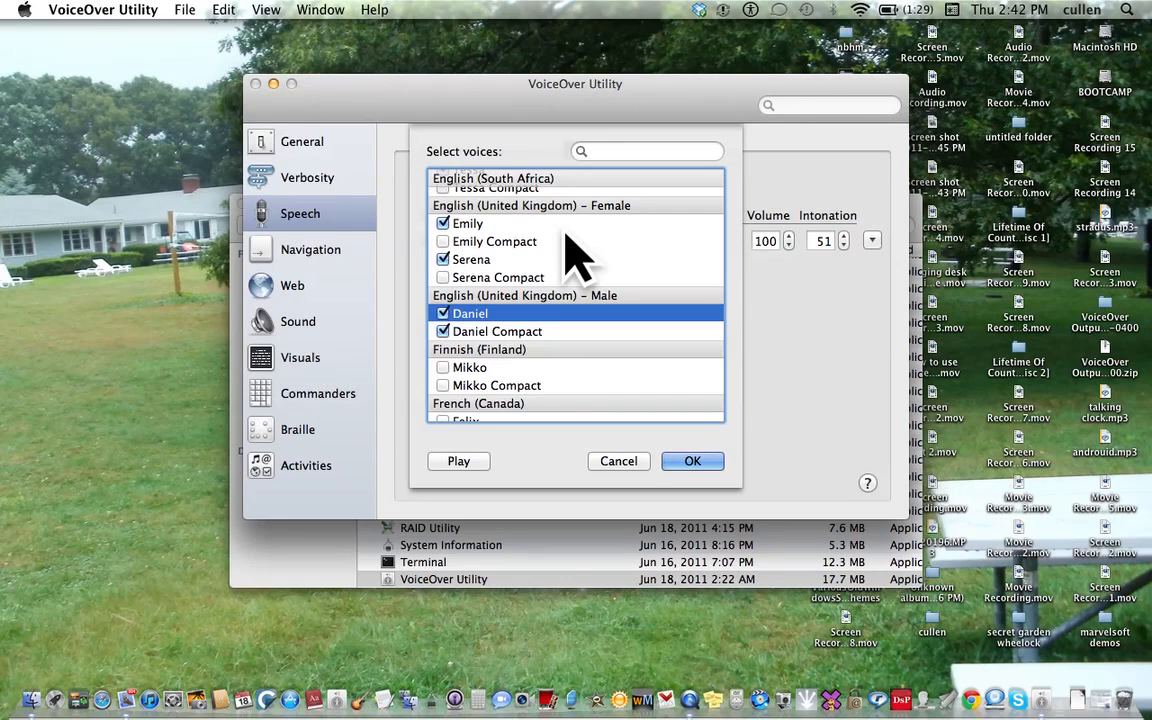
click(497, 331)
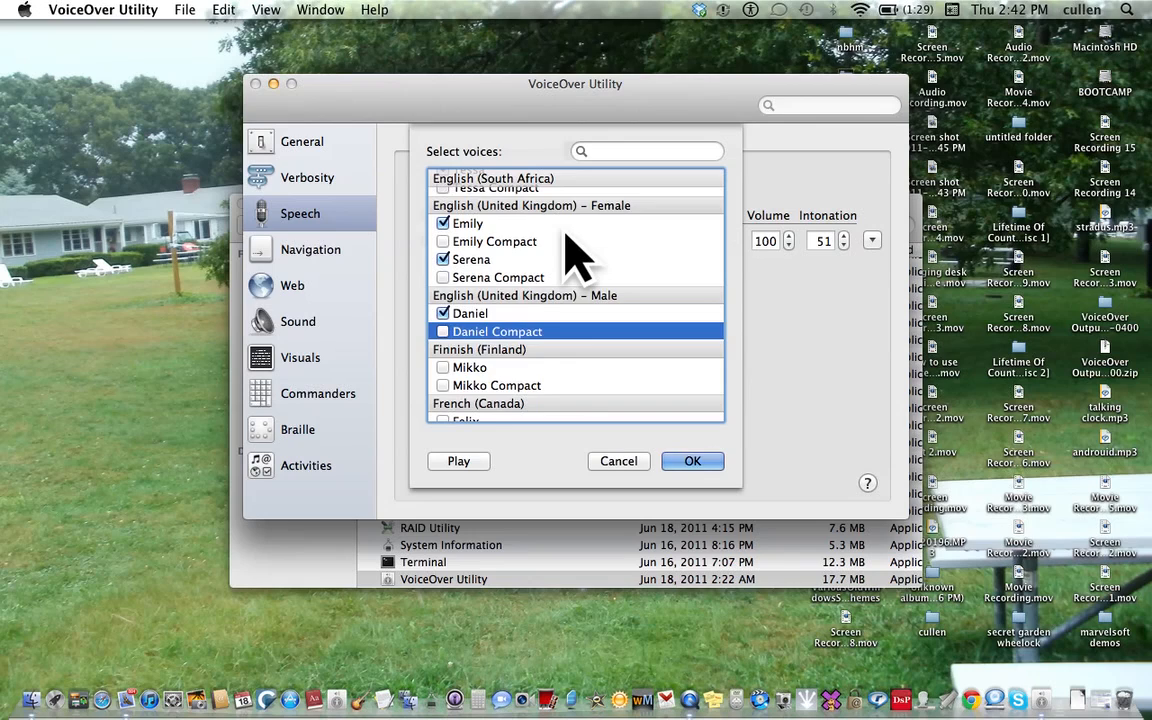
click(470, 367)
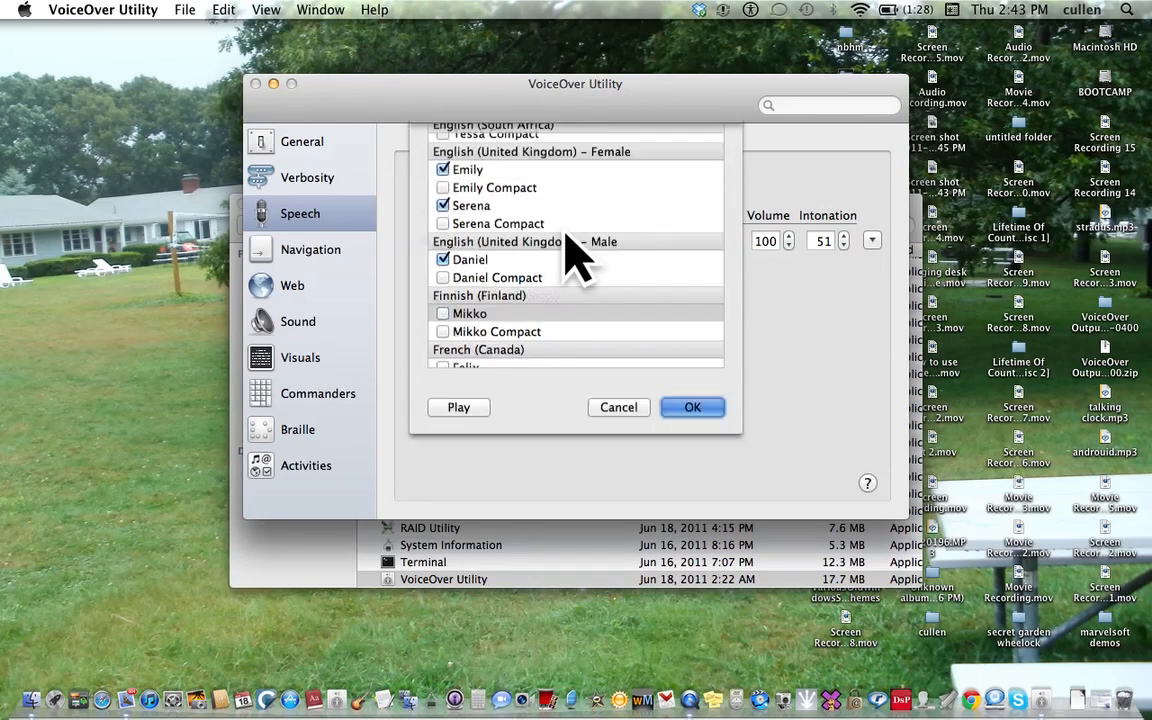
- Confirm the reduced voice set with OK, returning to the Speech settings
click(692, 407)
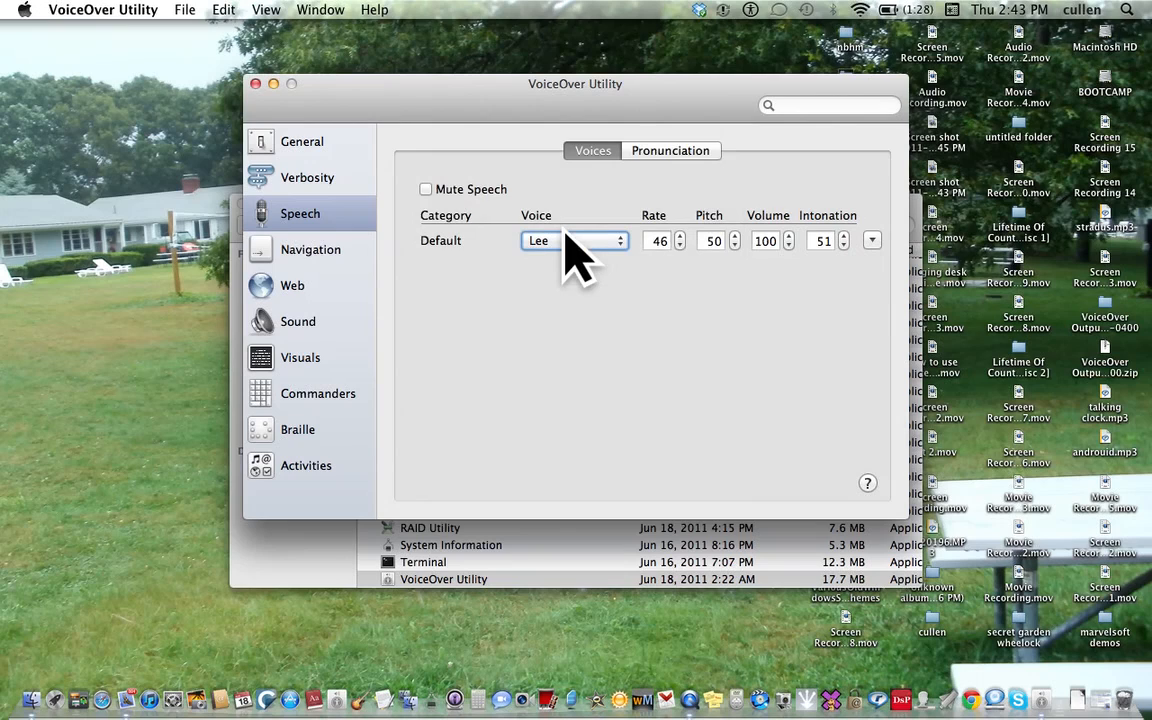
mouse_move(575, 240)
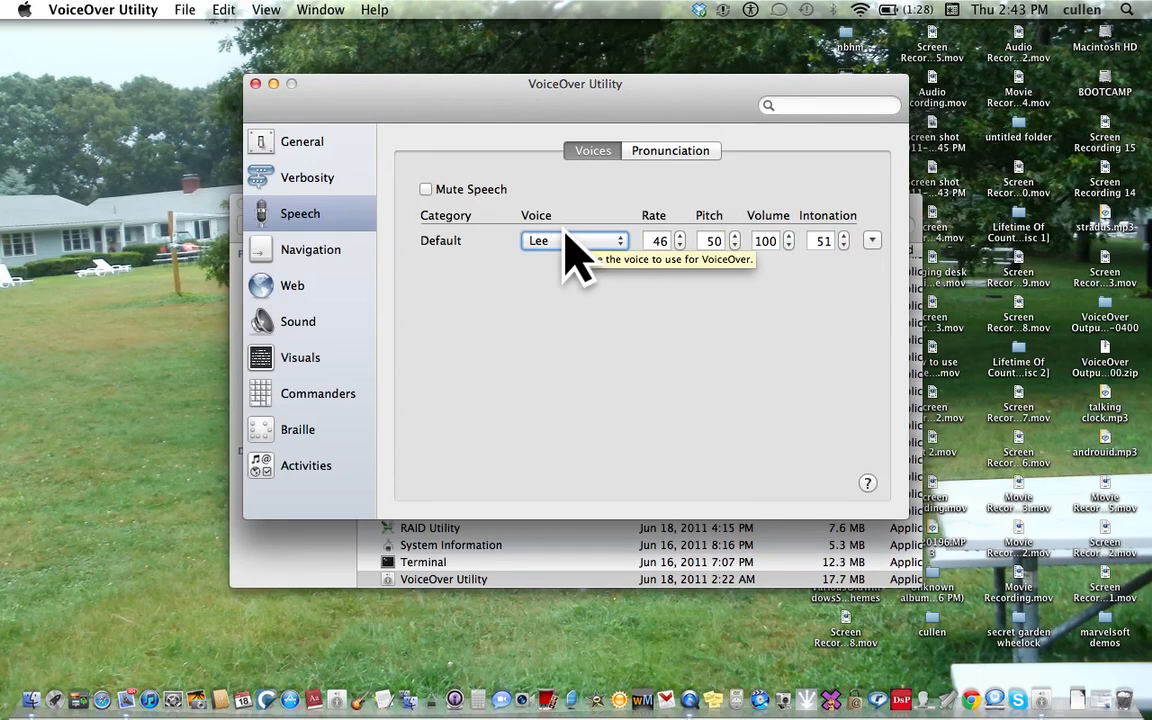
mouse_move(552, 352)
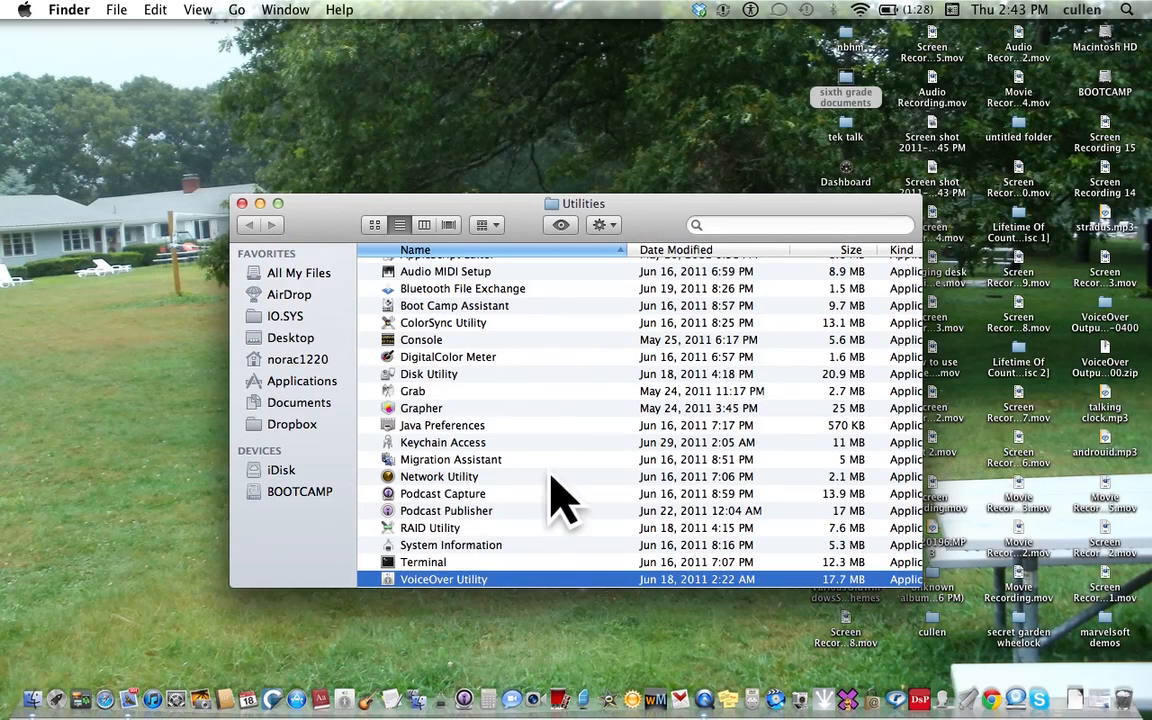
mouse_move(500, 360)
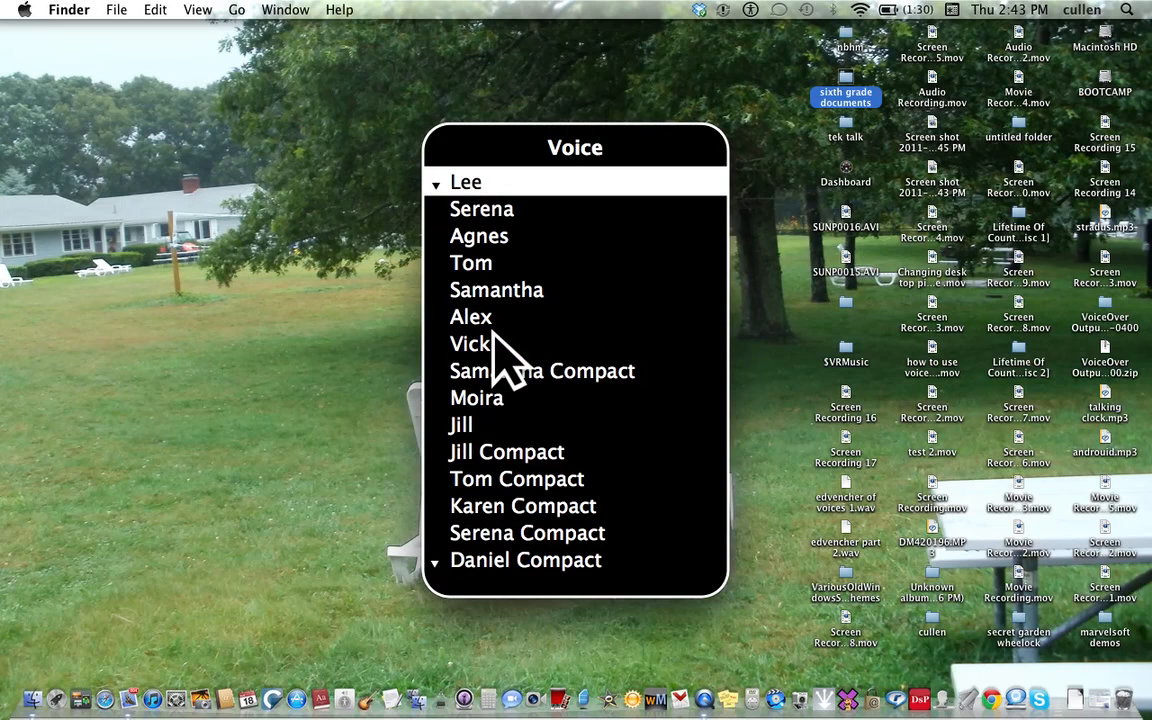
- Arrow down through the remaining voices, past Moira and Jill to Jill Compact, then dismiss the list
click(478, 235)
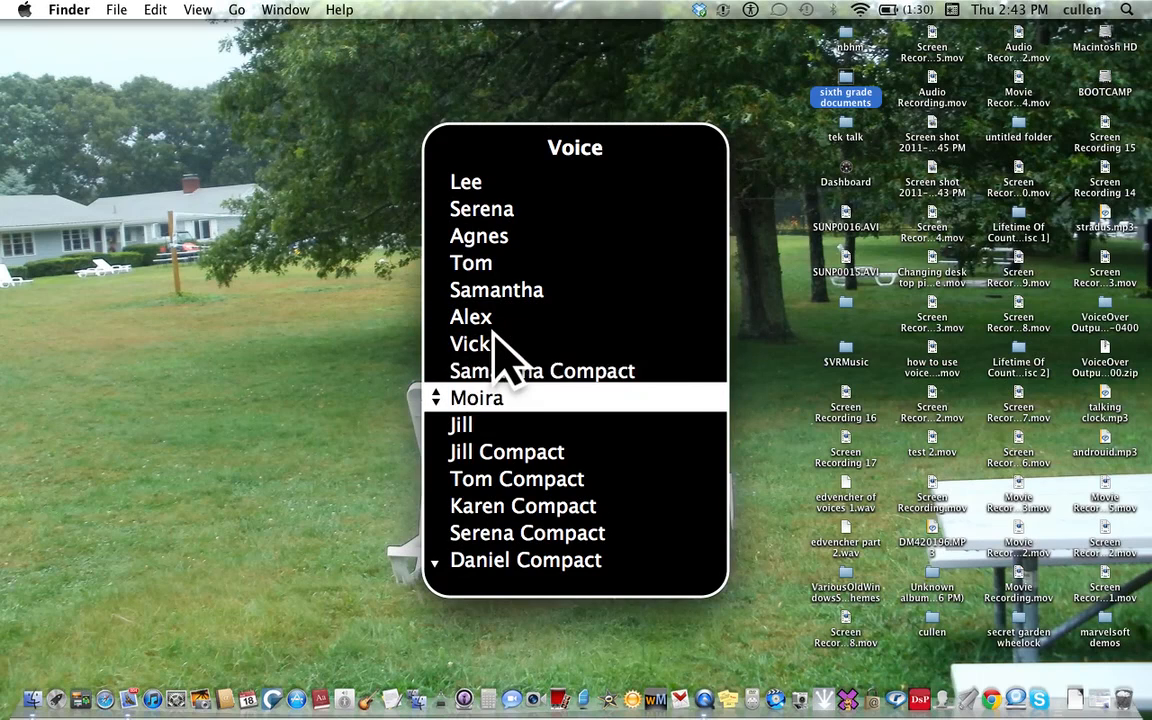
click(845, 137)
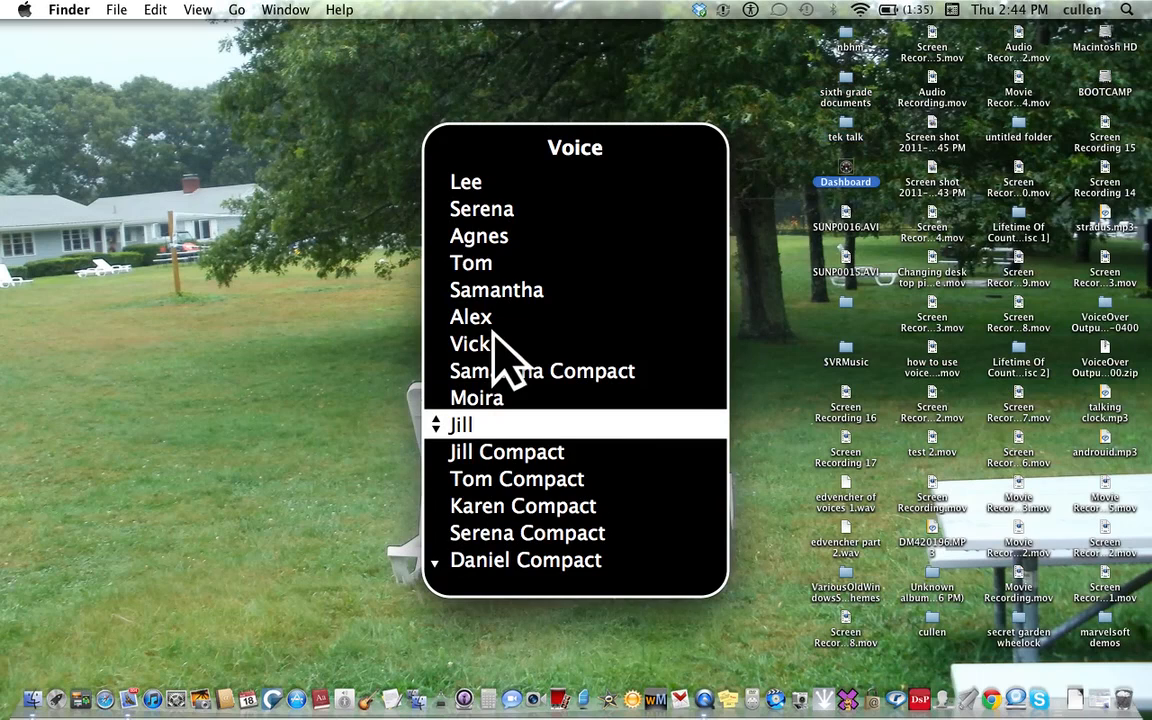
click(506, 451)
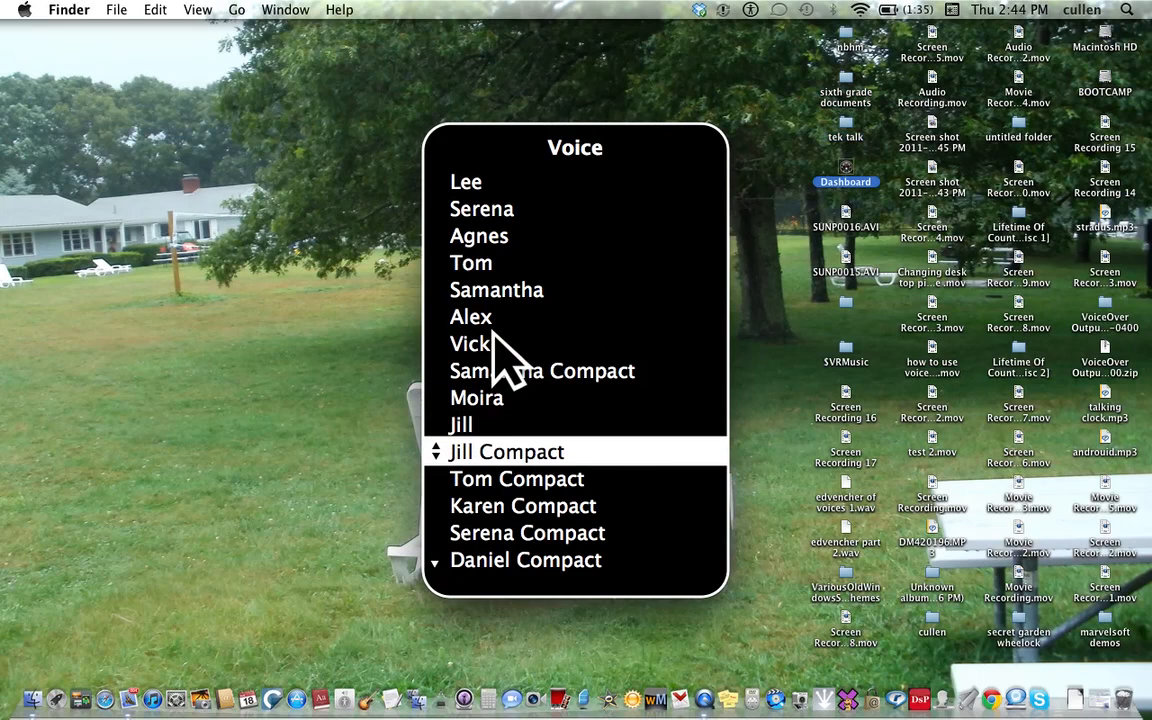
click(845, 213)
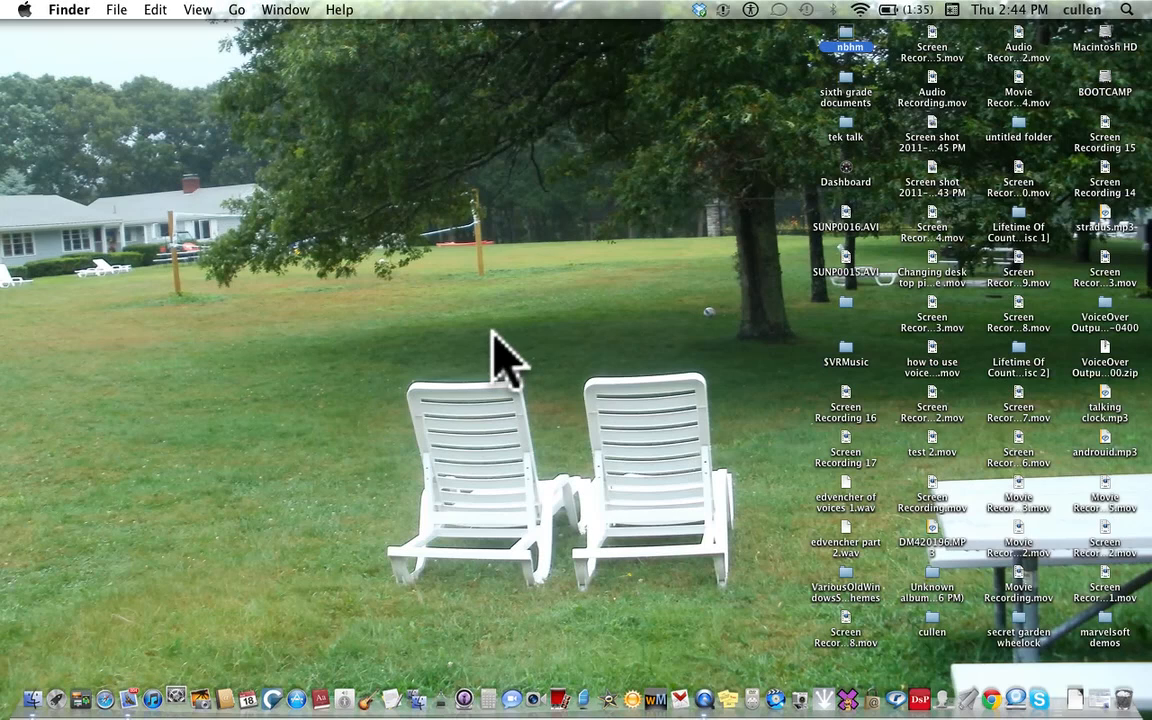
- Reach the Speech pane's Text to Speech settings from the Dock, showing Alex as system voice
click(175, 697)
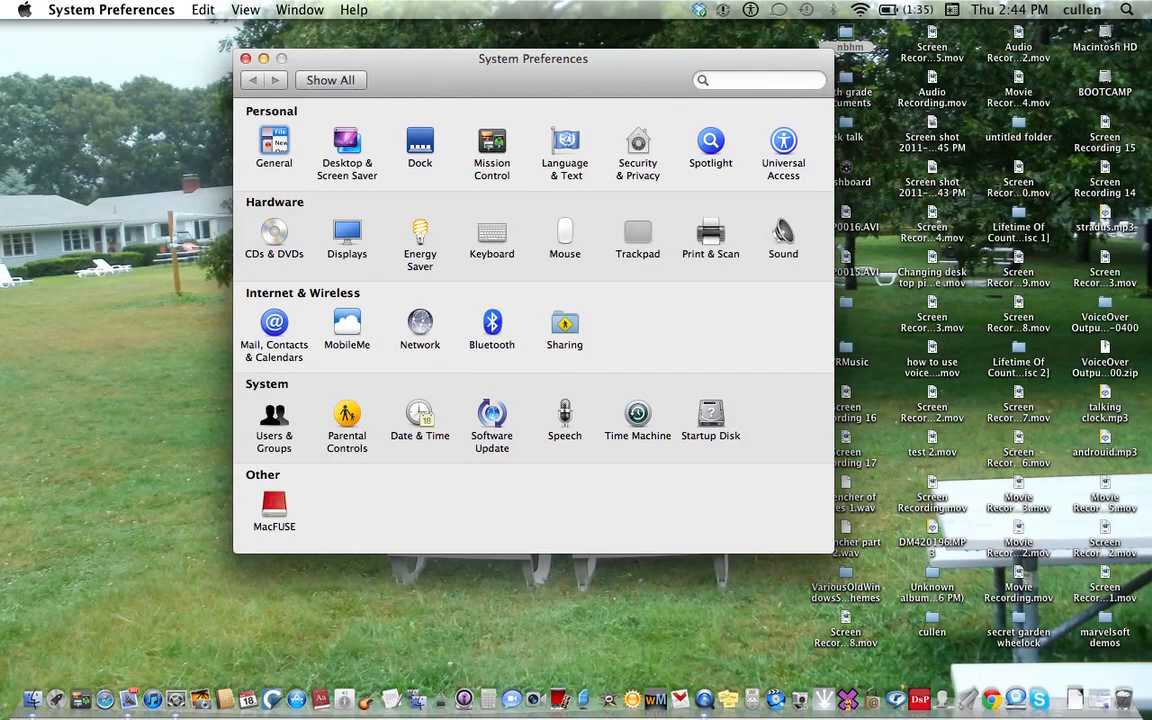
click(564, 418)
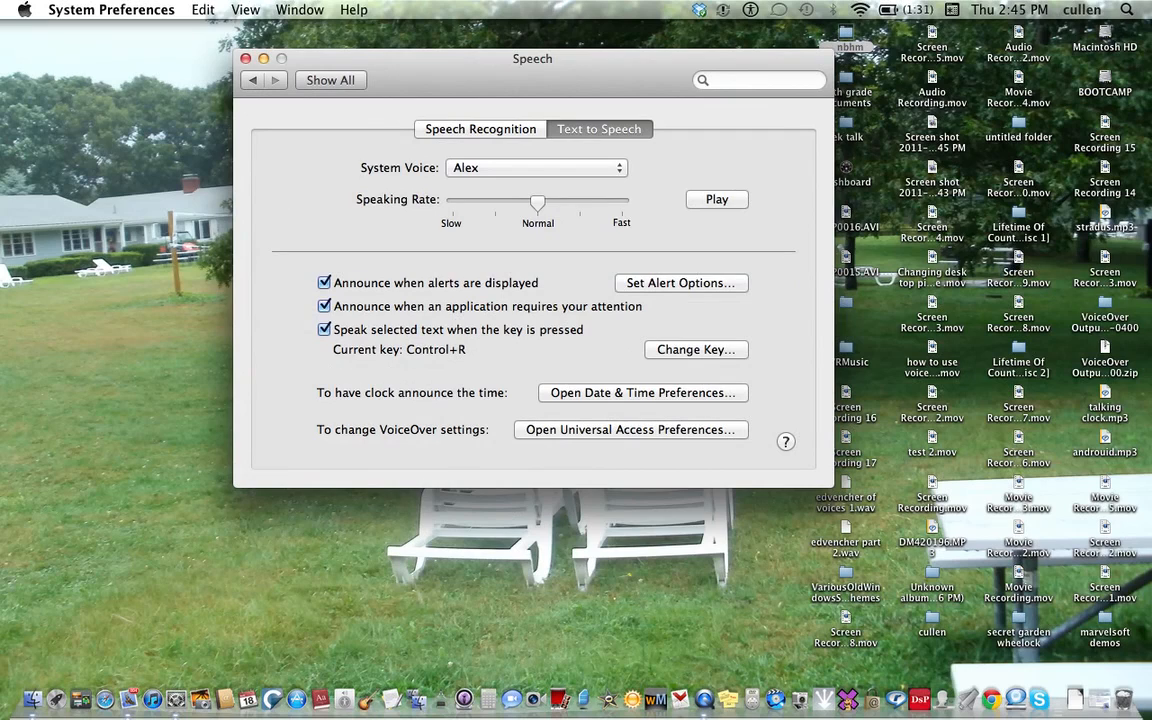
click(480, 128)
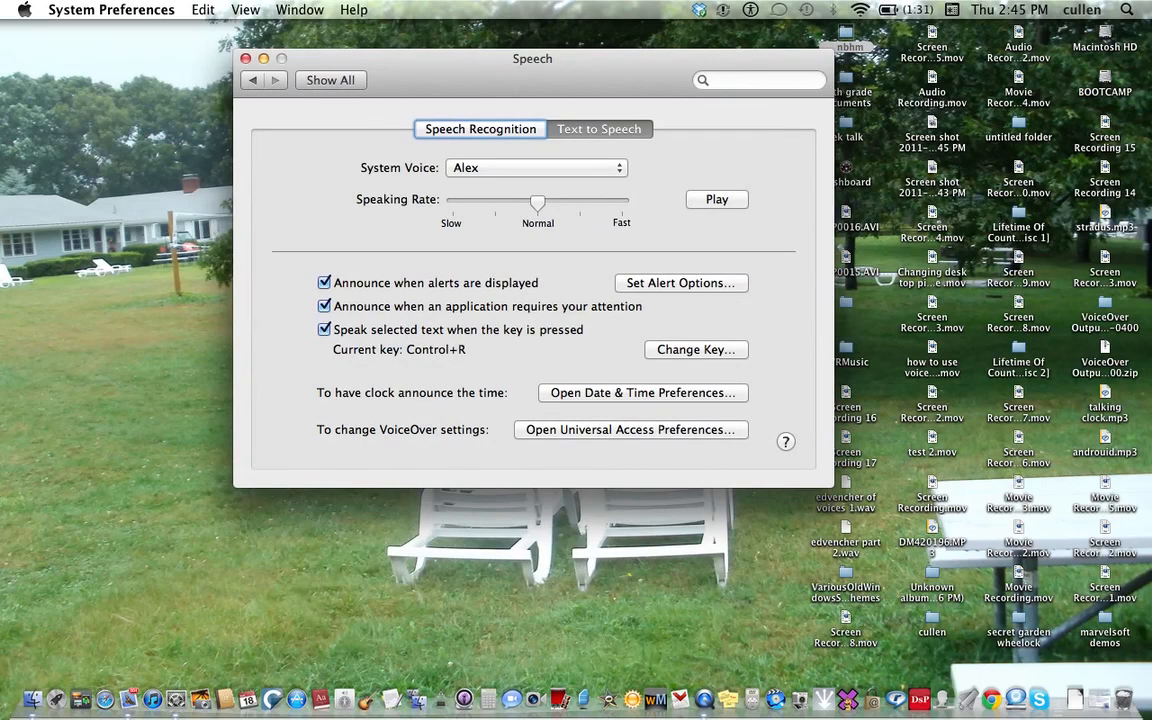
click(599, 128)
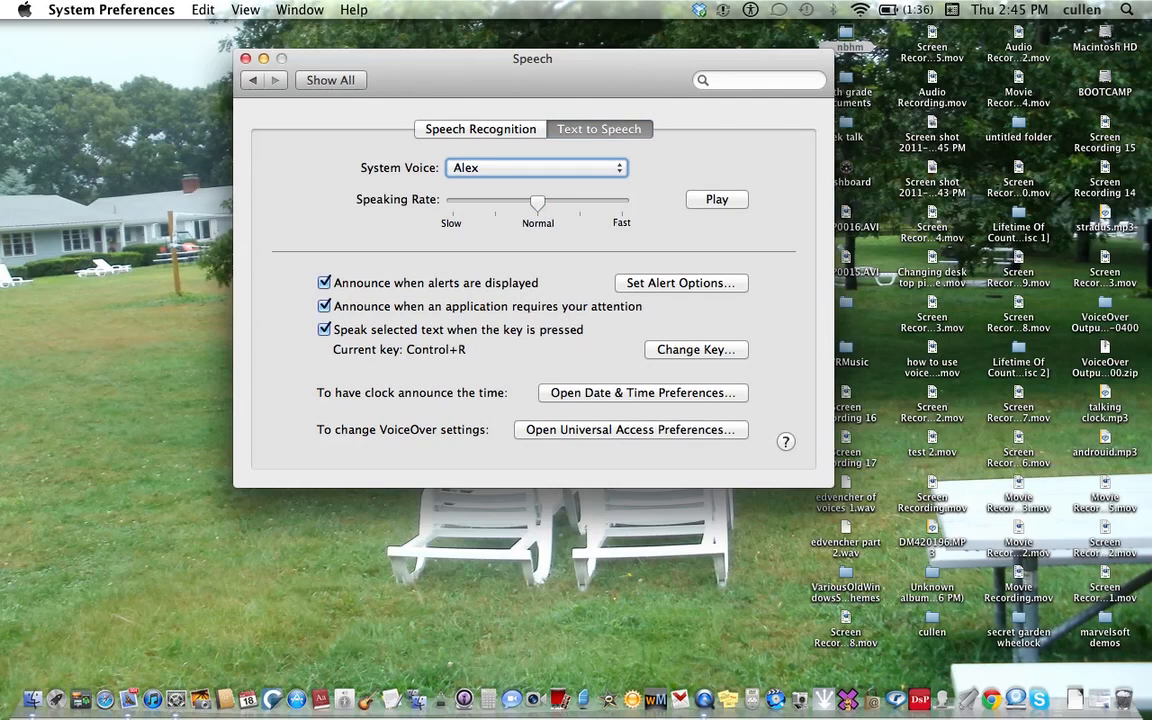
- Choose Tom as the system voice, preview a sample with Play/Stop, and close the window
click(535, 167)
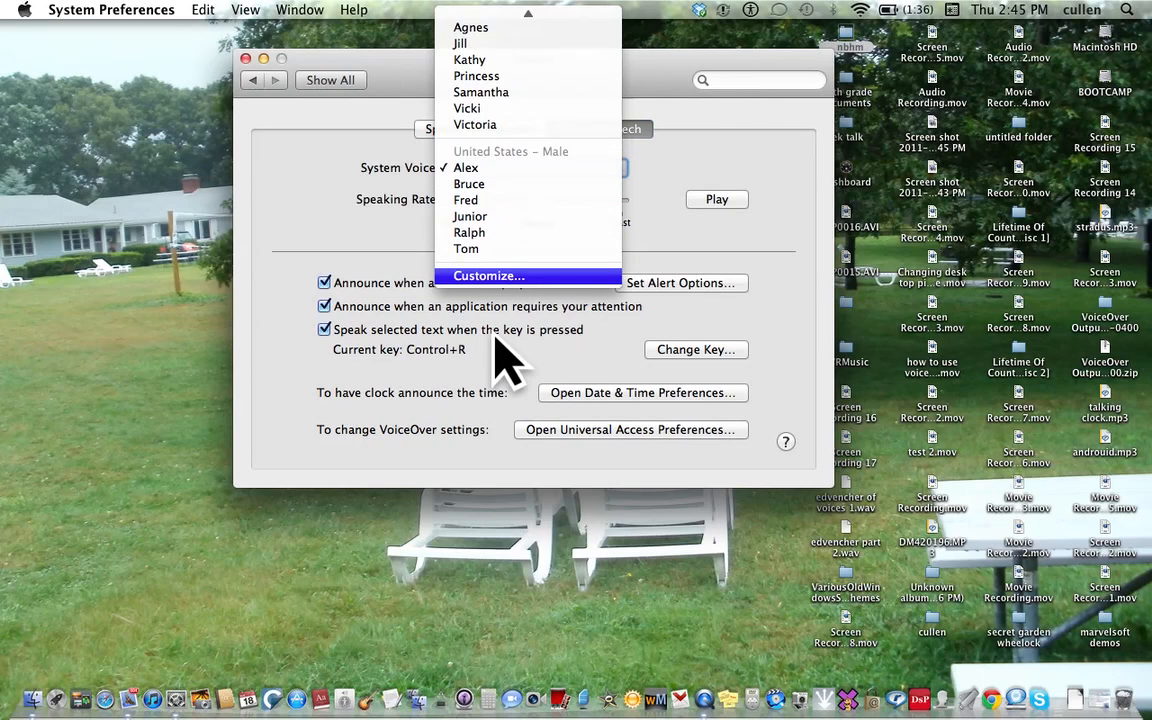
mouse_move(469, 232)
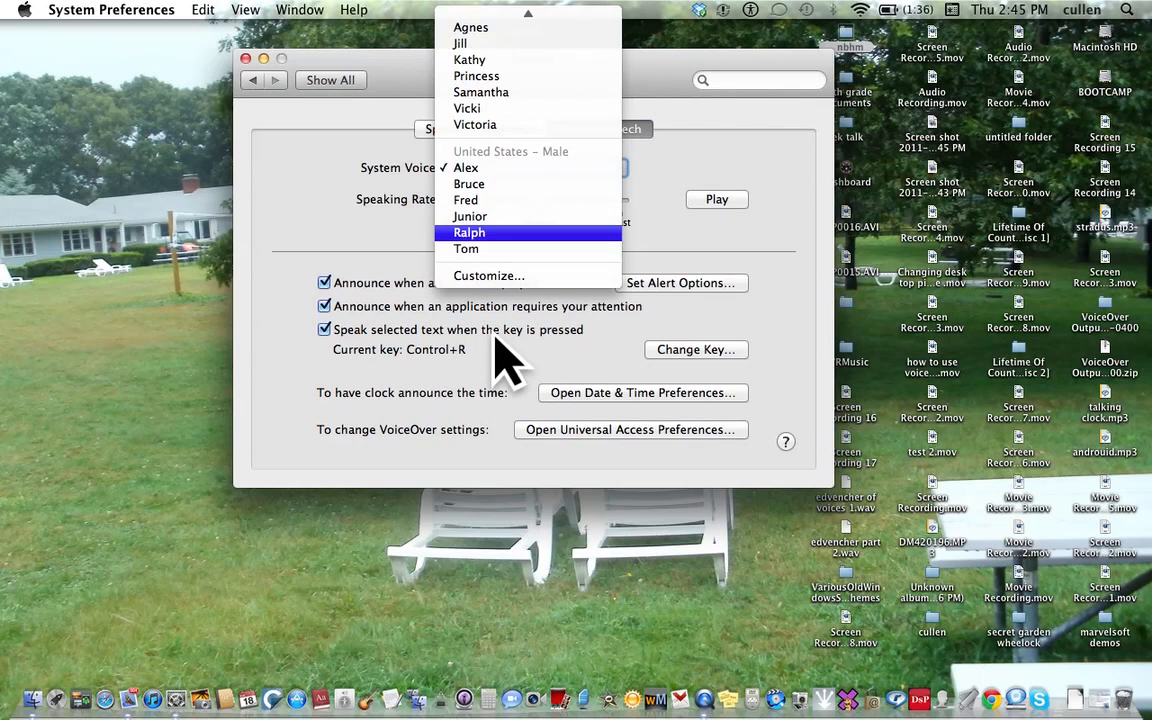
mouse_move(468, 184)
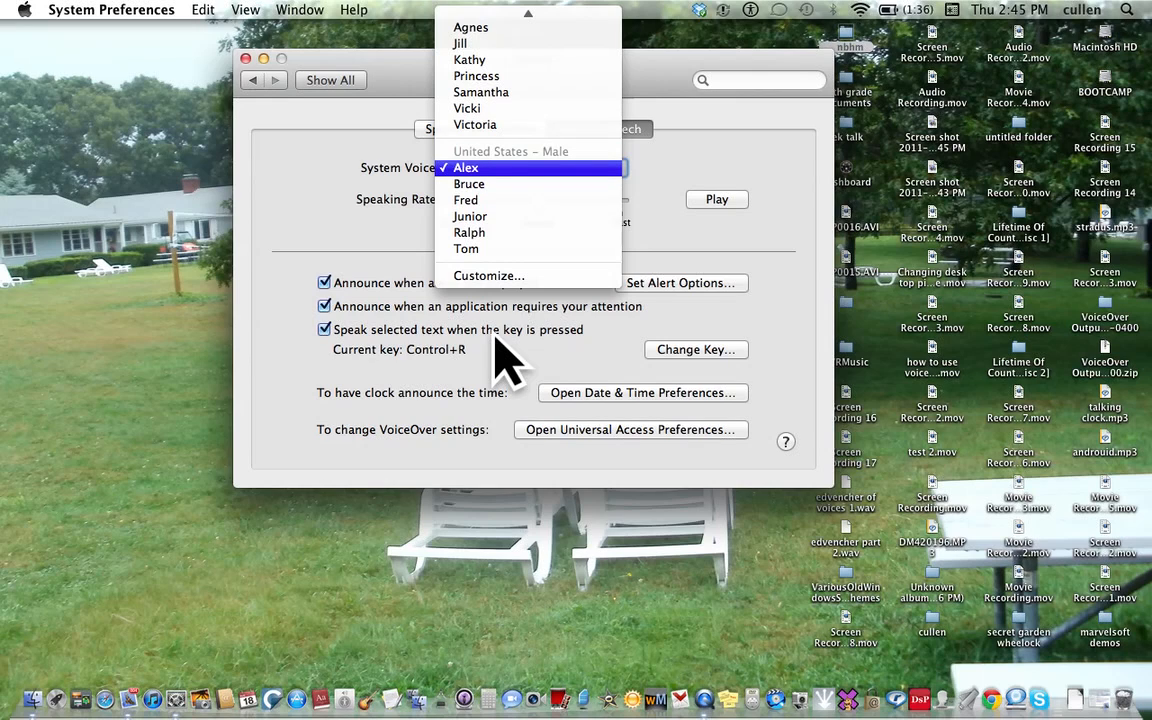
mouse_move(465, 199)
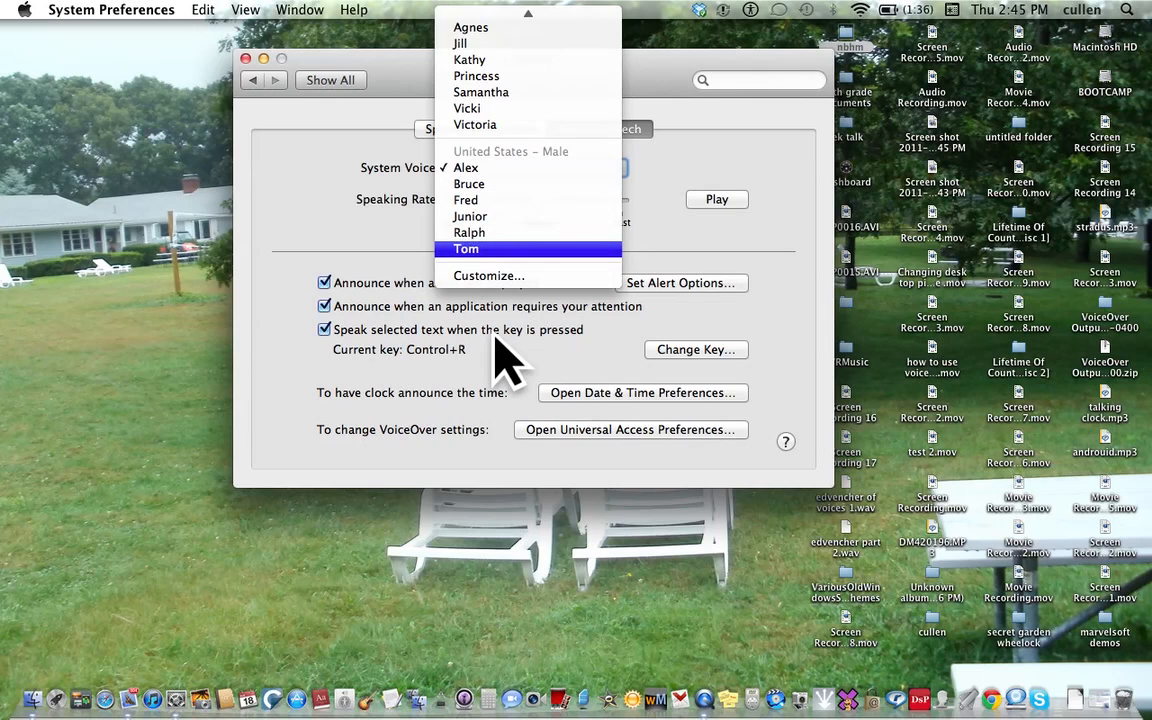
click(465, 248)
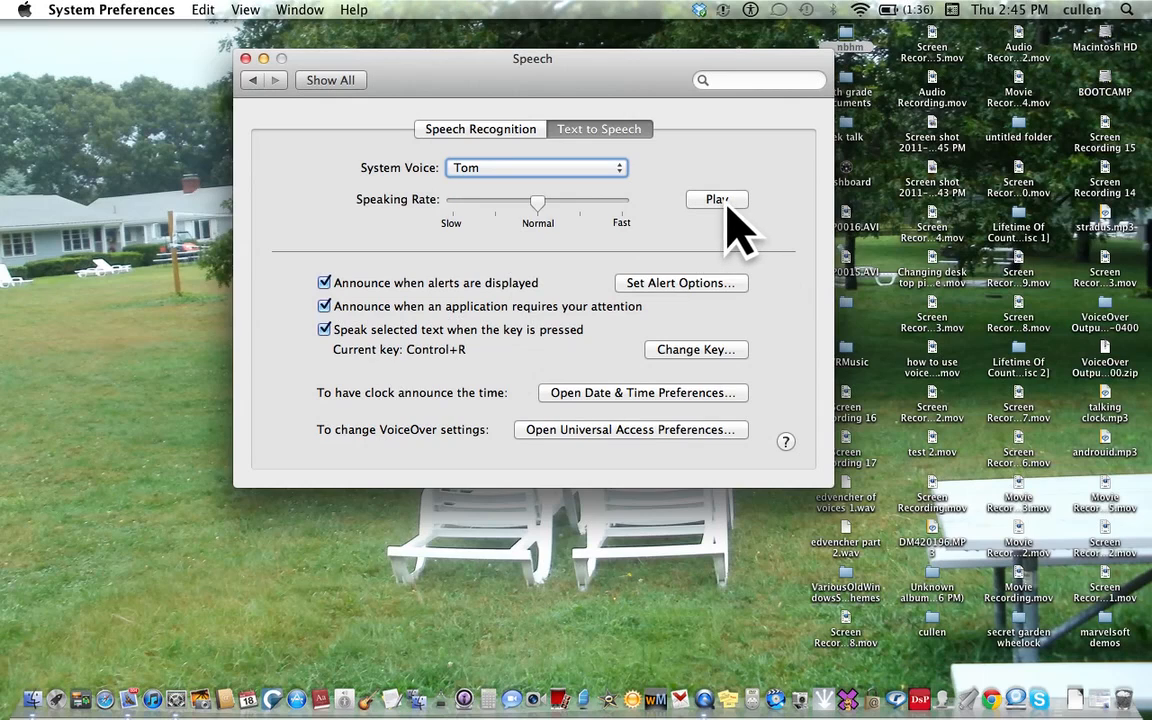
click(716, 199)
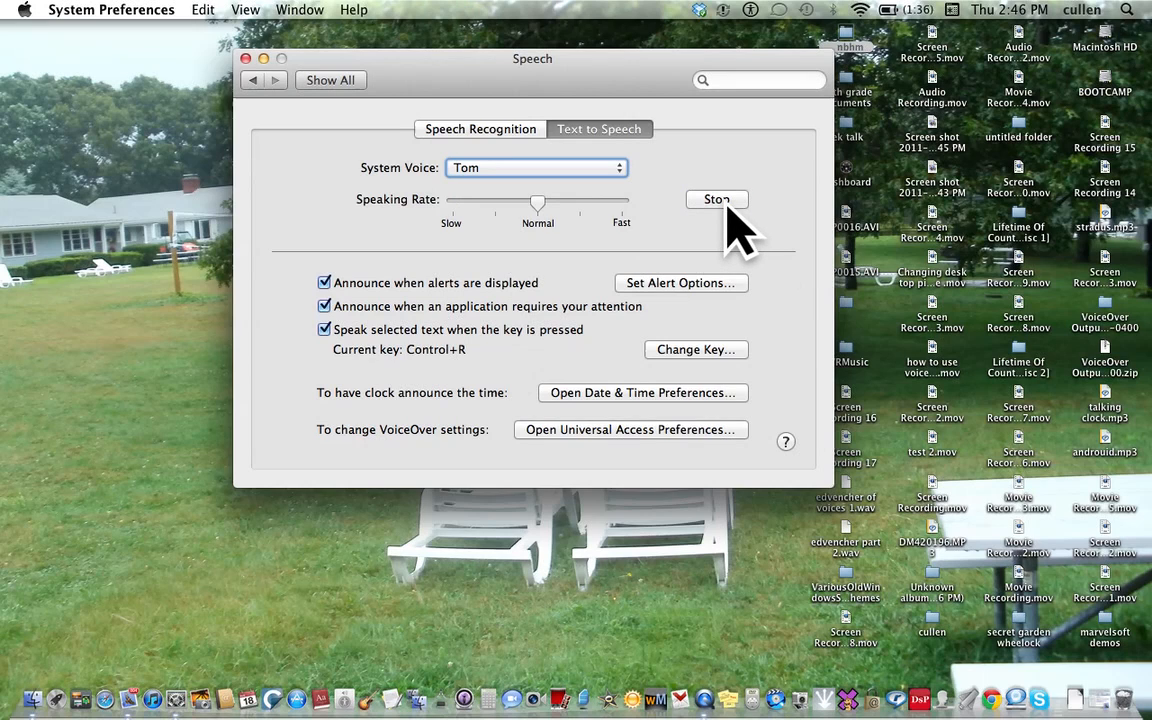
click(716, 199)
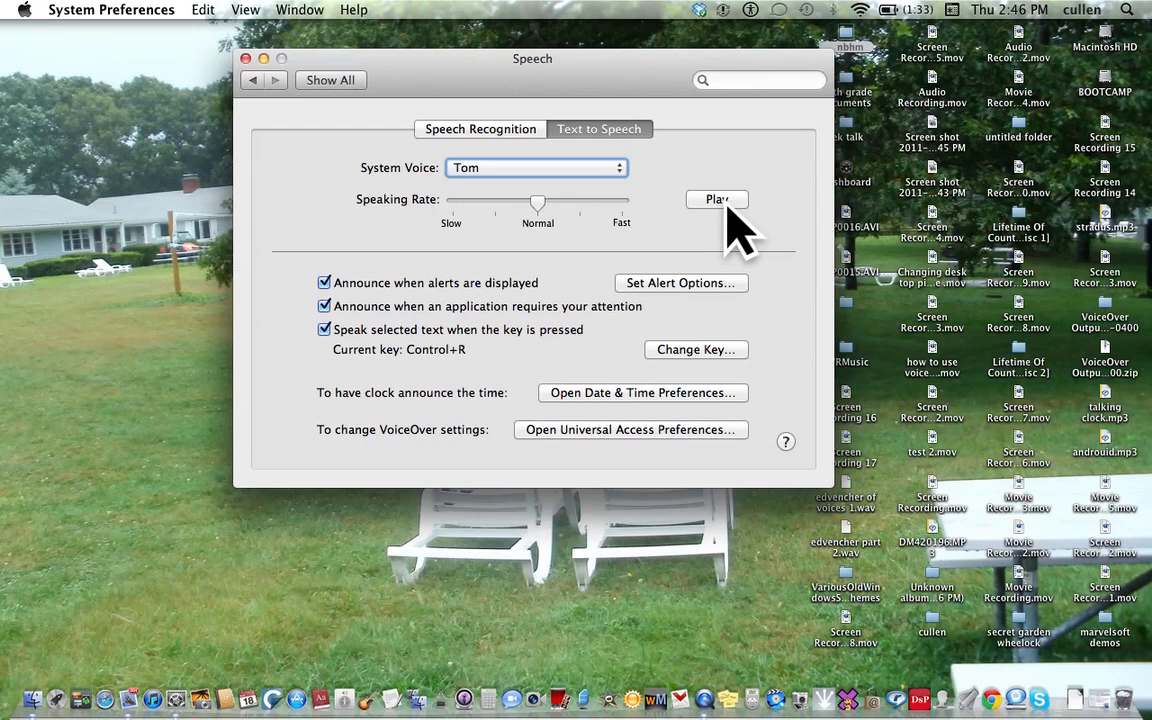
click(245, 58)
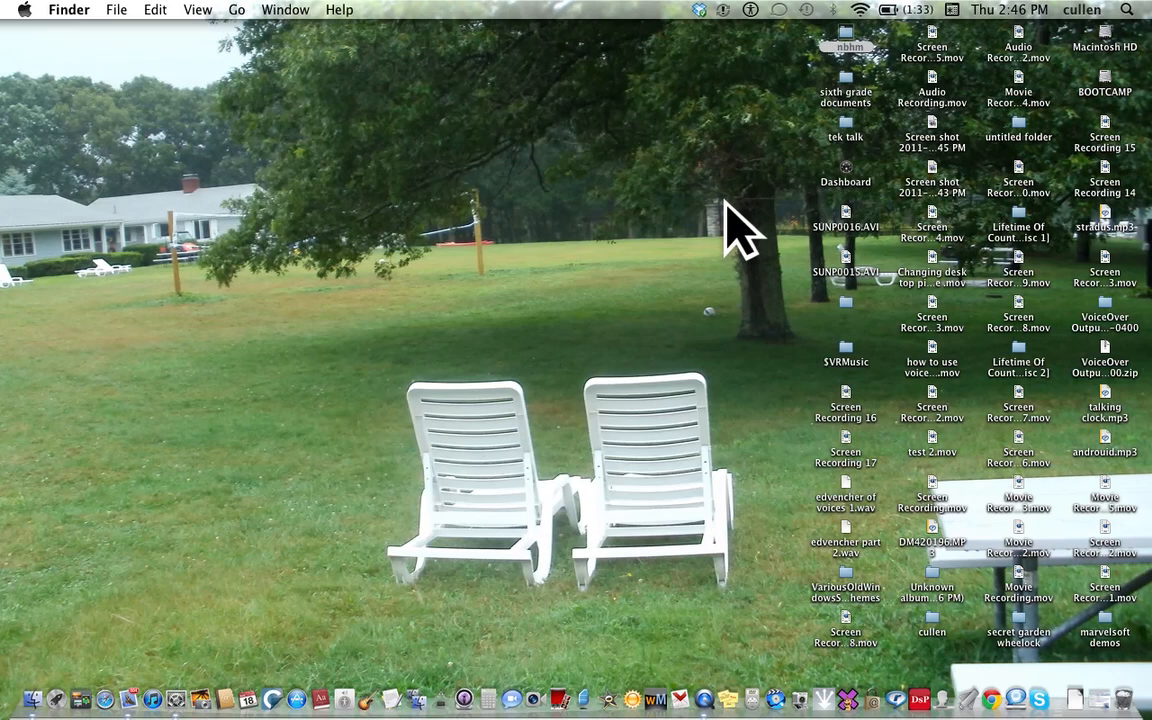